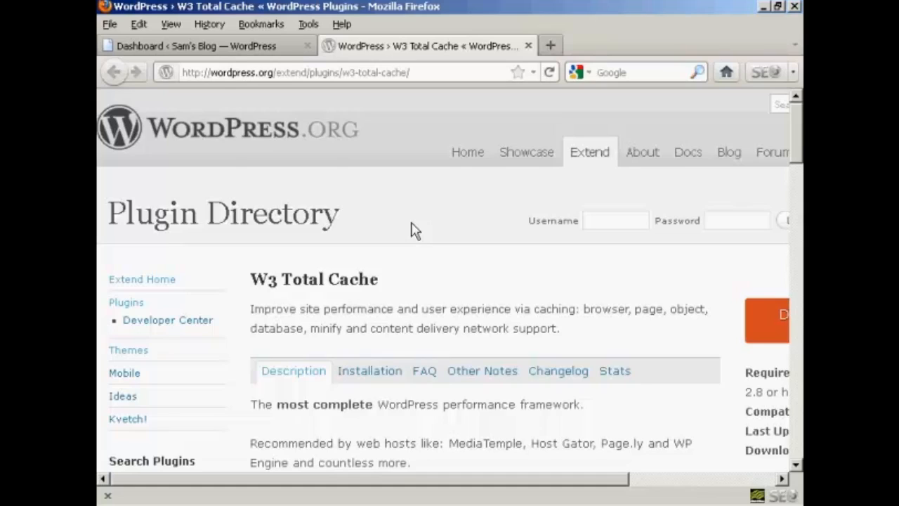
pyautogui.moveTo(356, 132)
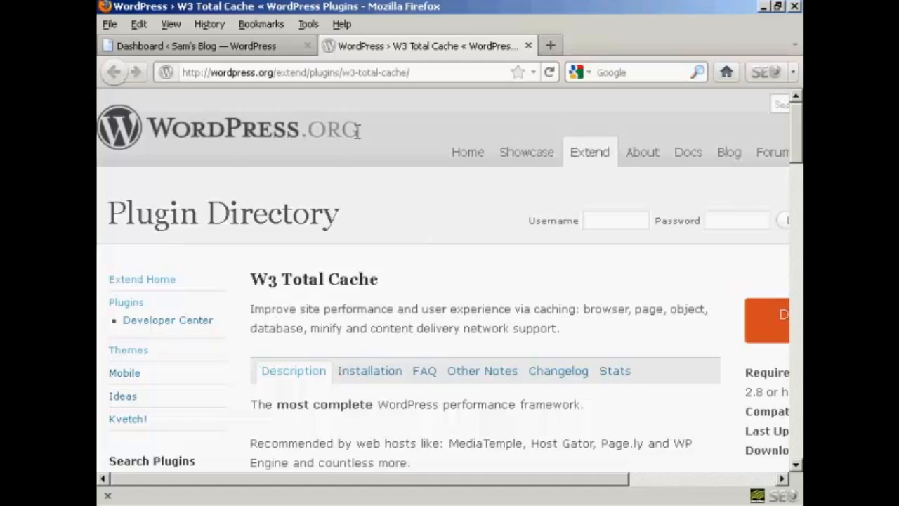
# - From Sam's Blog dashboard, search Plugins > Add New for 'W3 Total Cache'
pyautogui.click(204, 45)
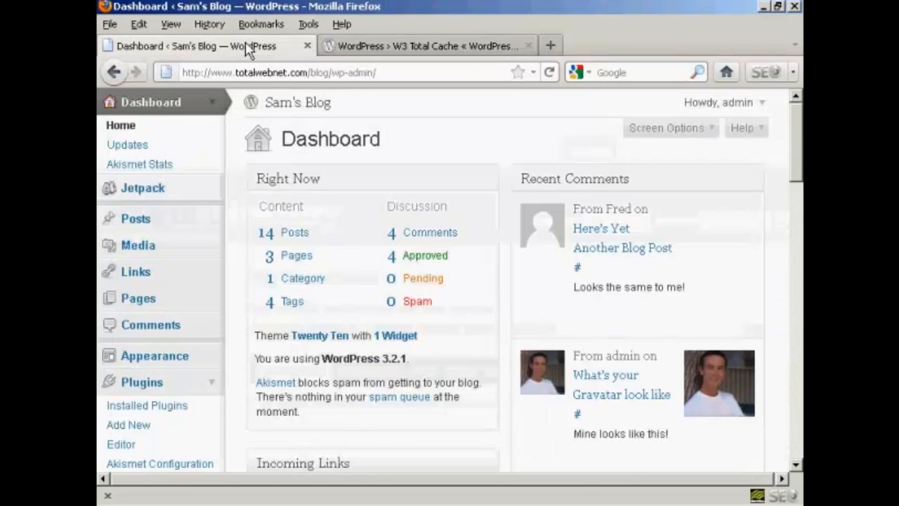
pyautogui.moveTo(142, 381)
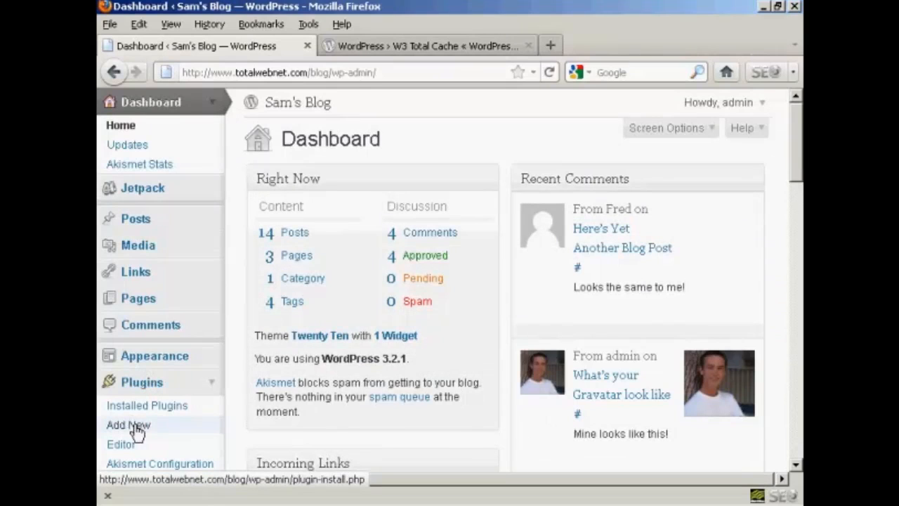
pyautogui.click(129, 425)
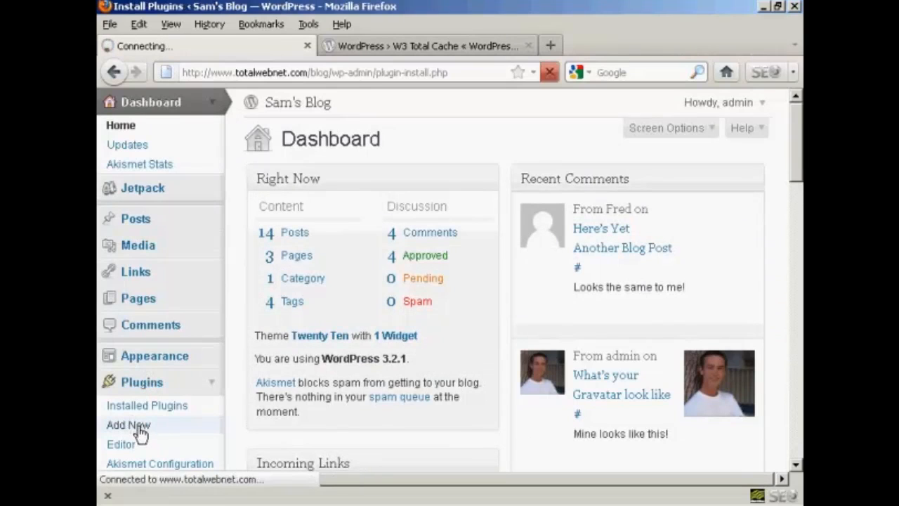
pyautogui.click(128, 424)
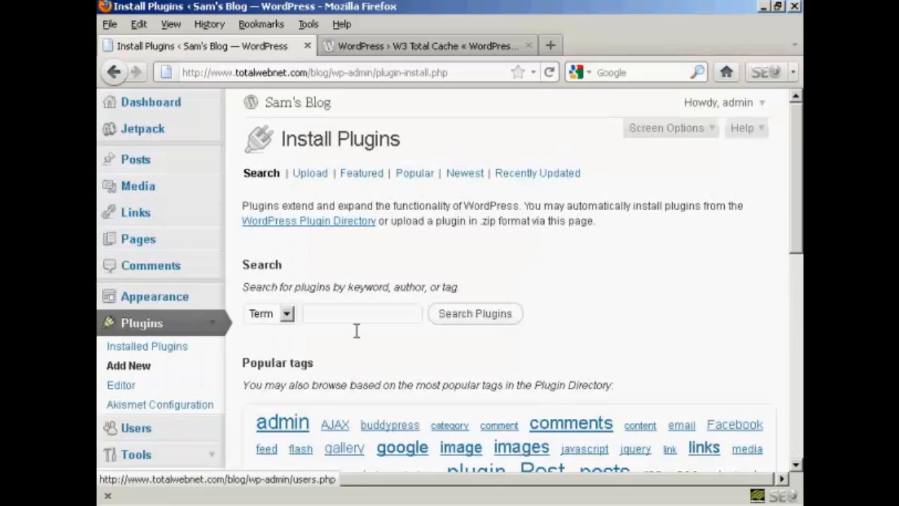
pyautogui.moveTo(361, 351)
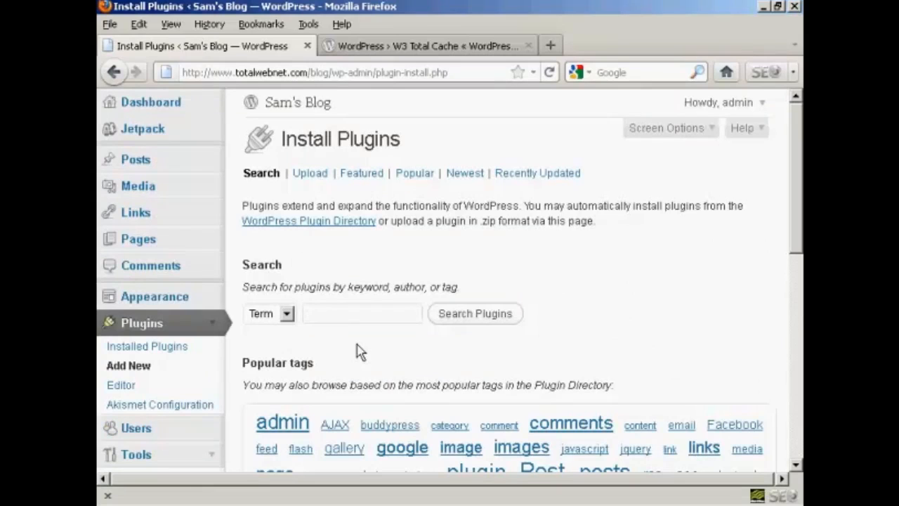
pyautogui.write('W3 Total Ca')
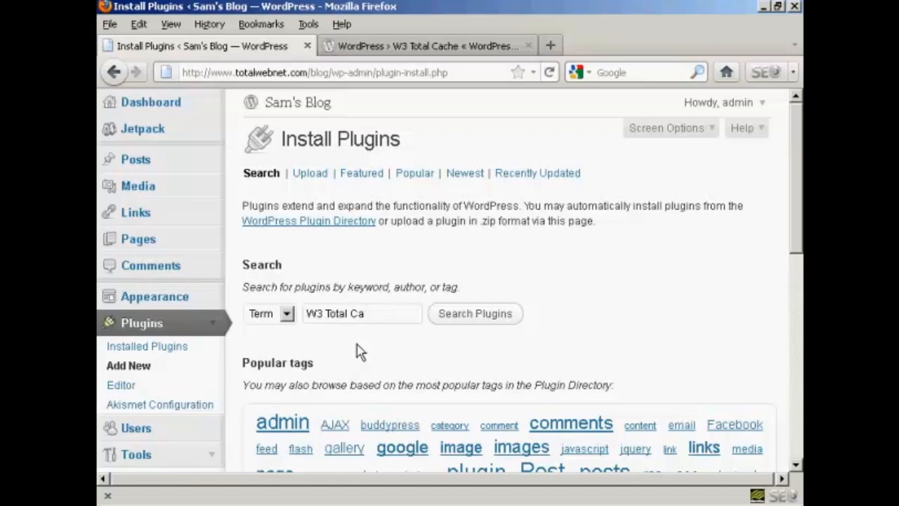
pyautogui.write('che')
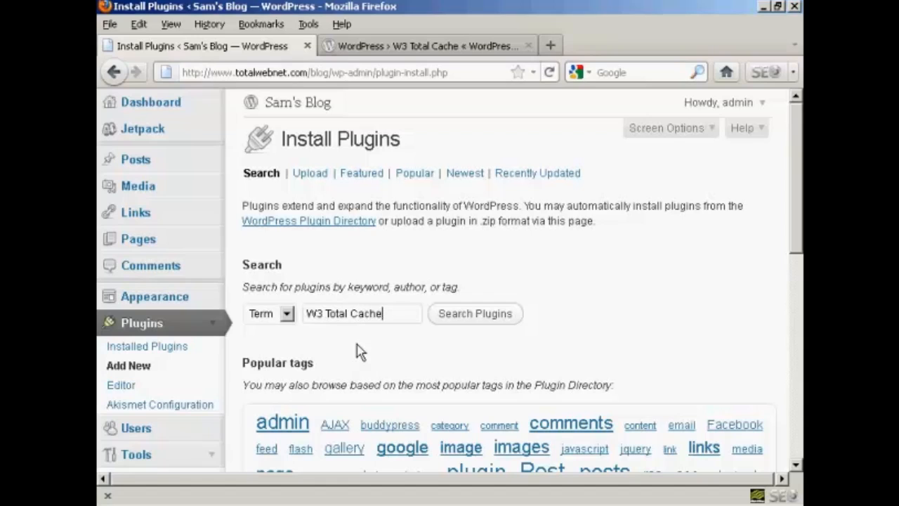
pyautogui.click(475, 313)
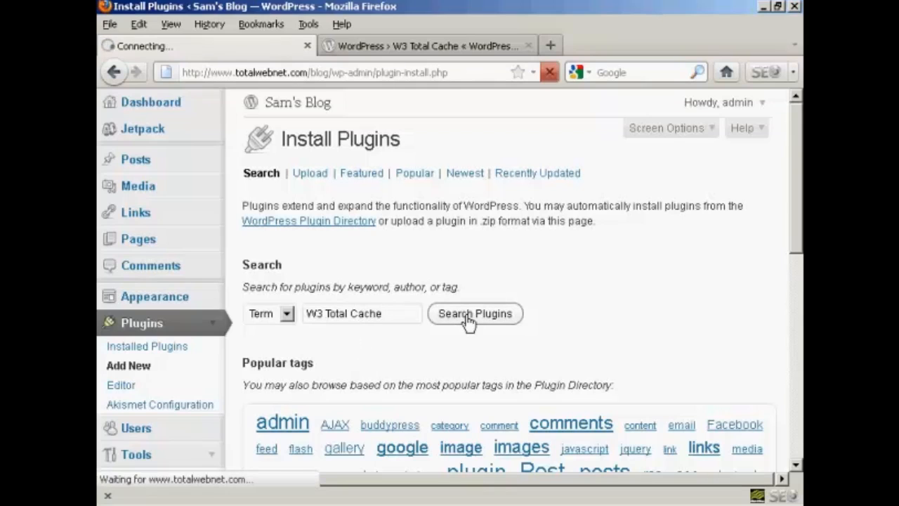
pyautogui.click(475, 313)
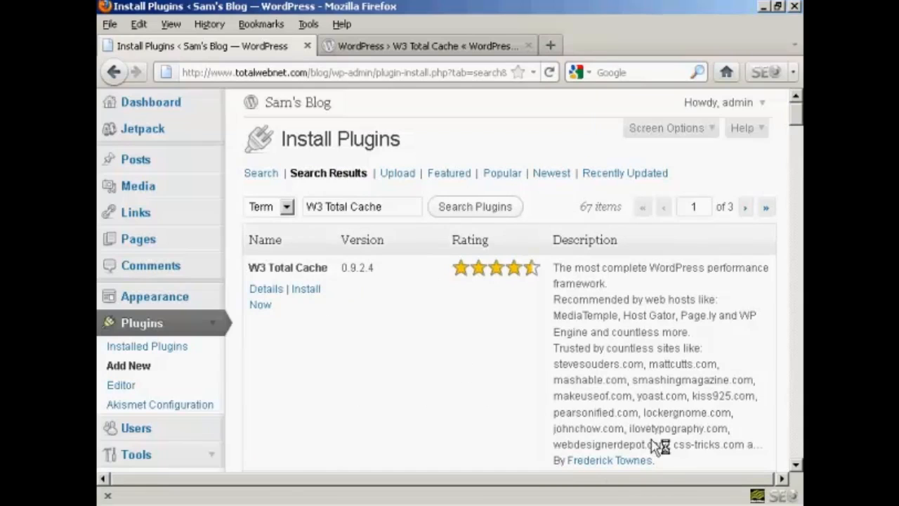
pyautogui.moveTo(363, 288)
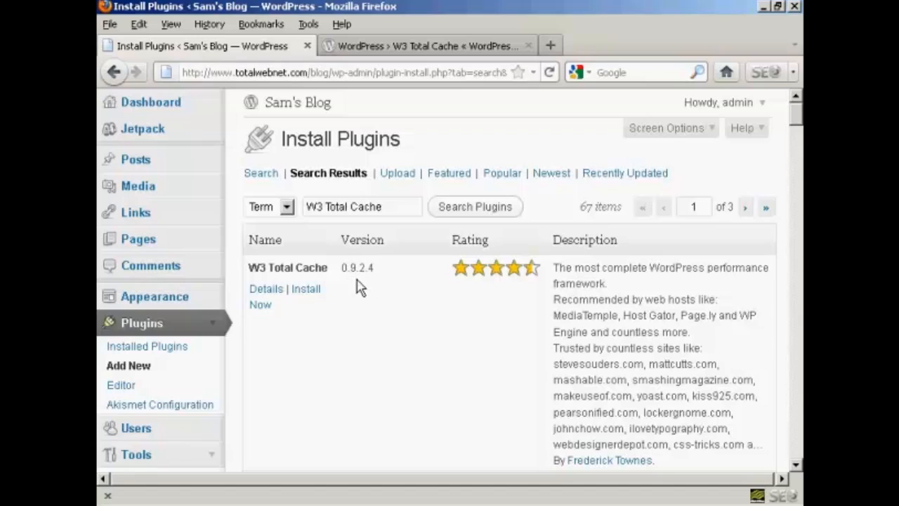
pyautogui.moveTo(266, 339)
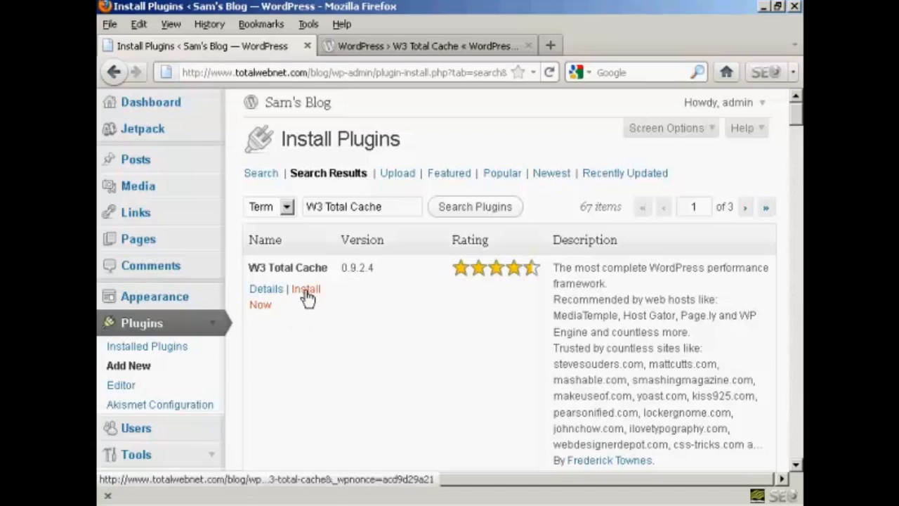
# - Install W3 Total Cache 0.9.2.4, confirm the prompt, and activate the plugin
pyautogui.click(305, 288)
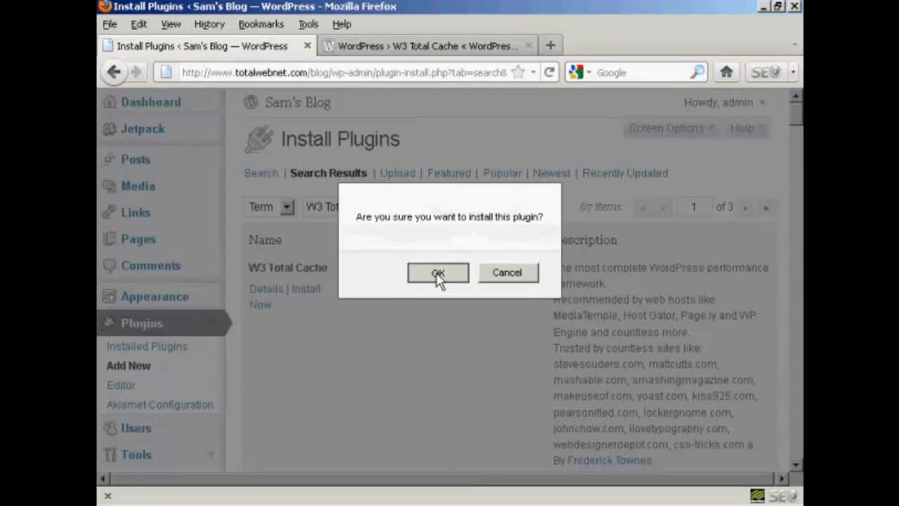
pyautogui.click(437, 273)
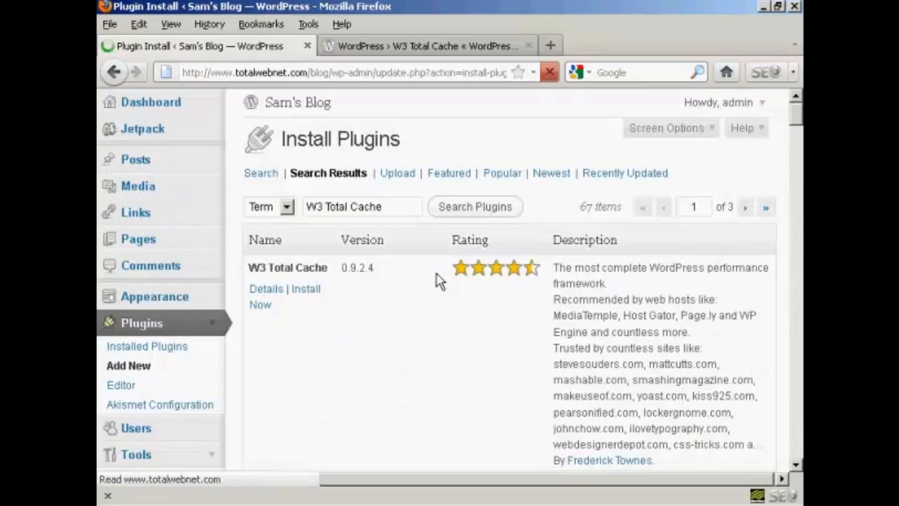
pyautogui.click(306, 288)
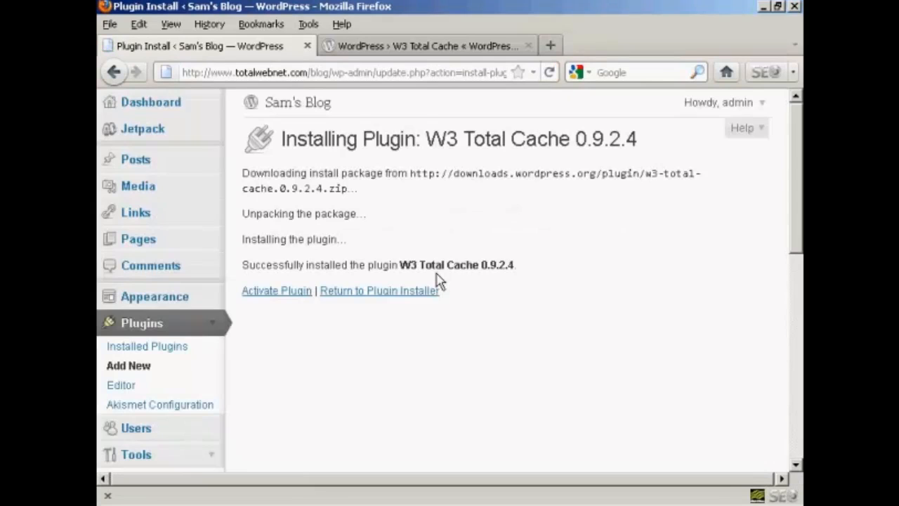
pyautogui.moveTo(276, 290)
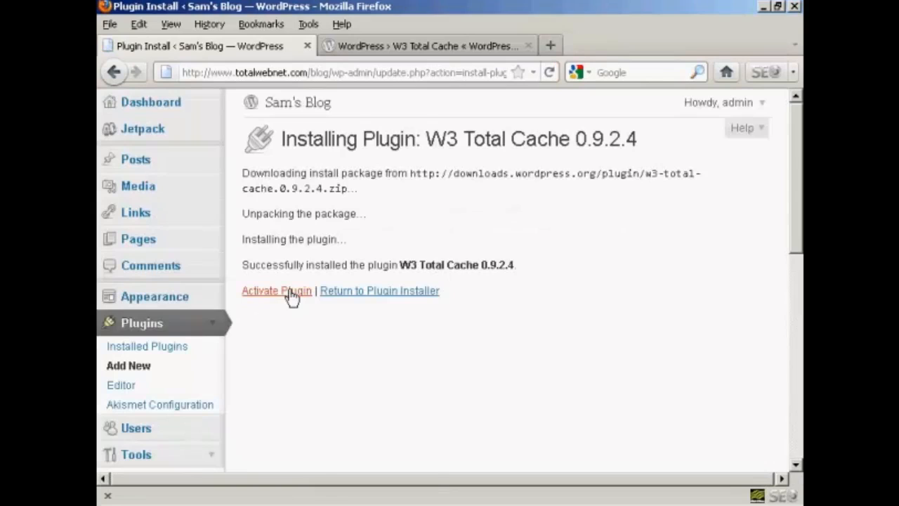
pyautogui.click(276, 290)
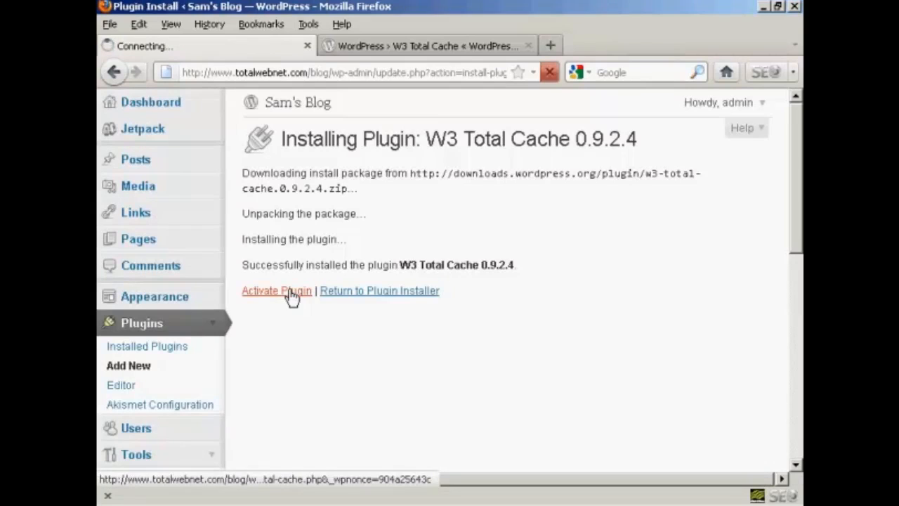
pyautogui.click(276, 290)
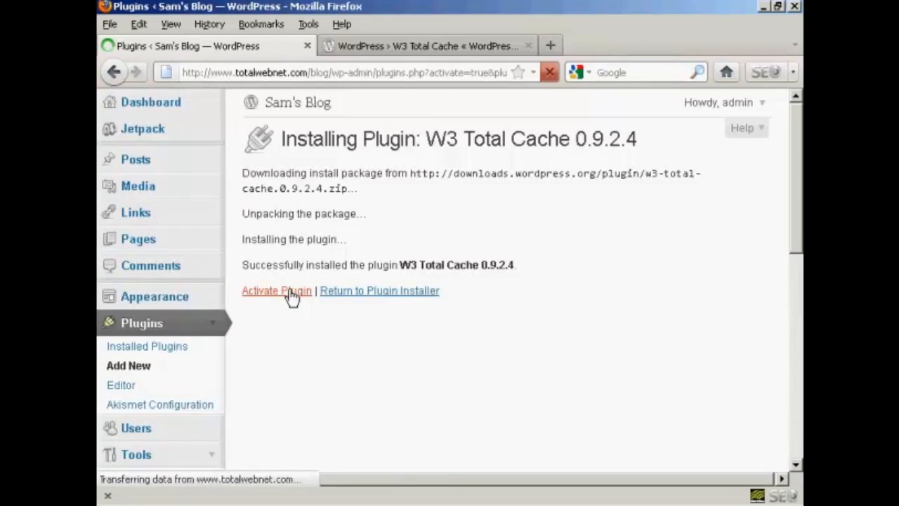
pyautogui.click(276, 290)
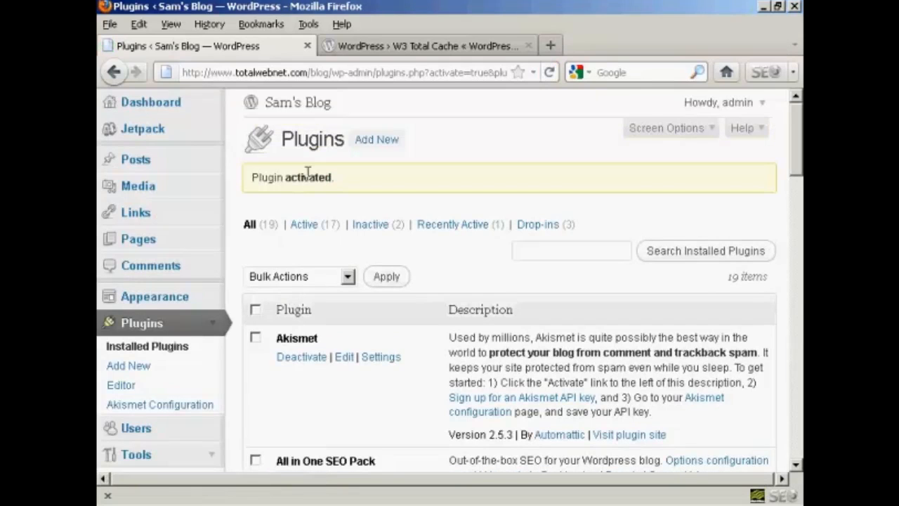
pyautogui.moveTo(799, 125)
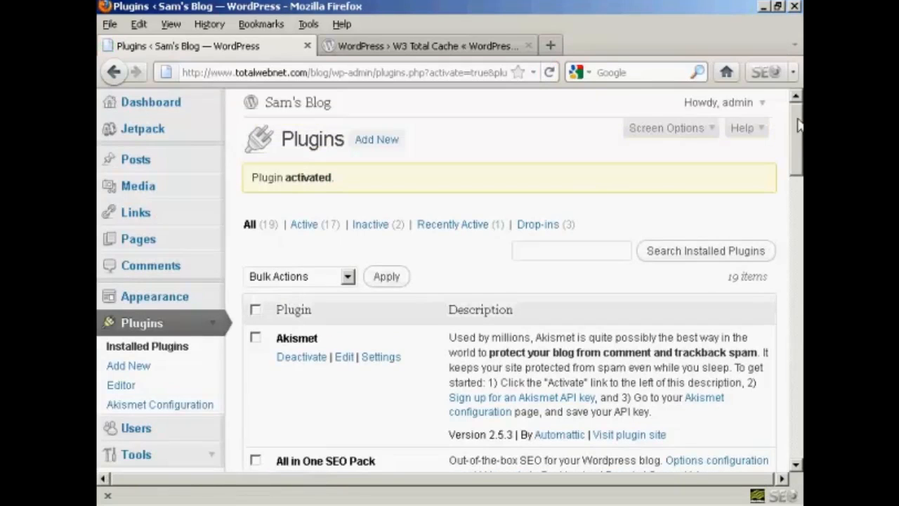
# - Open Settings under W3 Total Cache in the Installed Plugins list
pyautogui.scroll(-3)
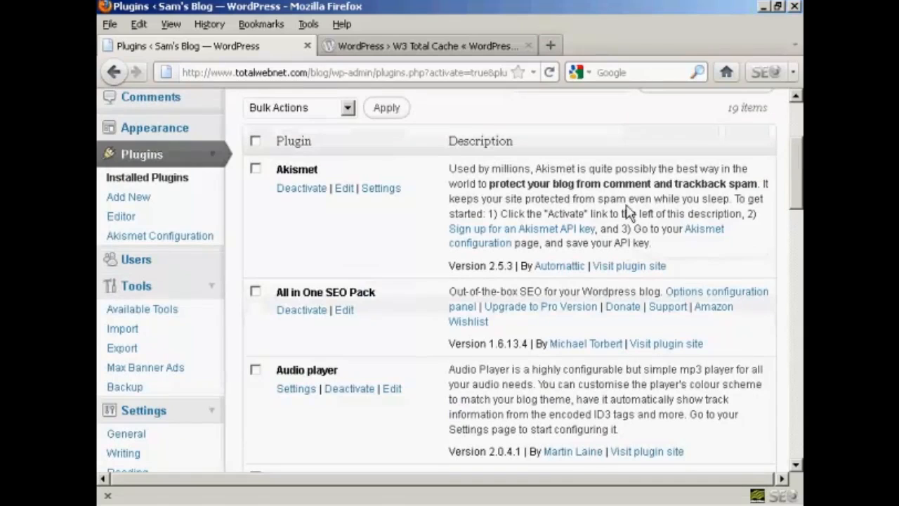
pyautogui.scroll(-3)
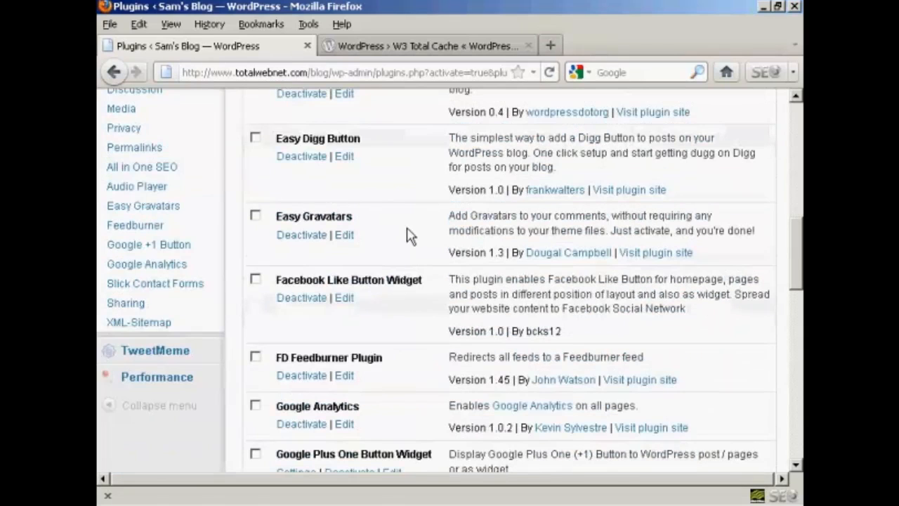
pyautogui.scroll(-3)
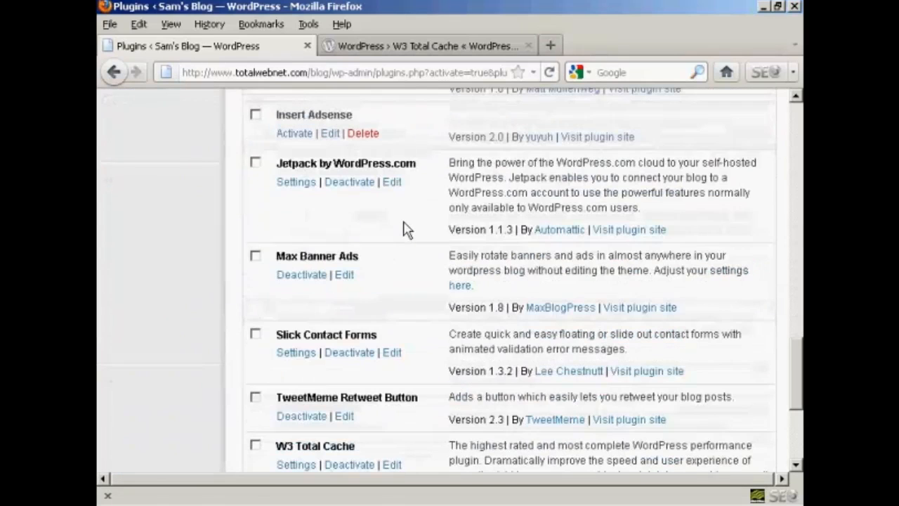
pyautogui.scroll(-3)
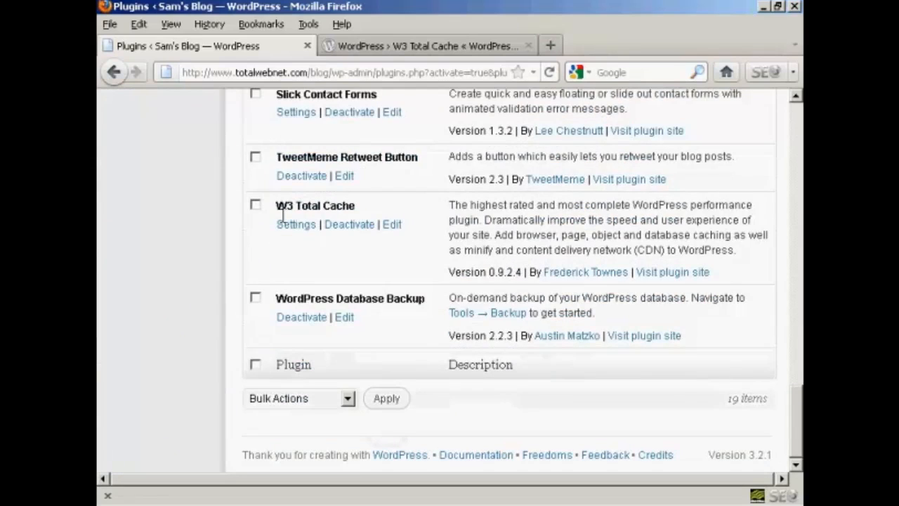
pyautogui.moveTo(295, 231)
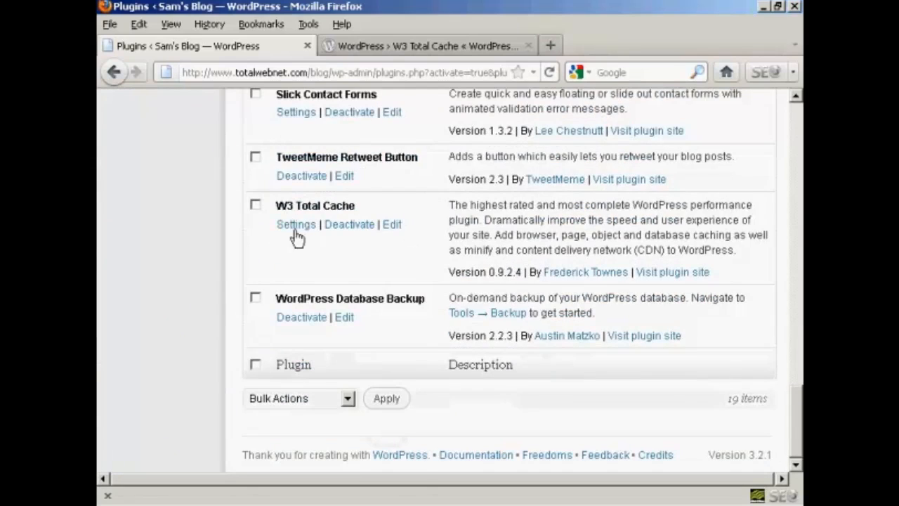
pyautogui.click(295, 224)
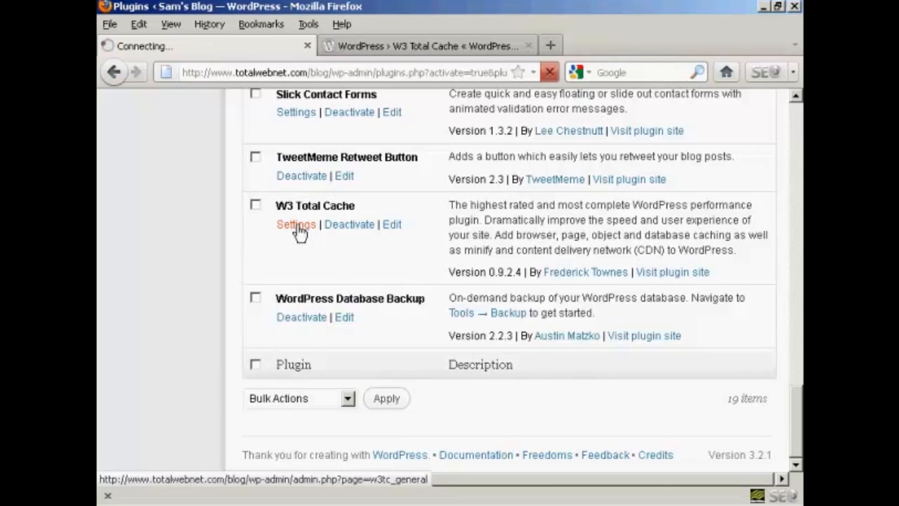
pyautogui.click(295, 224)
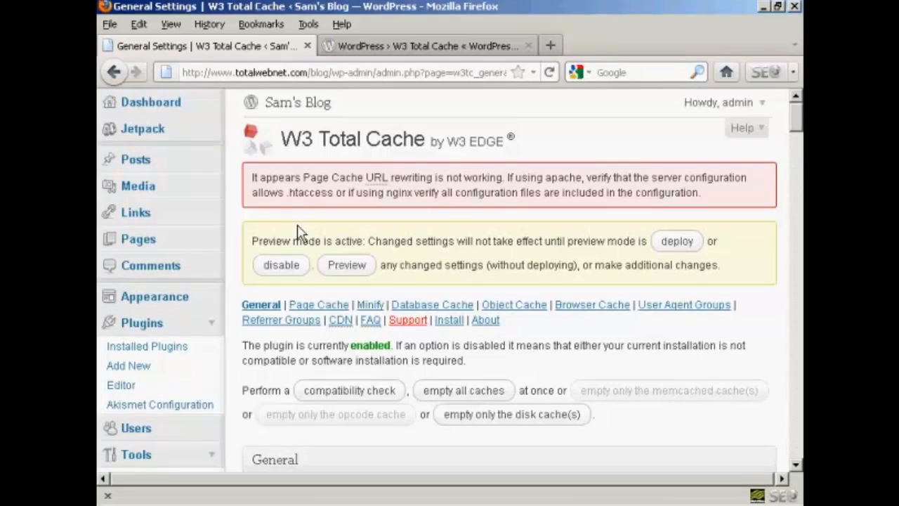
pyautogui.moveTo(369, 214)
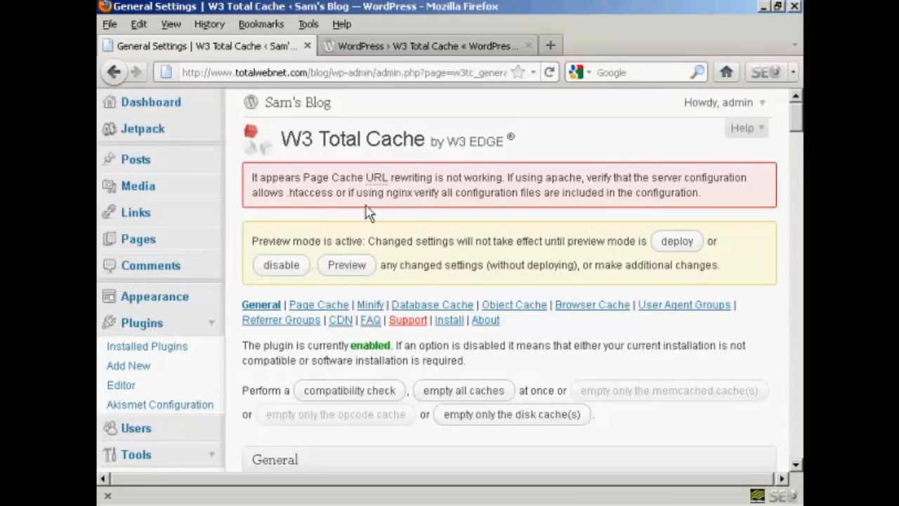
pyautogui.moveTo(738, 201)
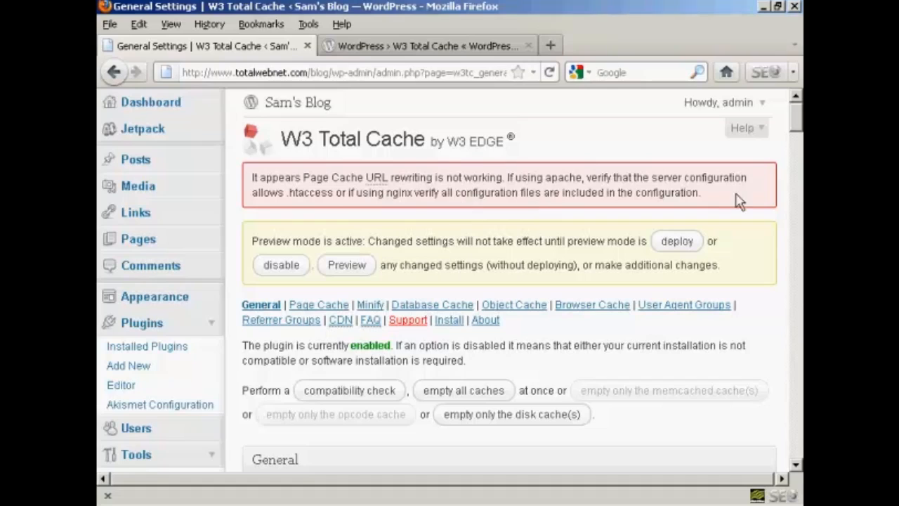
pyautogui.moveTo(604, 207)
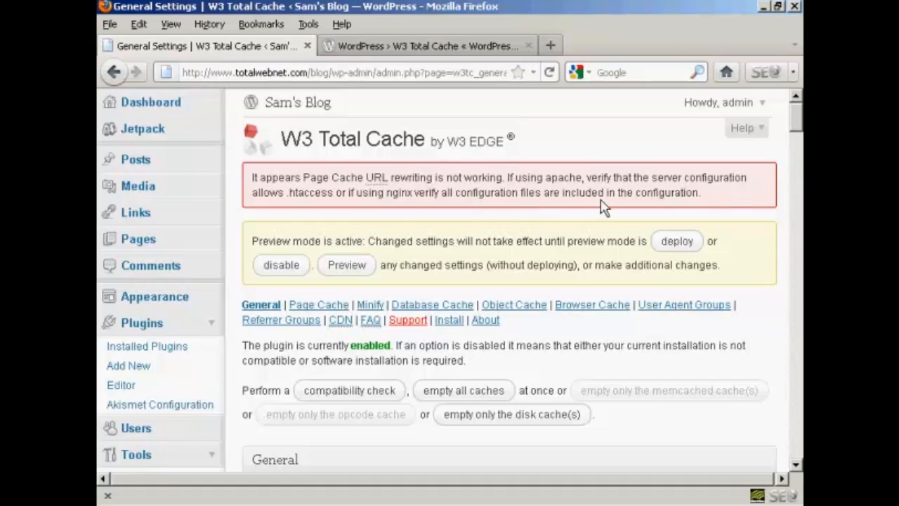
pyautogui.moveTo(593, 196)
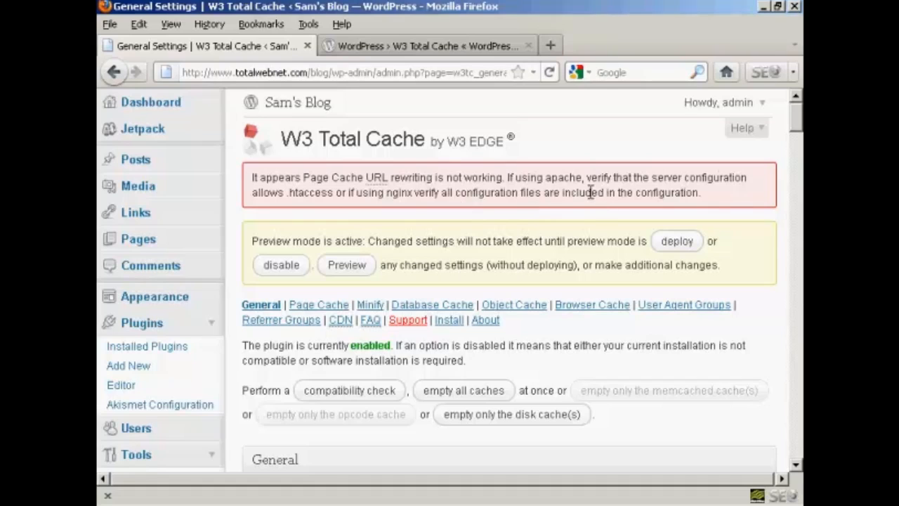
pyautogui.moveTo(552, 156)
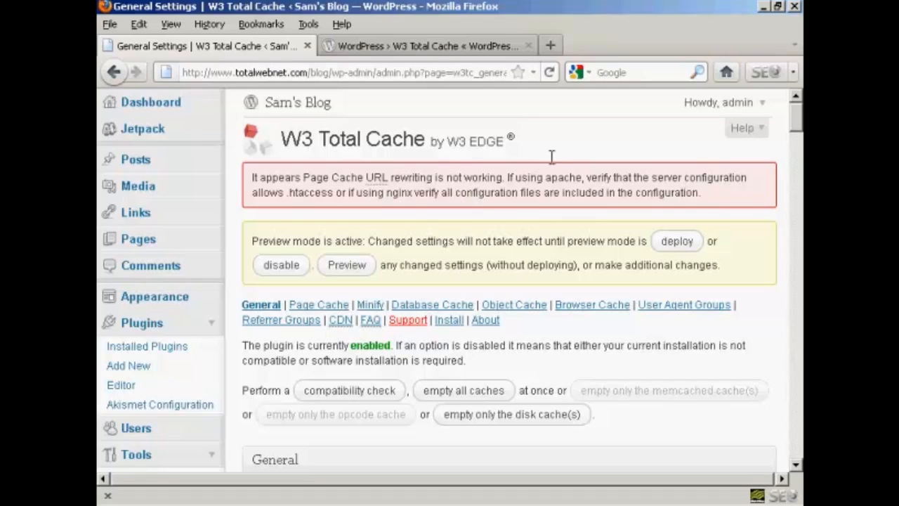
pyautogui.moveTo(316, 256)
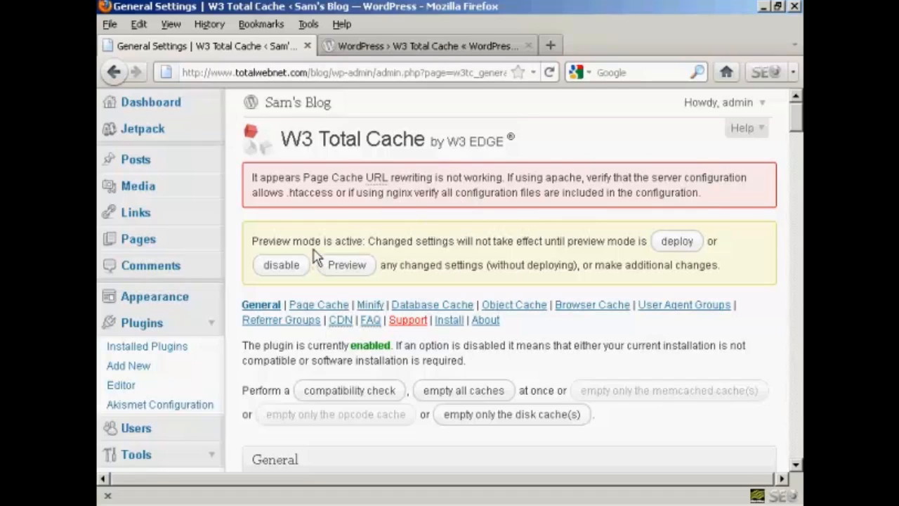
pyautogui.moveTo(316, 253)
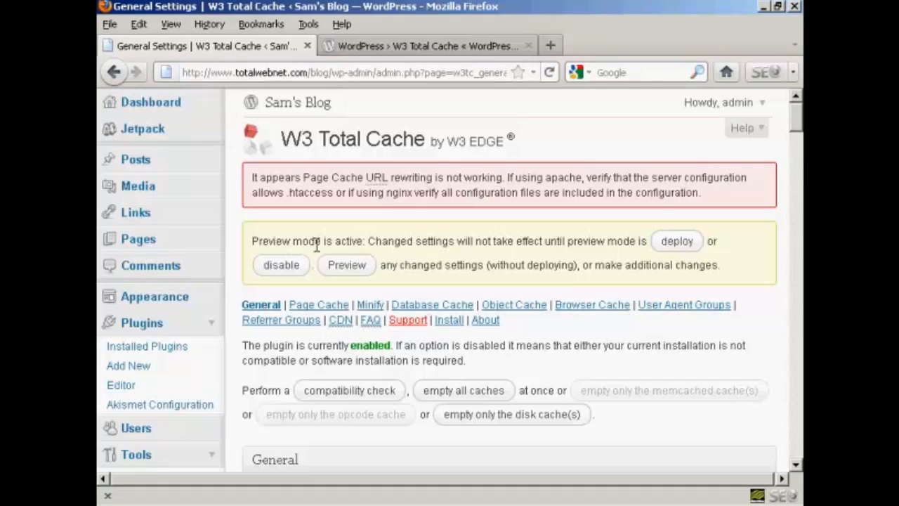
pyautogui.moveTo(320, 260)
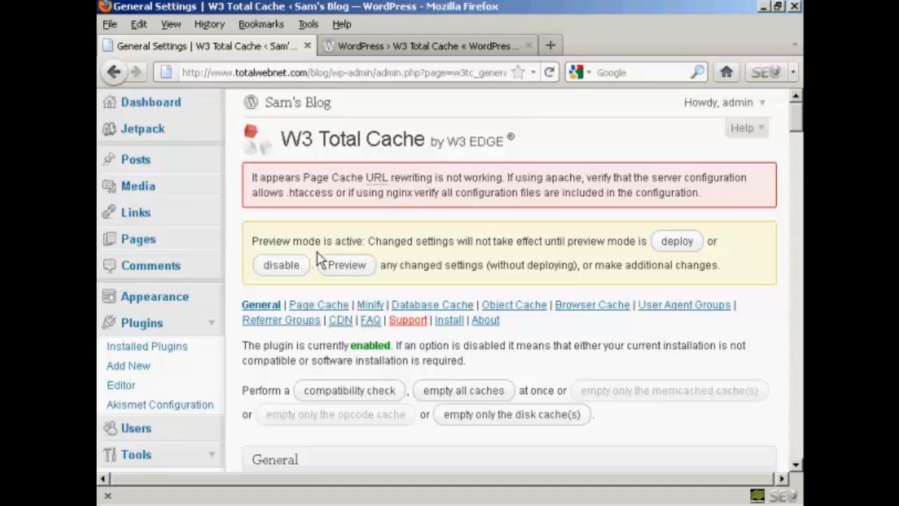
pyautogui.moveTo(676, 241)
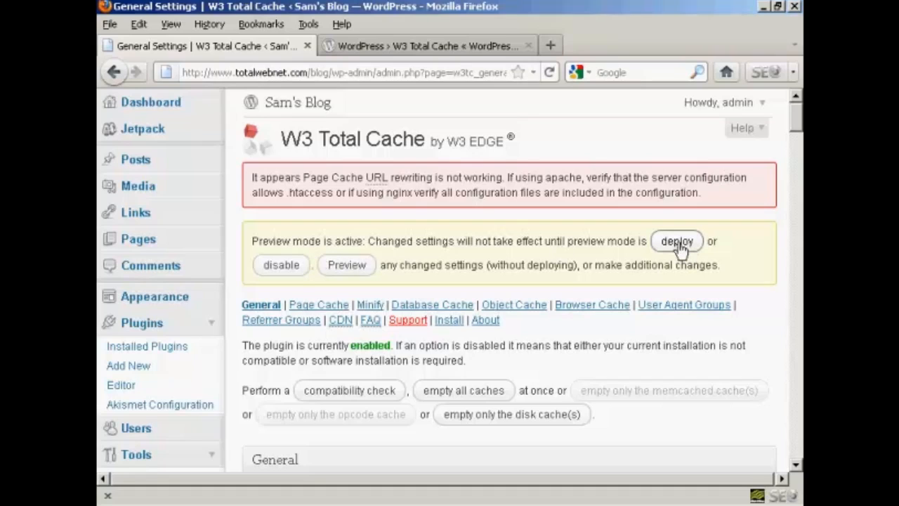
# - Deploy the previewed W3 Total Cache settings from the preview mode notice
pyautogui.click(676, 241)
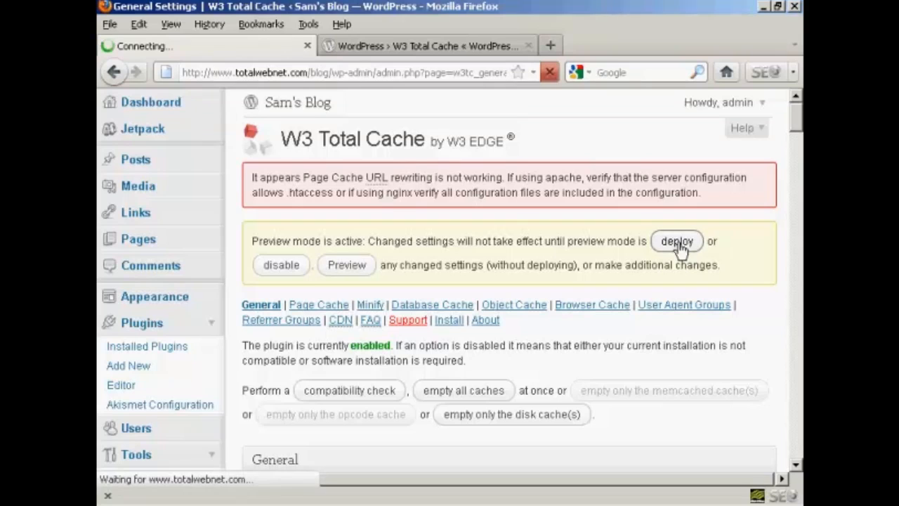
pyautogui.click(676, 241)
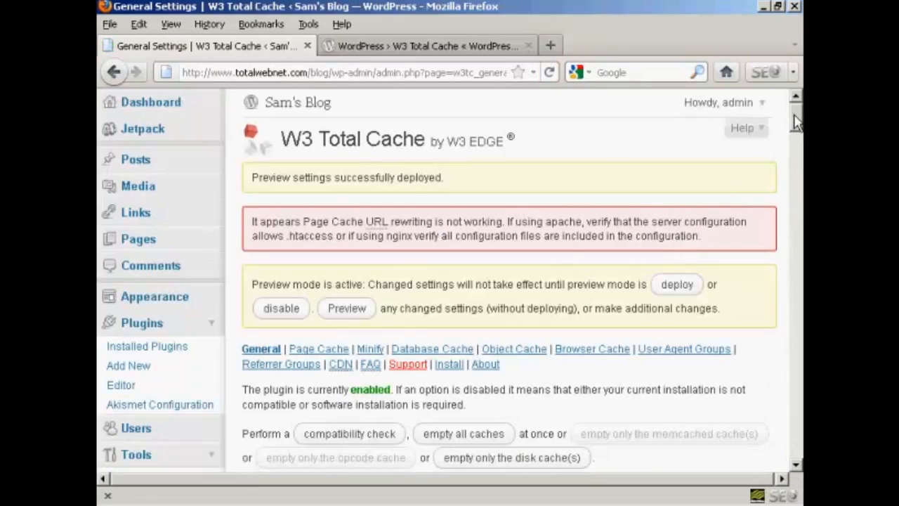
pyautogui.scroll(-3)
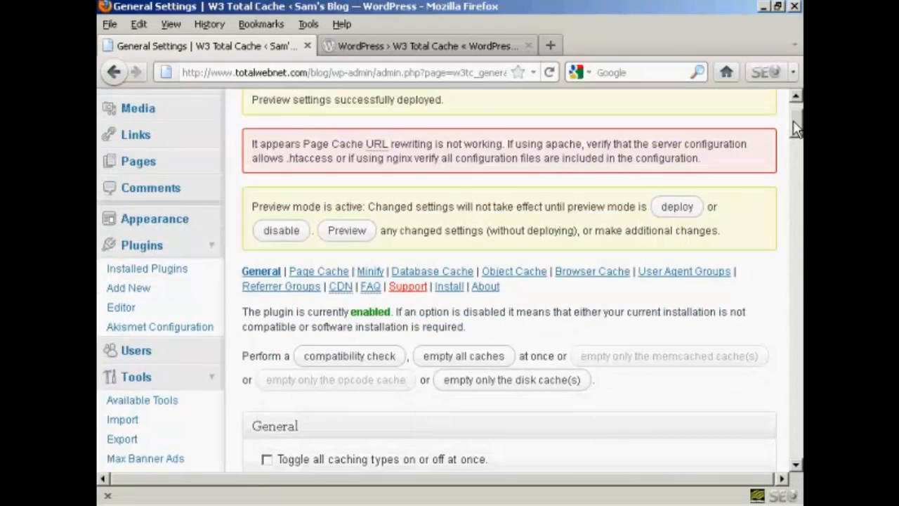
pyautogui.moveTo(203, 349)
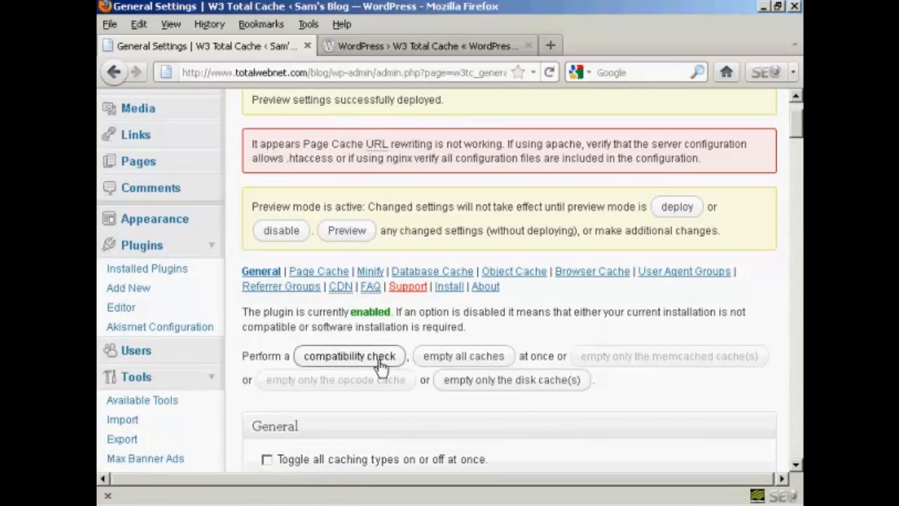
pyautogui.click(349, 355)
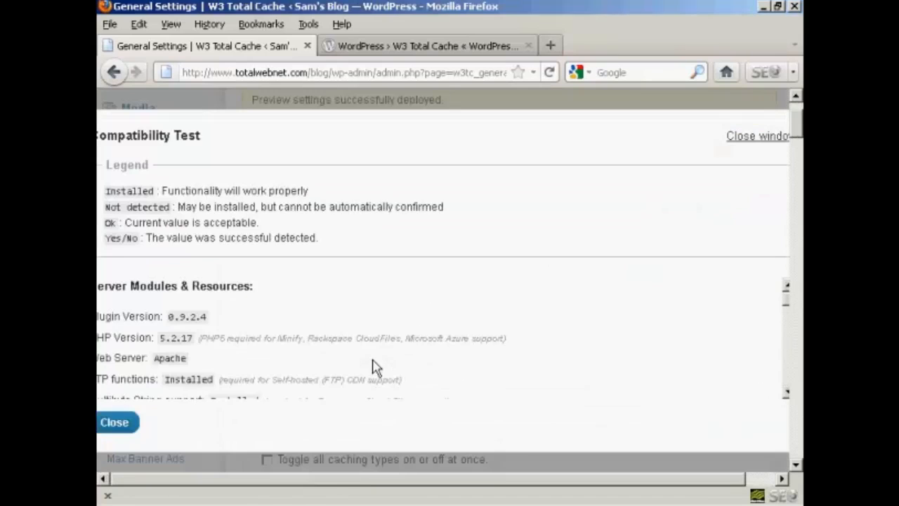
pyautogui.moveTo(632, 305)
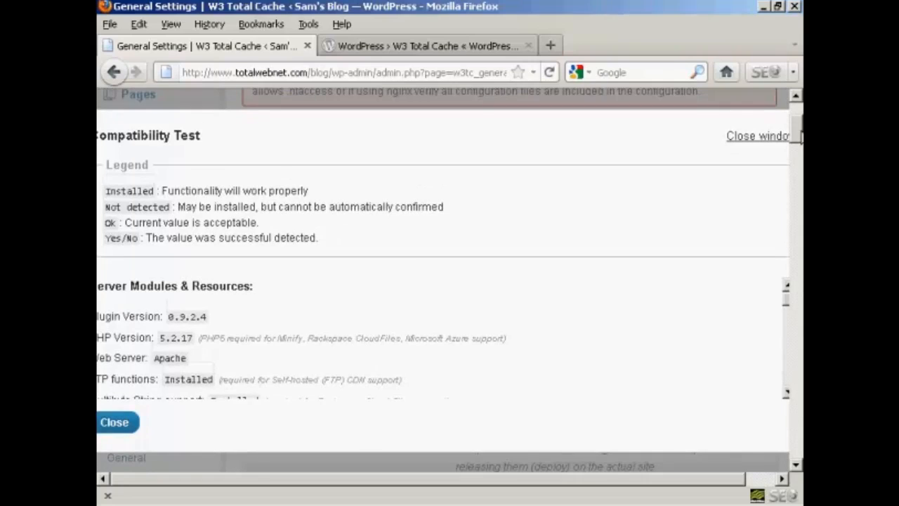
pyautogui.moveTo(788, 309)
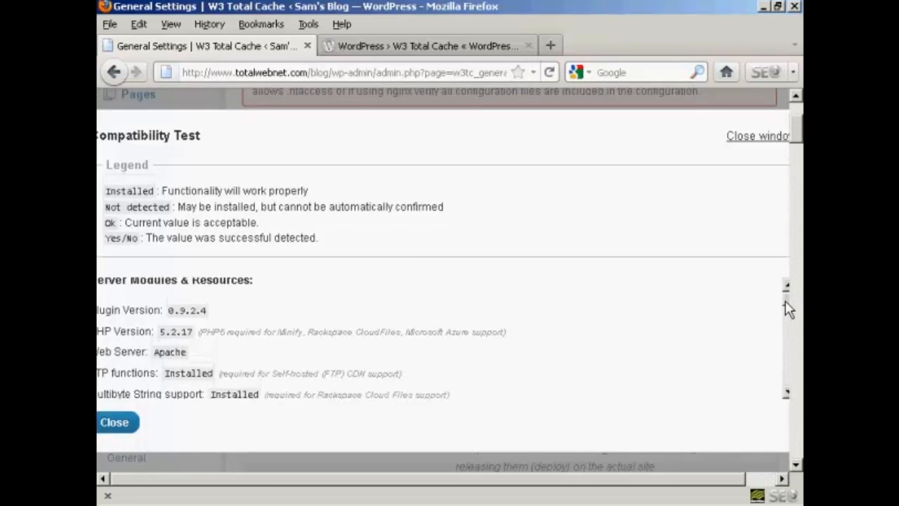
pyautogui.scroll(-3)
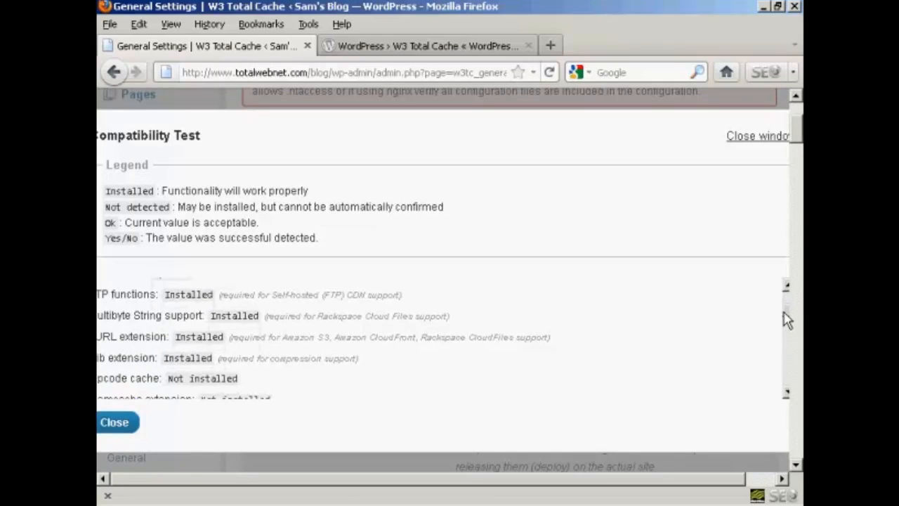
pyautogui.scroll(-3)
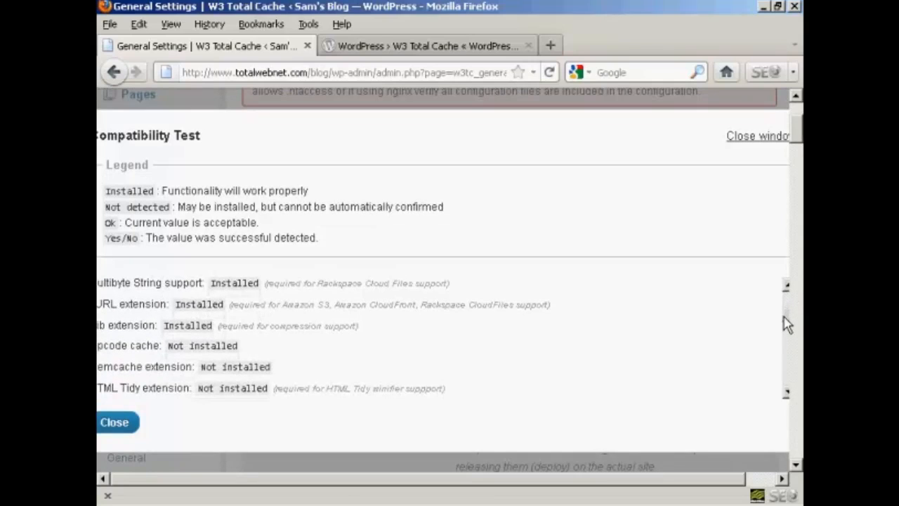
pyautogui.scroll(-3)
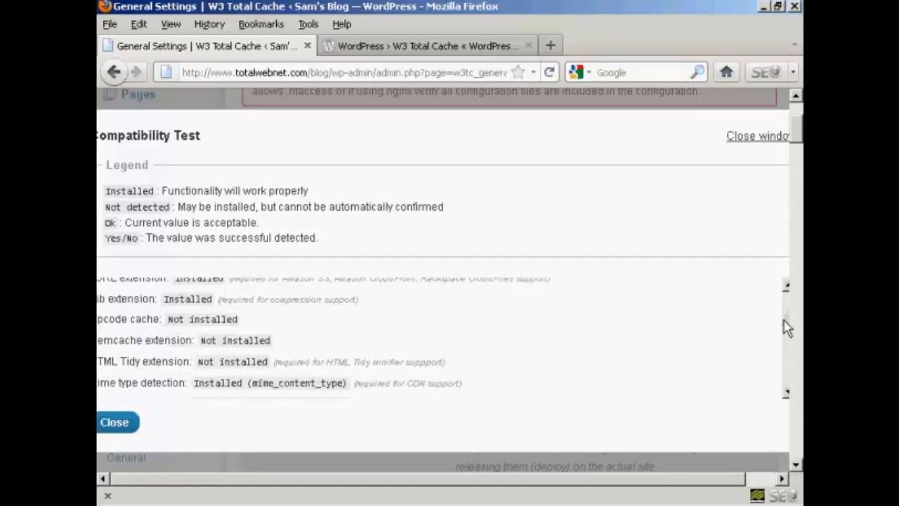
pyautogui.scroll(-3)
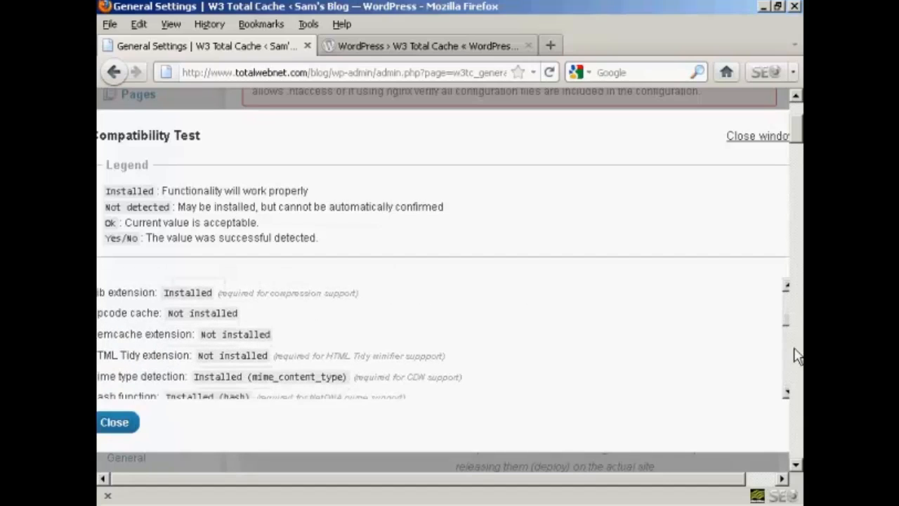
pyautogui.moveTo(788, 332)
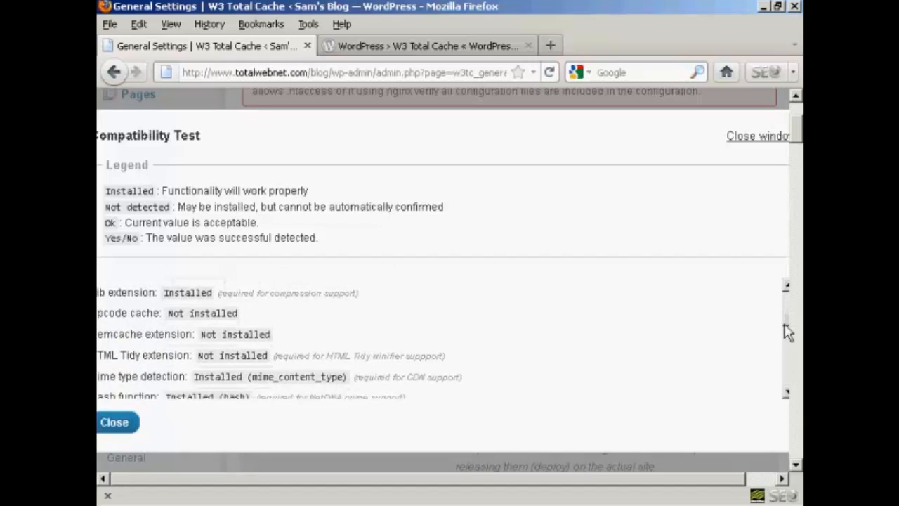
pyautogui.scroll(-3)
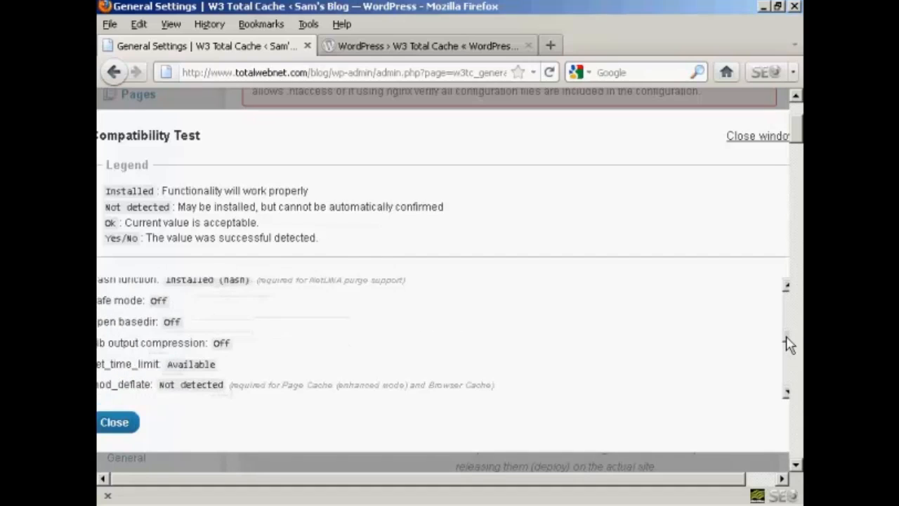
pyautogui.scroll(-3)
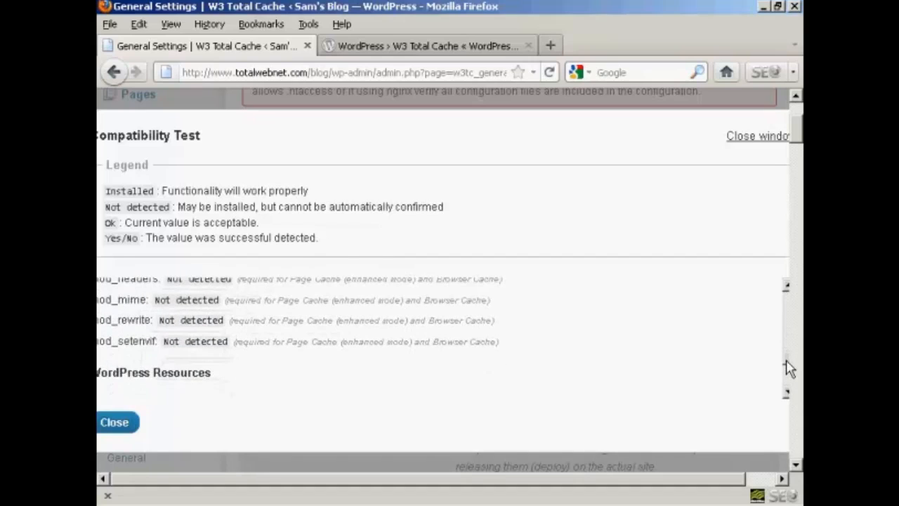
pyautogui.scroll(-3)
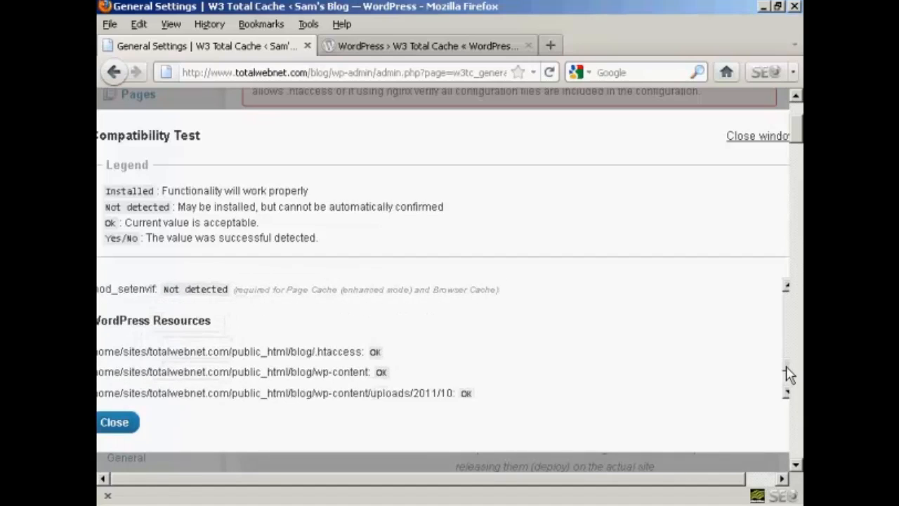
pyautogui.scroll(-3)
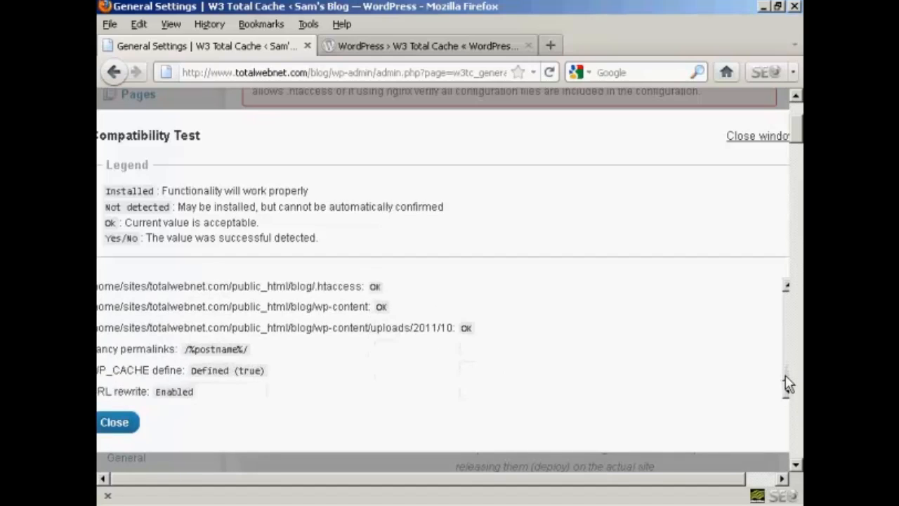
pyautogui.scroll(-3)
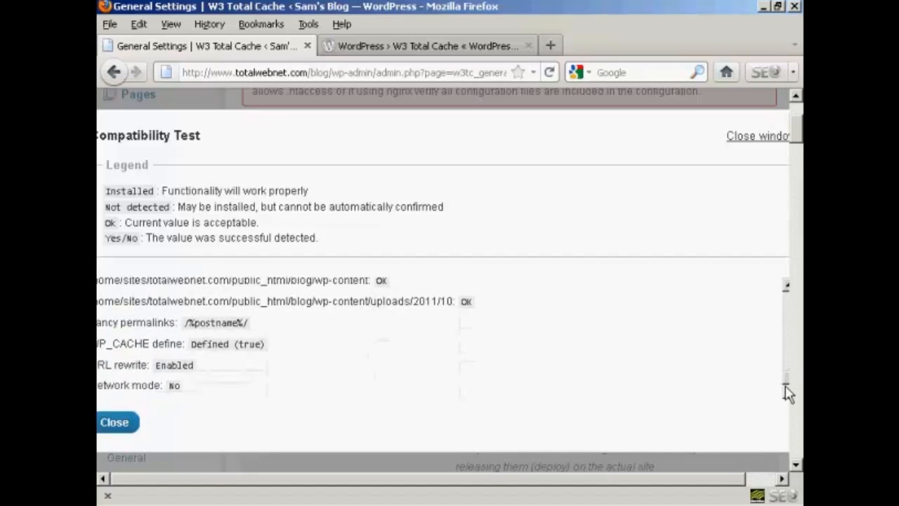
pyautogui.moveTo(684, 394)
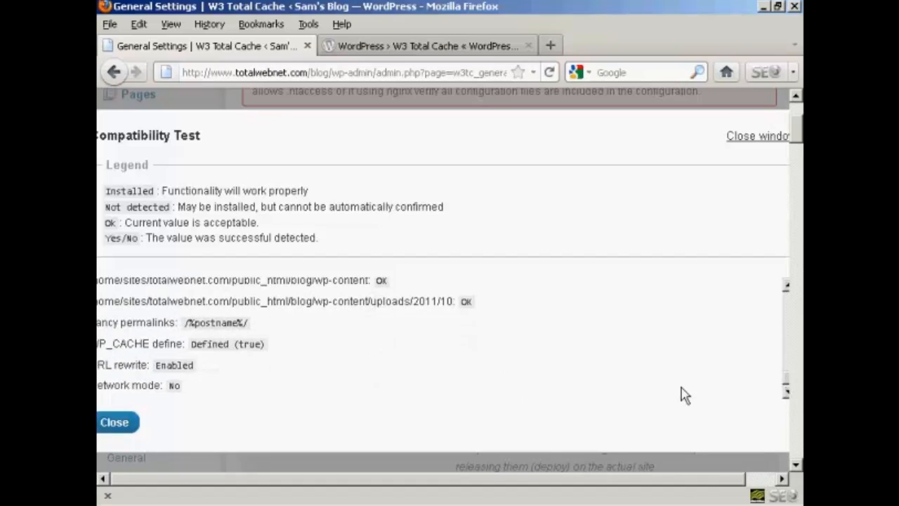
pyautogui.click(114, 422)
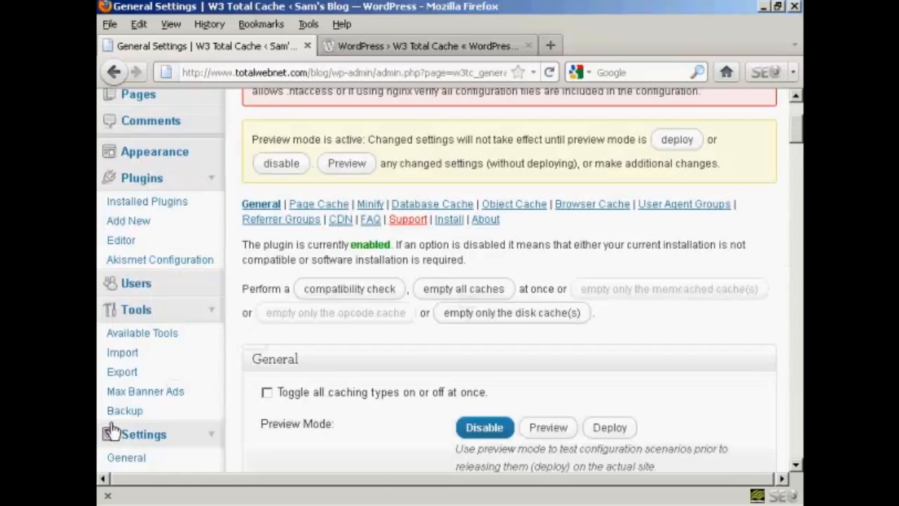
pyautogui.moveTo(788, 160)
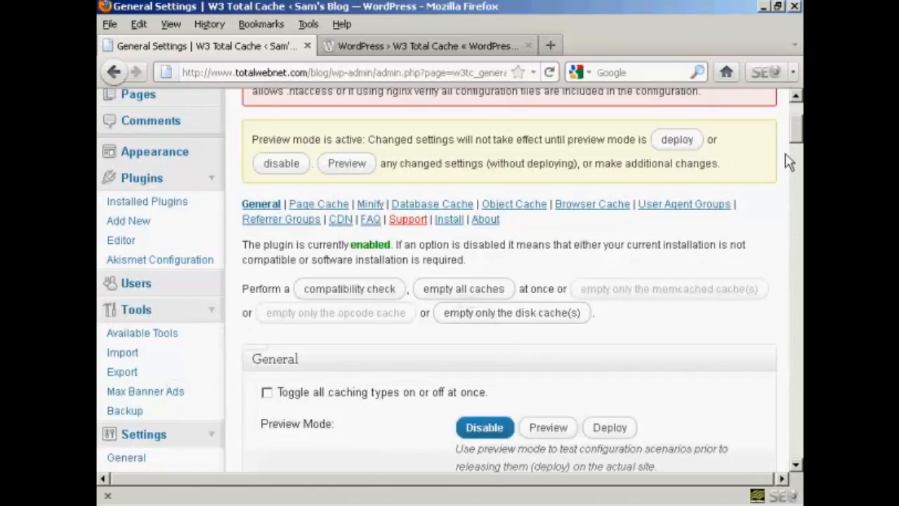
# - Change Page Cache Method to Disk: Basic, save all settings, and disable preview mode
pyautogui.scroll(-3)
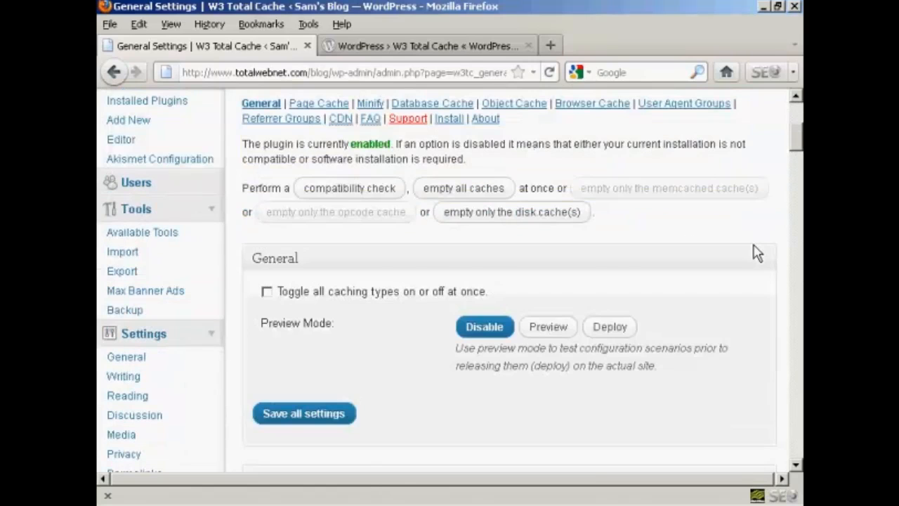
pyautogui.scroll(-3)
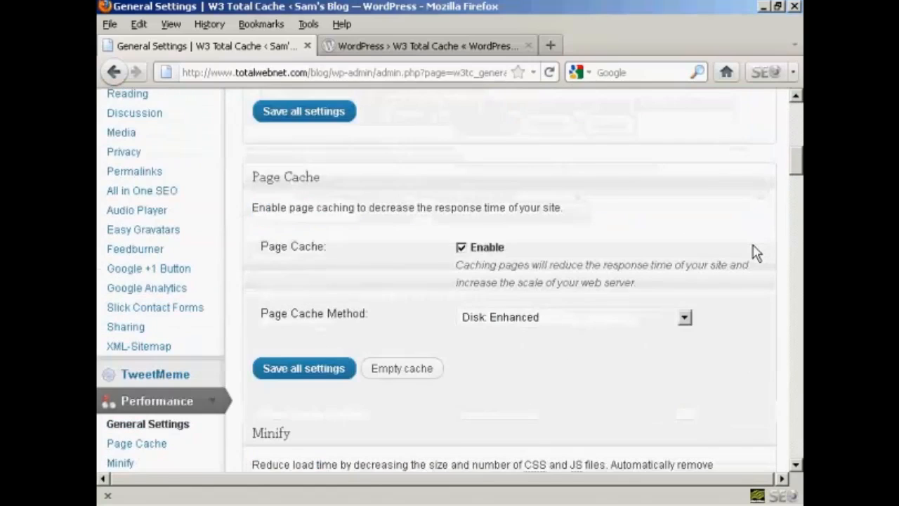
pyautogui.moveTo(294, 273)
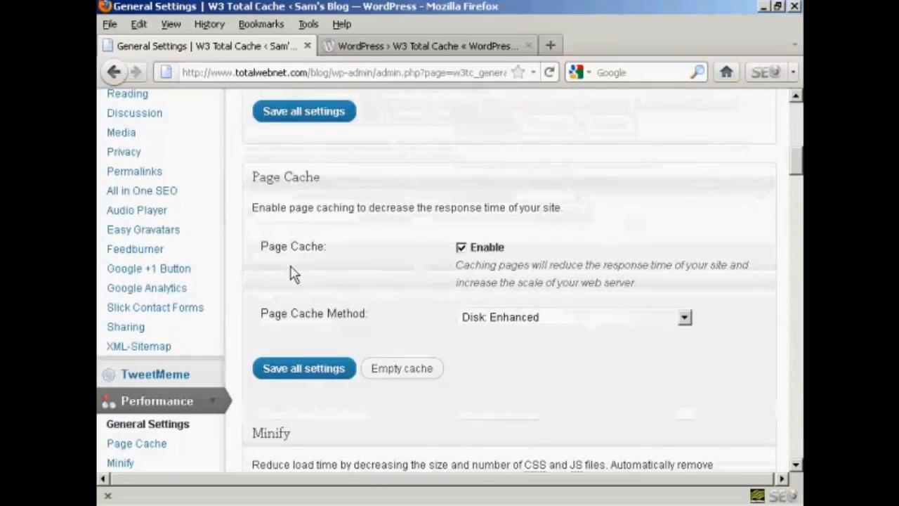
pyautogui.moveTo(704, 310)
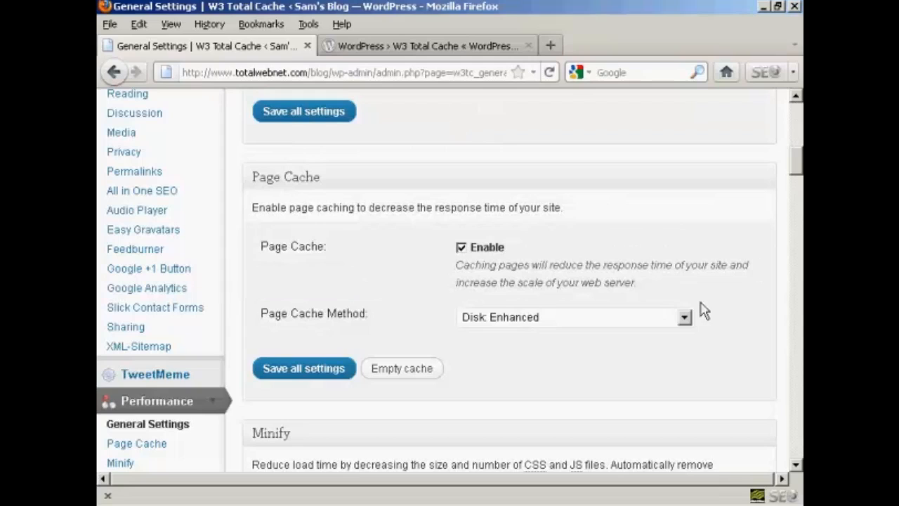
pyautogui.moveTo(479, 340)
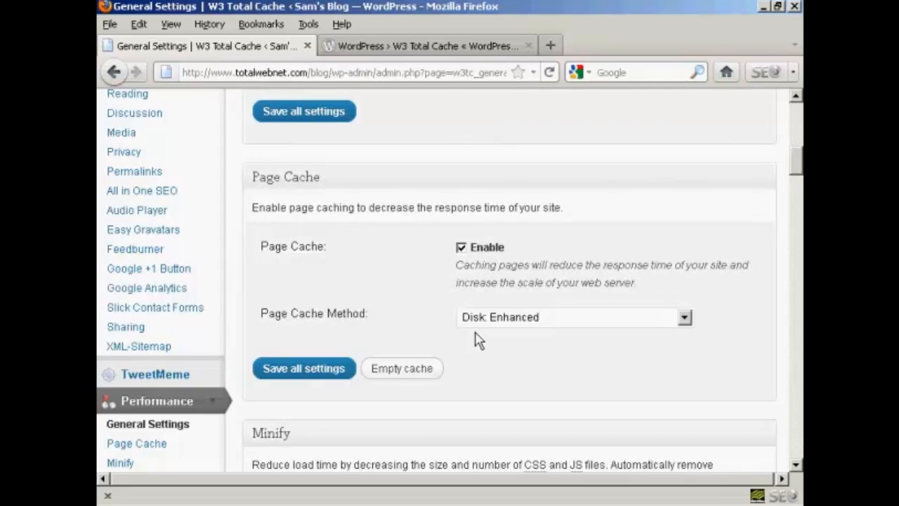
pyautogui.moveTo(702, 336)
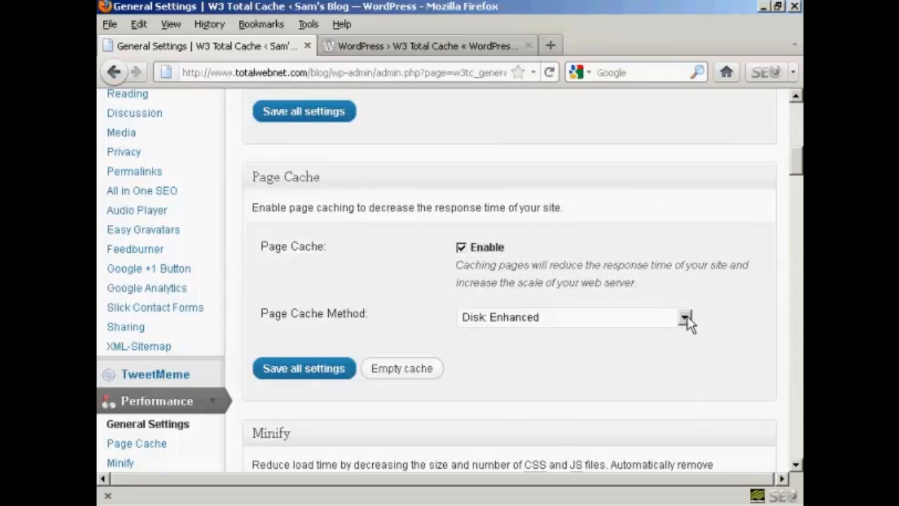
pyautogui.click(684, 317)
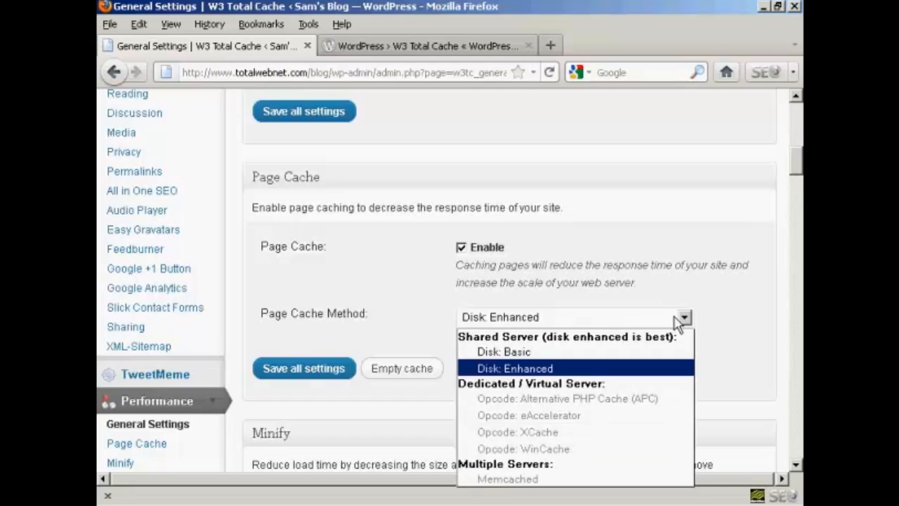
pyautogui.moveTo(590, 411)
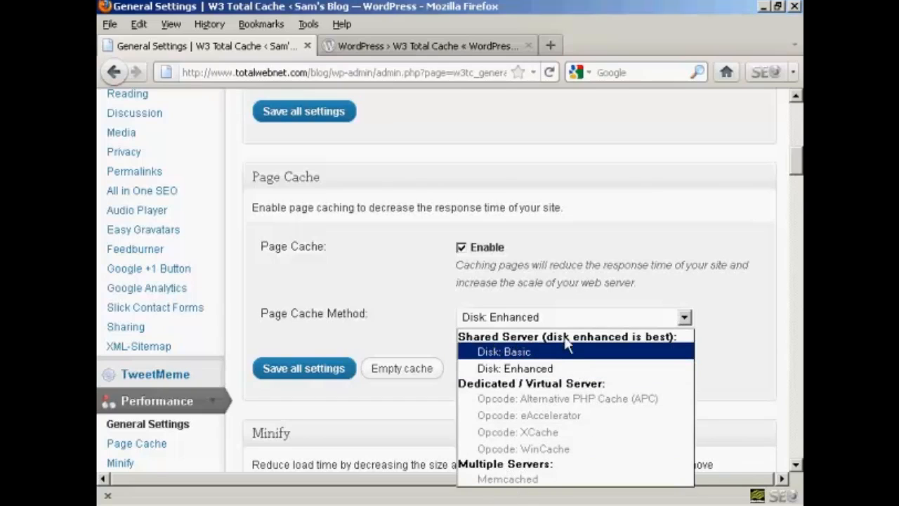
pyautogui.moveTo(614, 353)
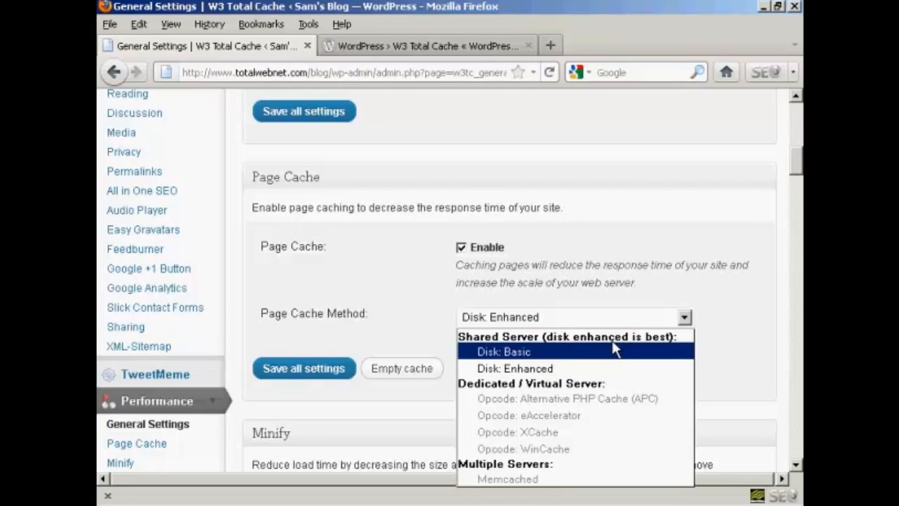
pyautogui.moveTo(516, 362)
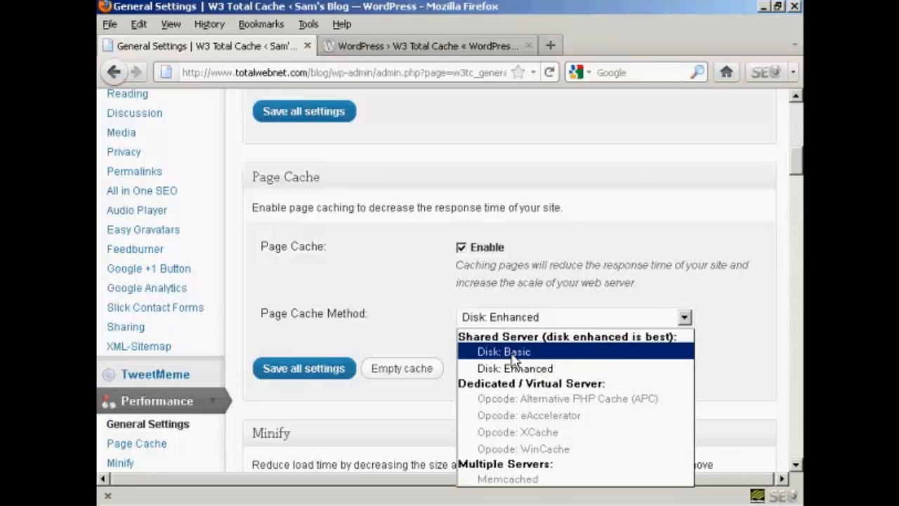
pyautogui.click(504, 351)
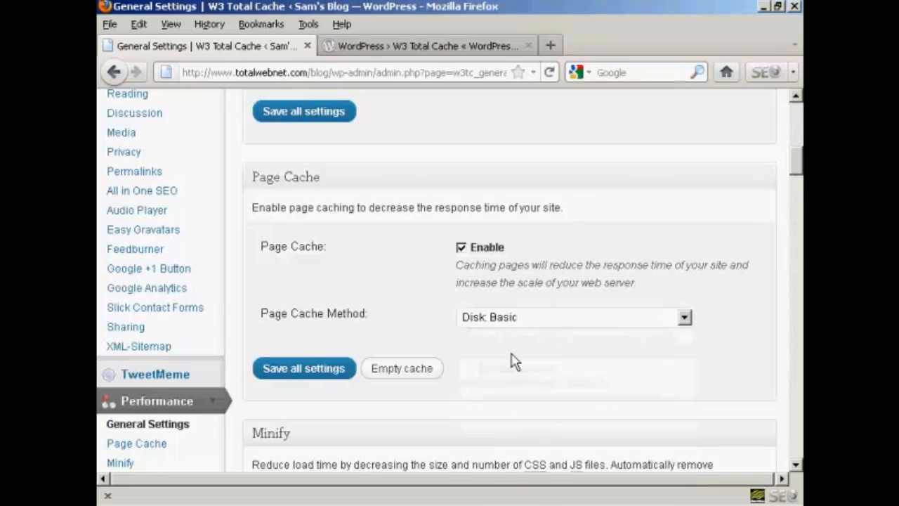
pyautogui.moveTo(304, 368)
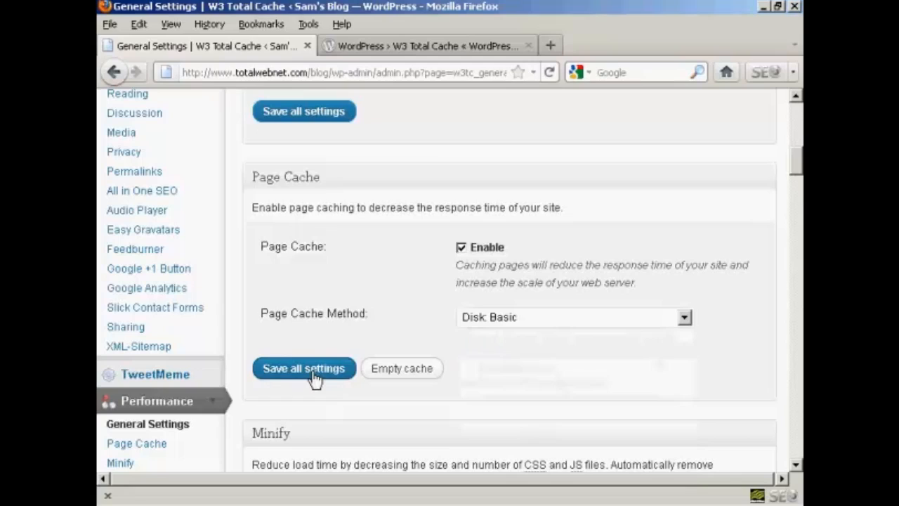
pyautogui.click(303, 368)
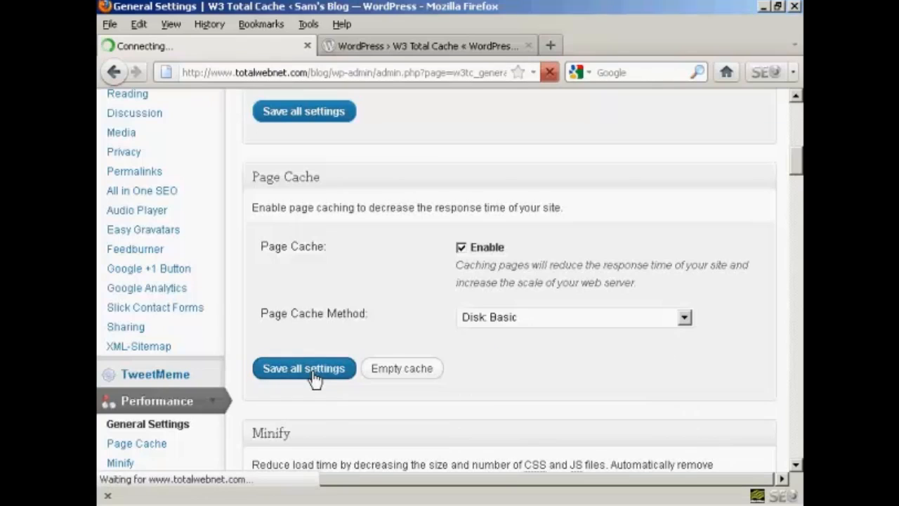
pyautogui.click(303, 368)
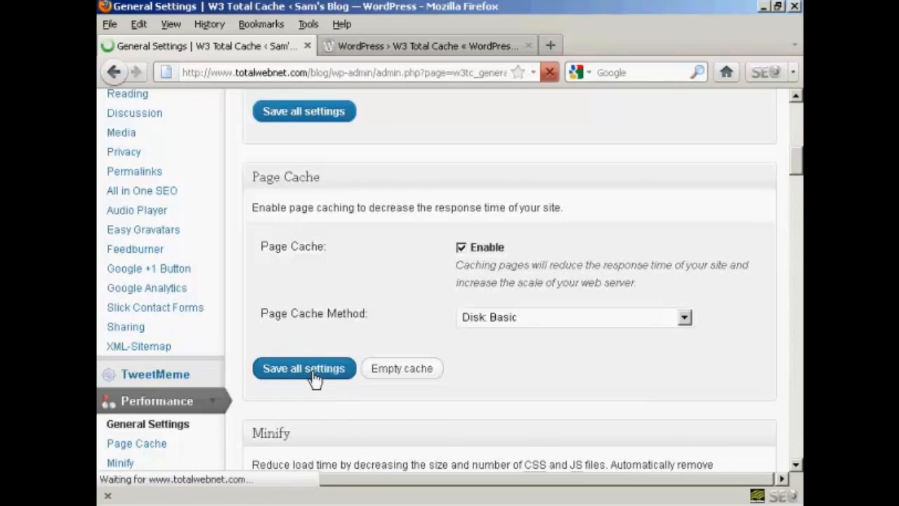
pyautogui.click(303, 367)
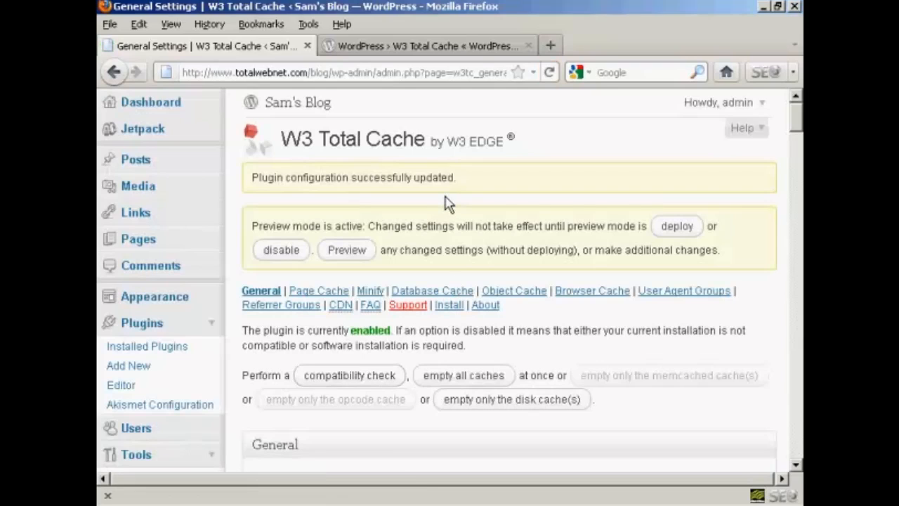
pyautogui.moveTo(622, 216)
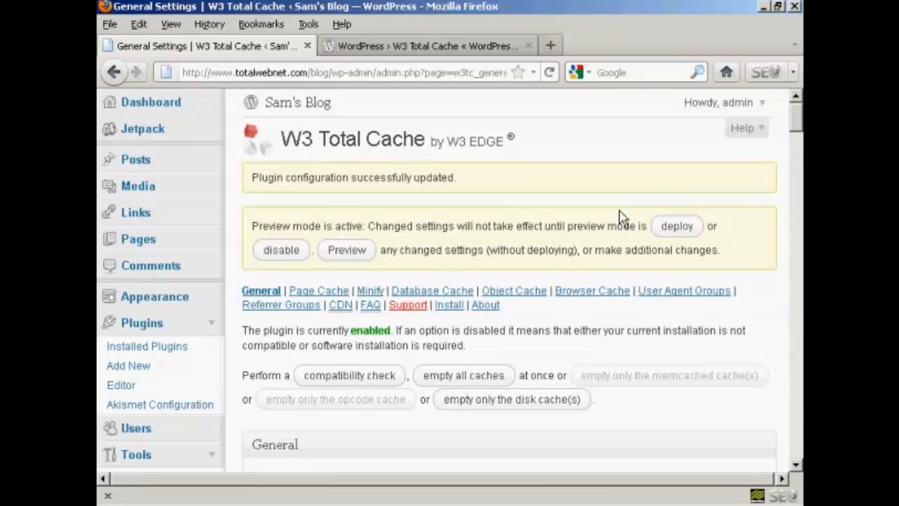
pyautogui.moveTo(619, 251)
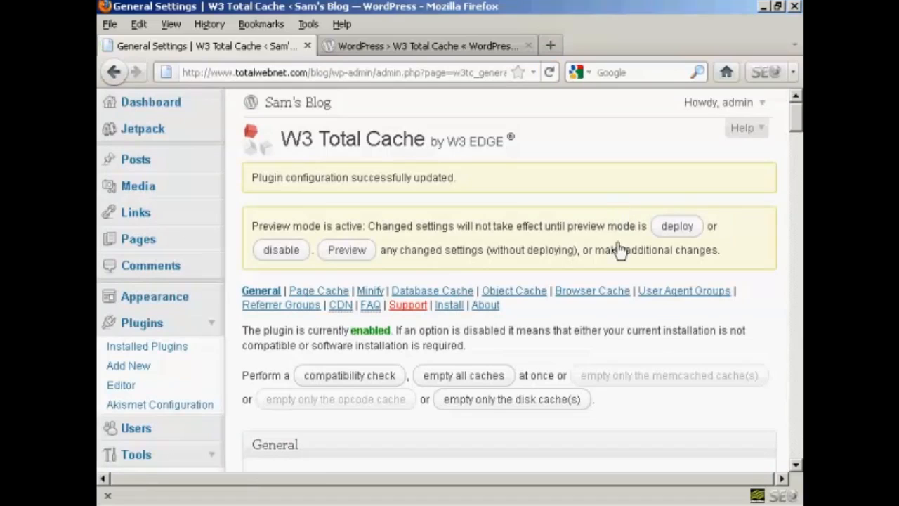
pyautogui.click(280, 250)
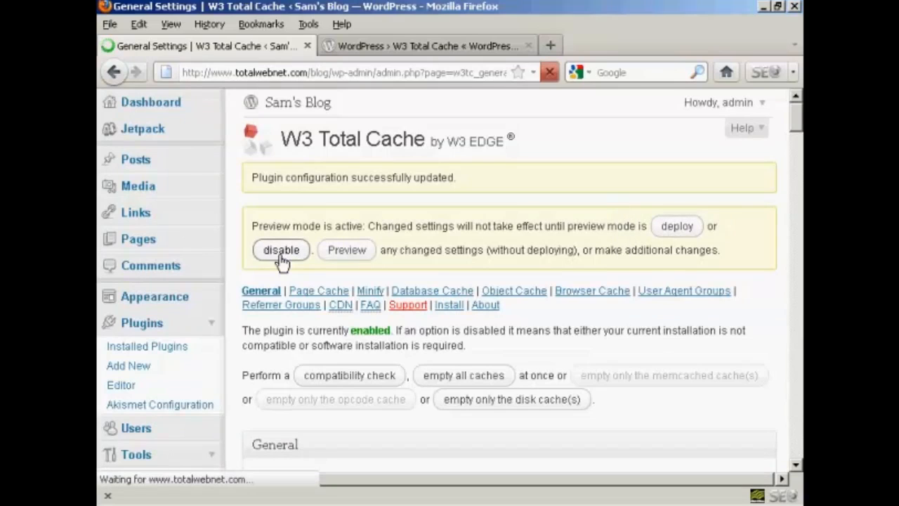
# - With preview mode off, save all settings again using Disk: Basic page caching
pyautogui.click(281, 249)
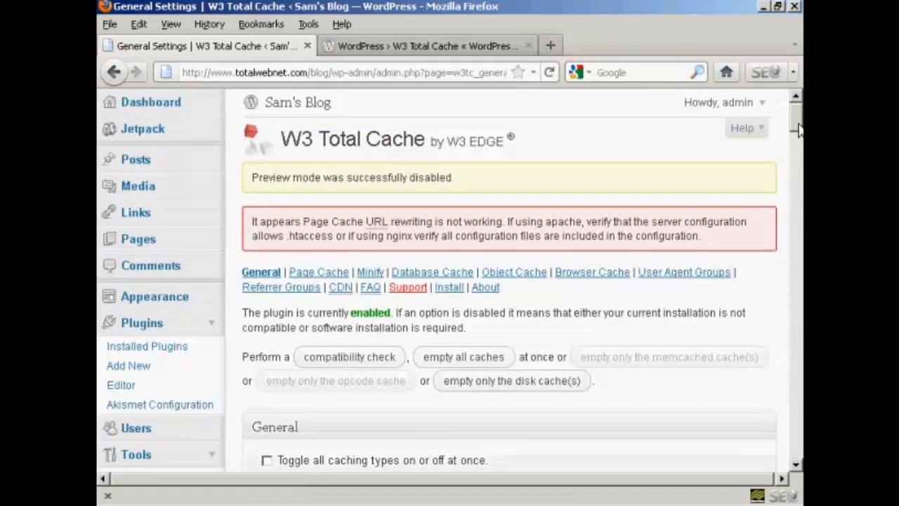
pyautogui.scroll(-3)
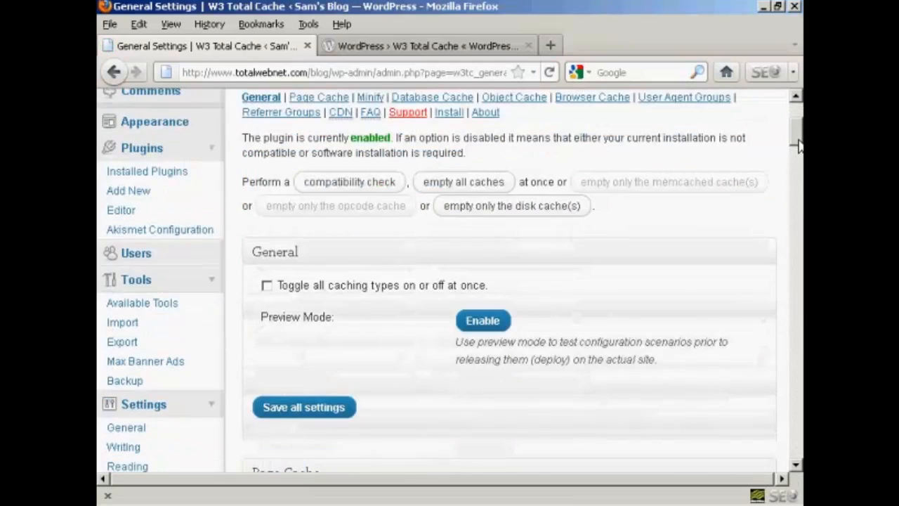
pyautogui.scroll(-3)
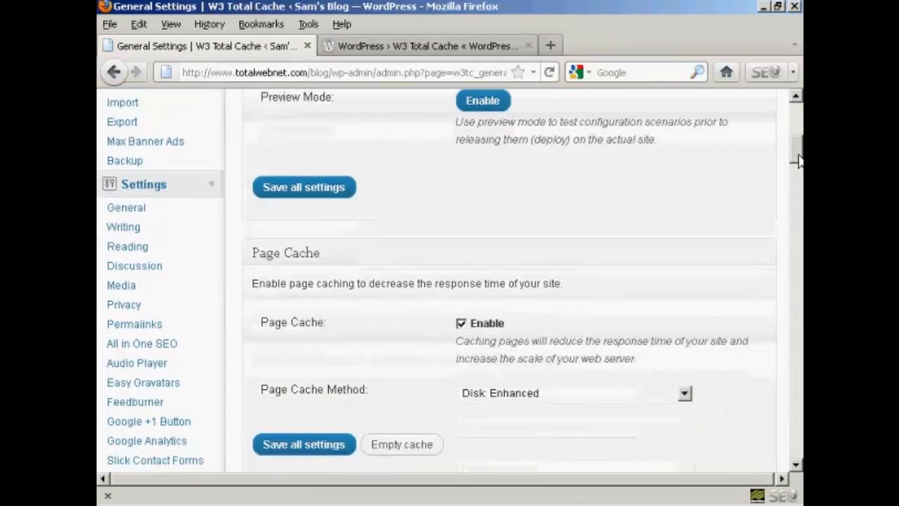
pyautogui.scroll(-3)
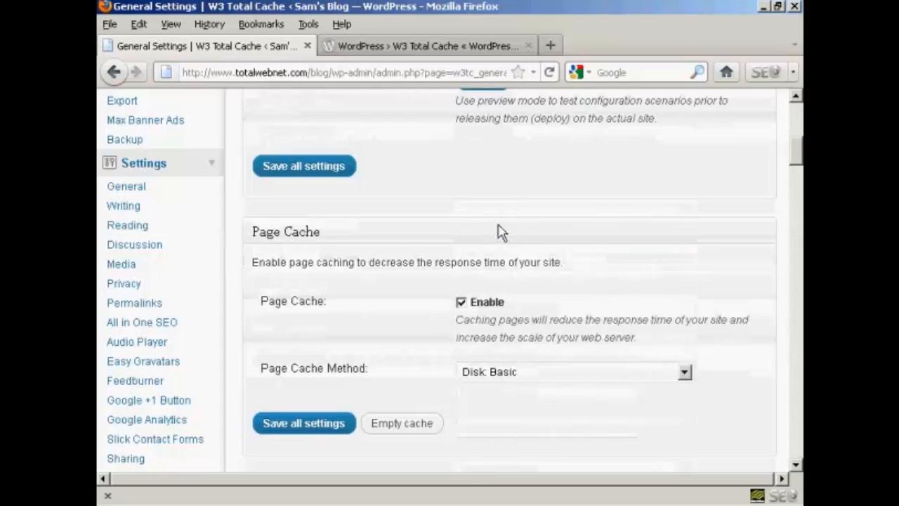
pyautogui.click(303, 422)
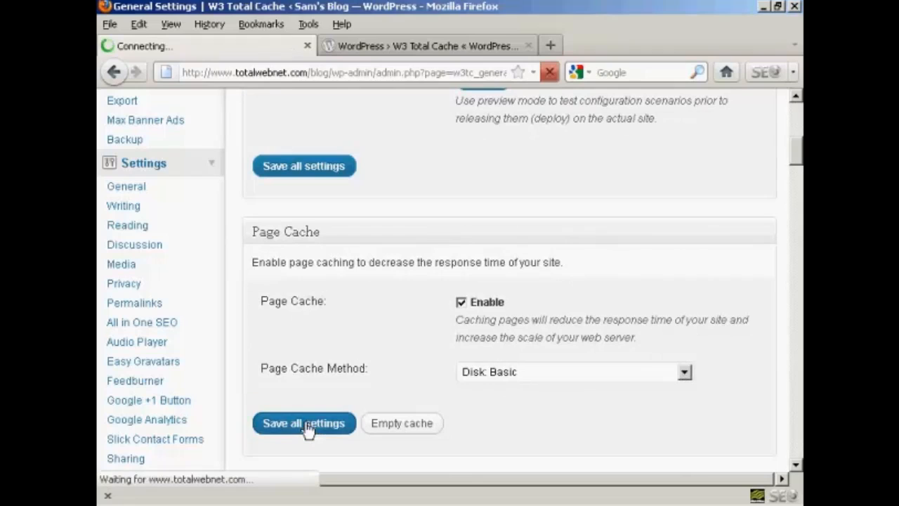
pyautogui.click(304, 423)
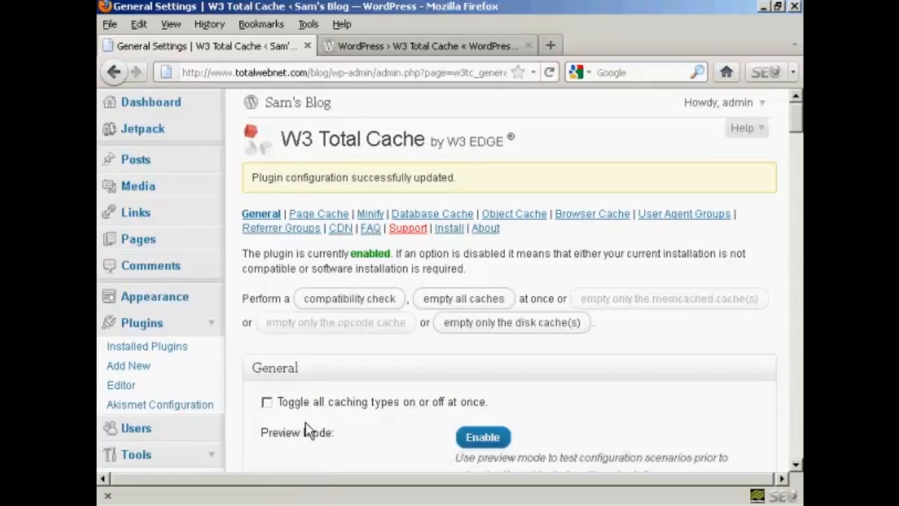
pyautogui.moveTo(699, 295)
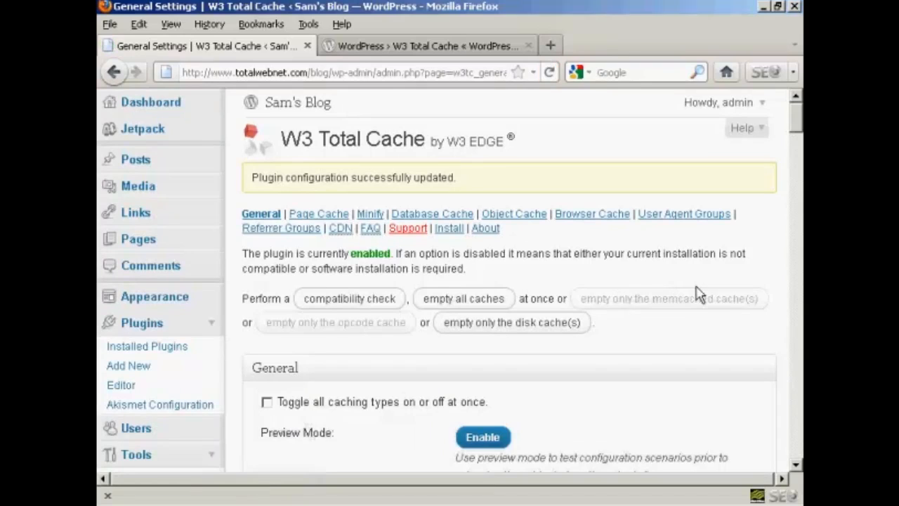
pyautogui.moveTo(800, 131)
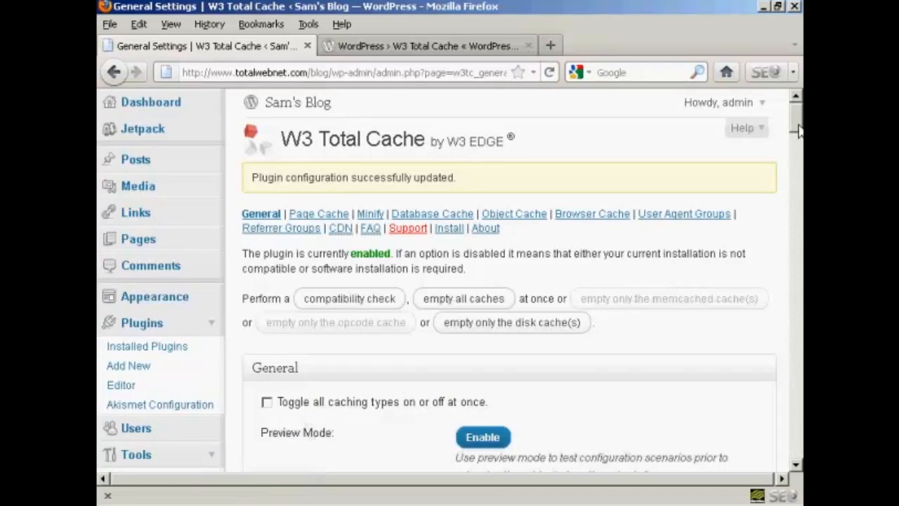
pyautogui.scroll(-3)
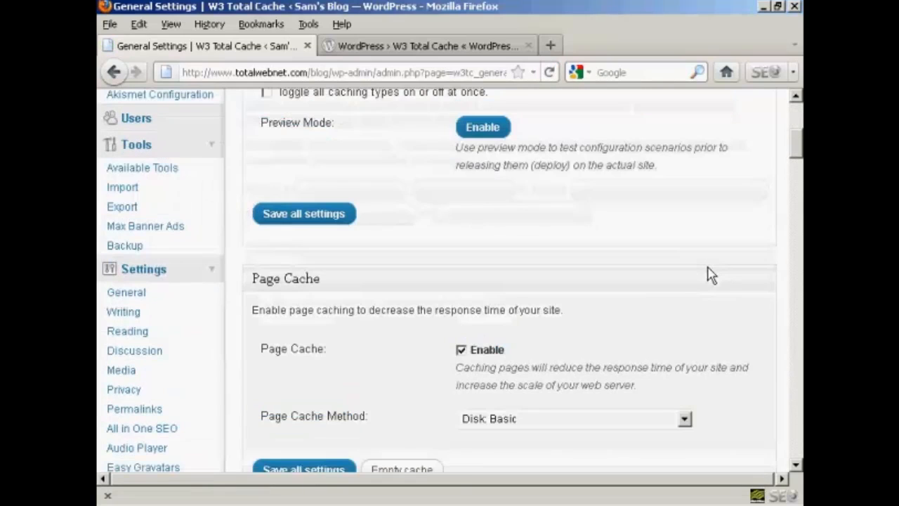
# - Tick Enable in the Minify section, leaving Auto mode and Disk method
pyautogui.scroll(-3)
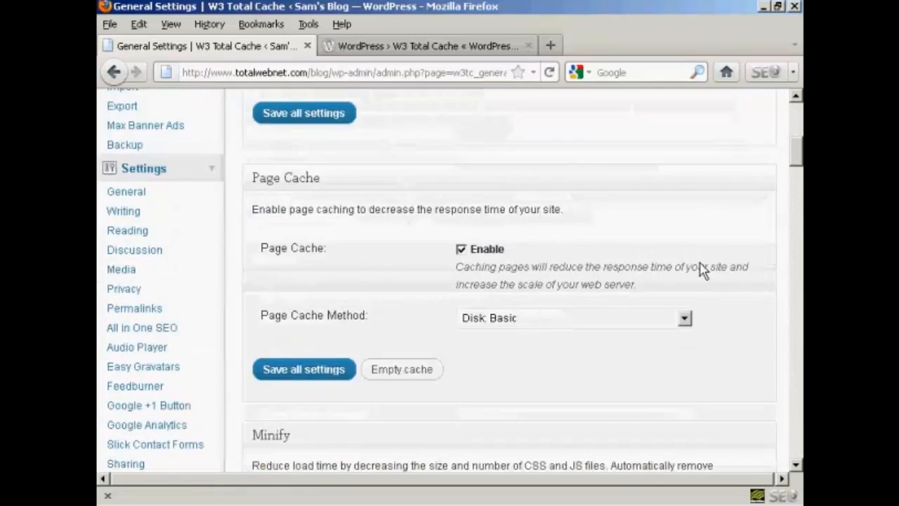
pyautogui.scroll(-3)
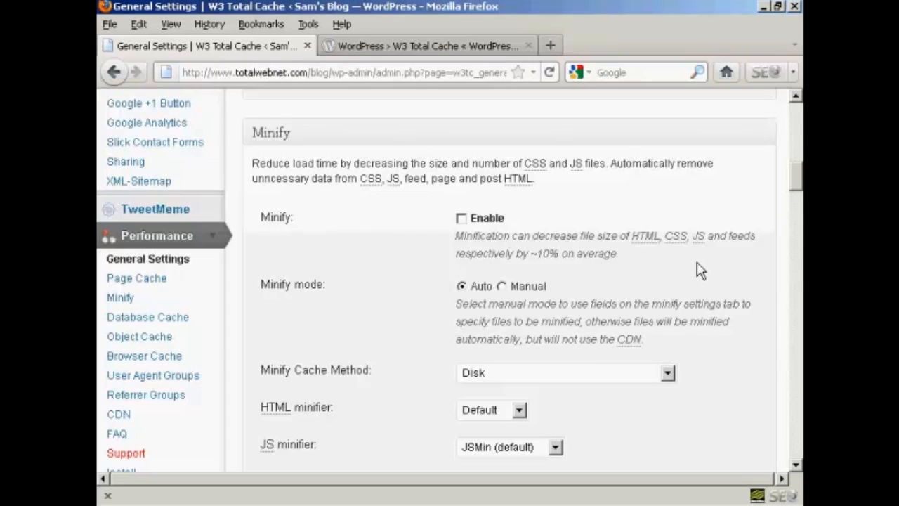
pyautogui.click(462, 217)
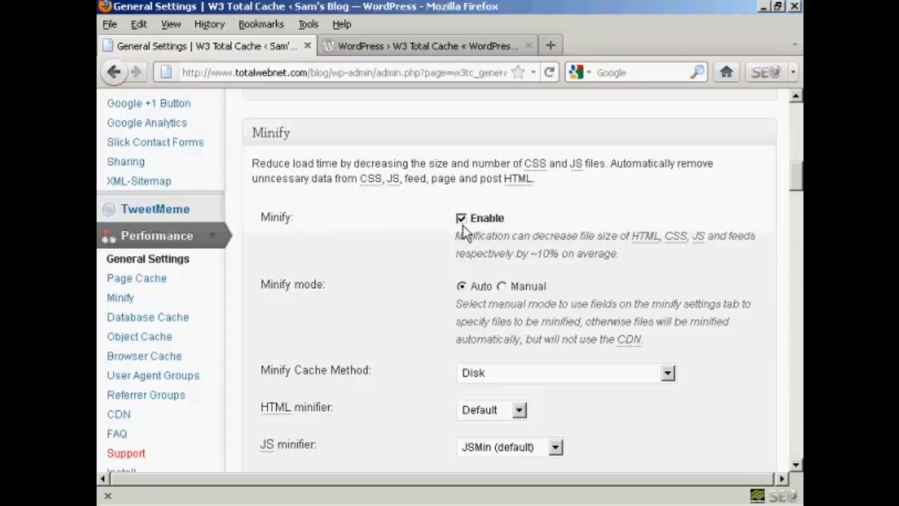
pyautogui.scroll(-3)
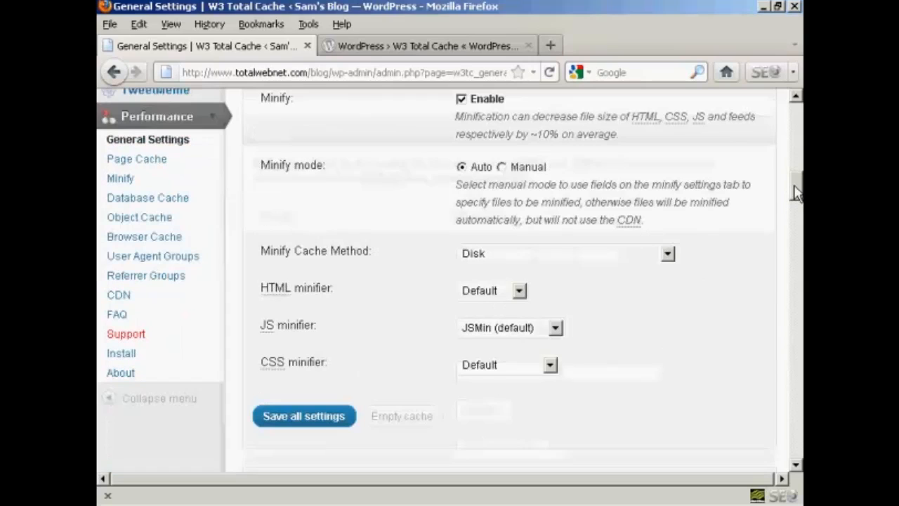
# - Save settings with Minify enabled, then untick the Minify Enable checkbox again
pyautogui.click(304, 415)
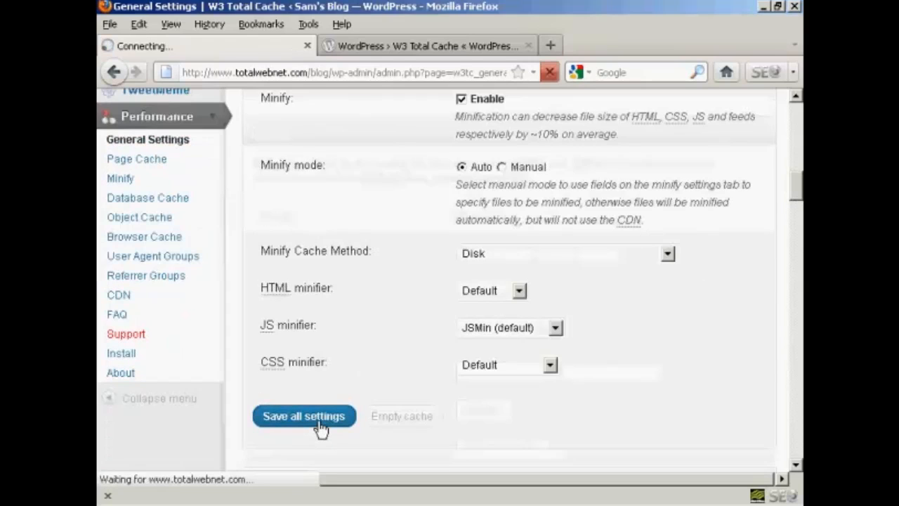
pyautogui.click(303, 416)
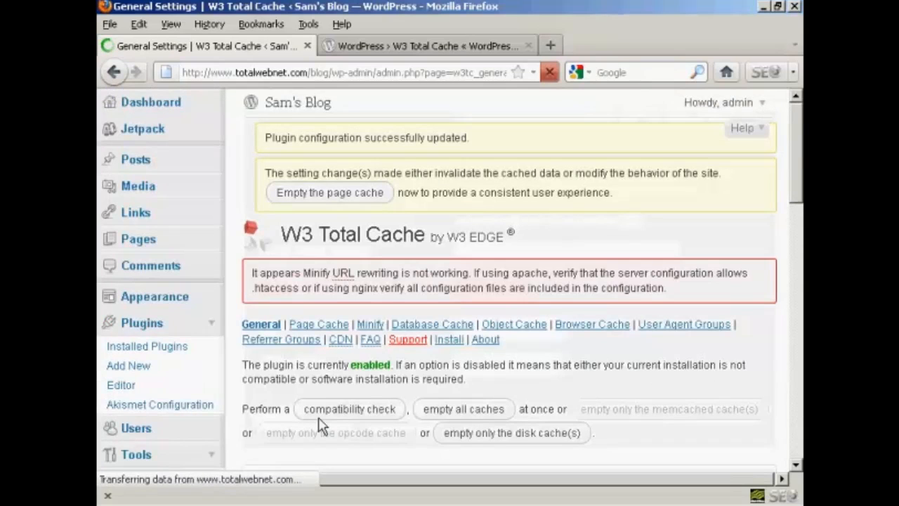
pyautogui.moveTo(325, 286)
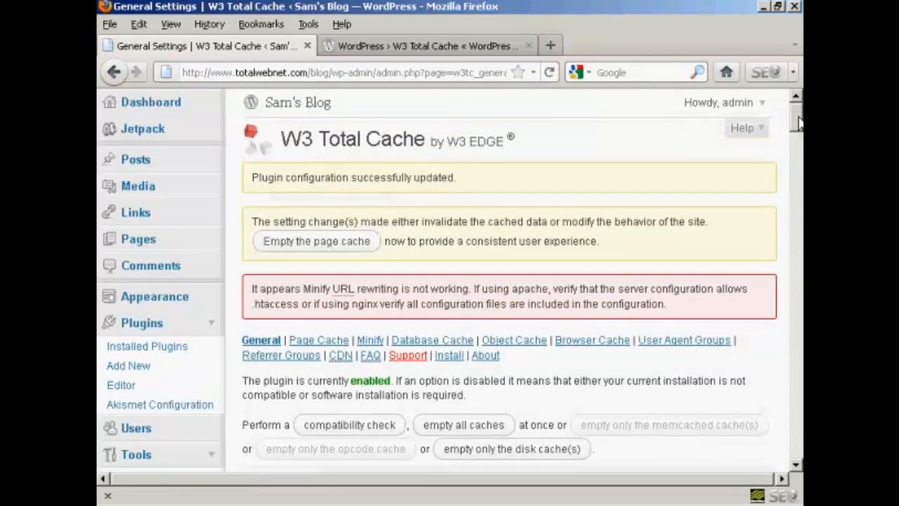
pyautogui.scroll(-3)
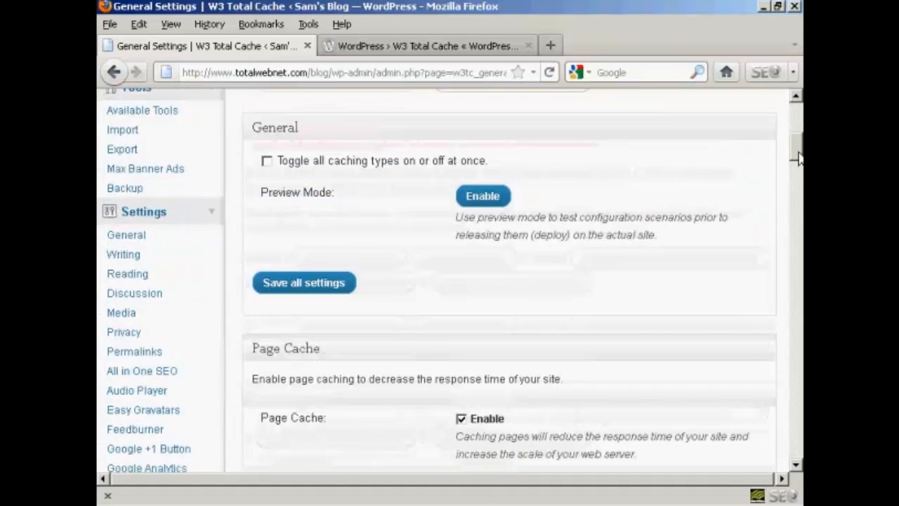
pyautogui.scroll(-3)
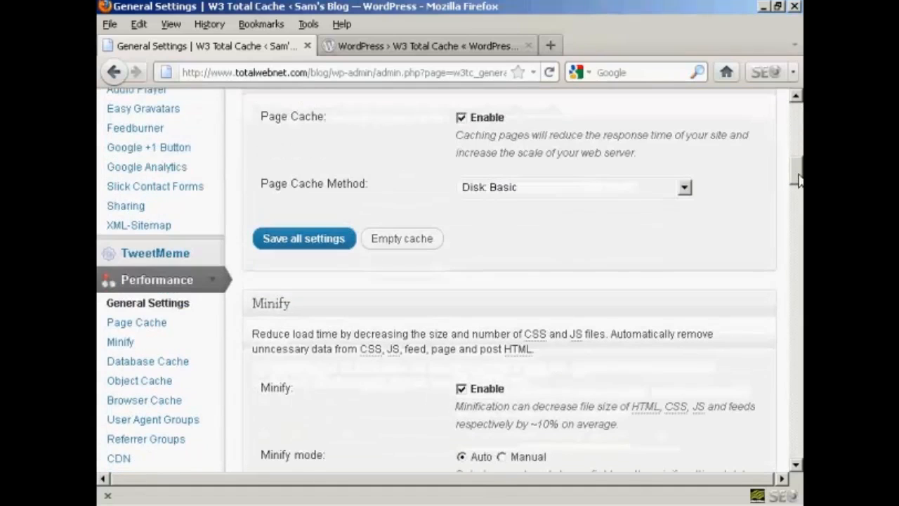
pyautogui.scroll(-3)
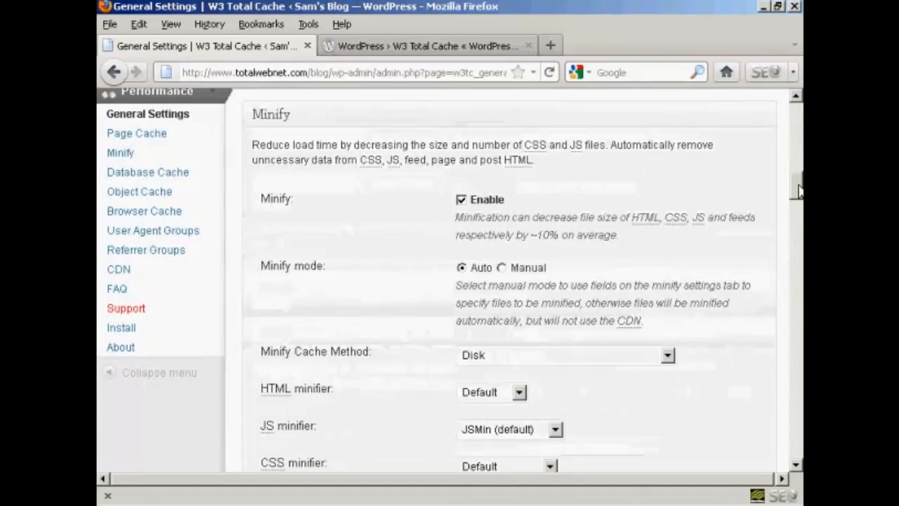
pyautogui.click(461, 199)
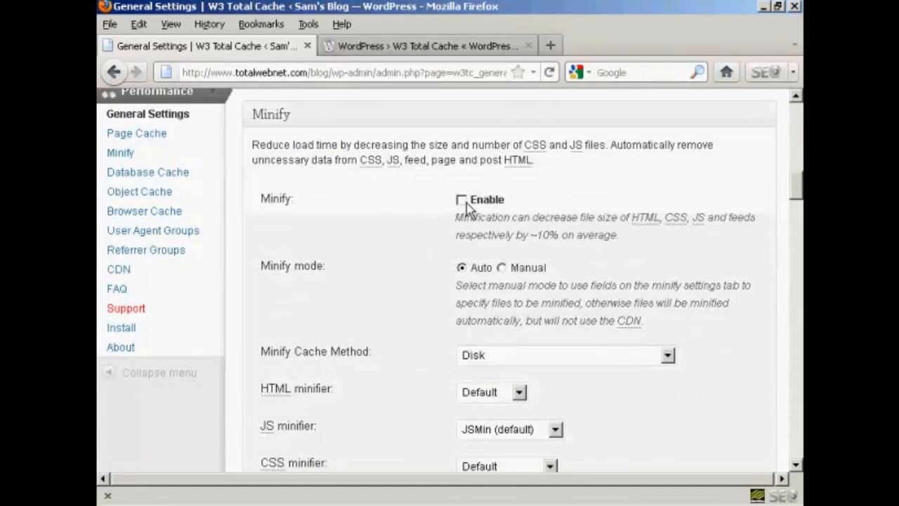
pyautogui.scroll(3)
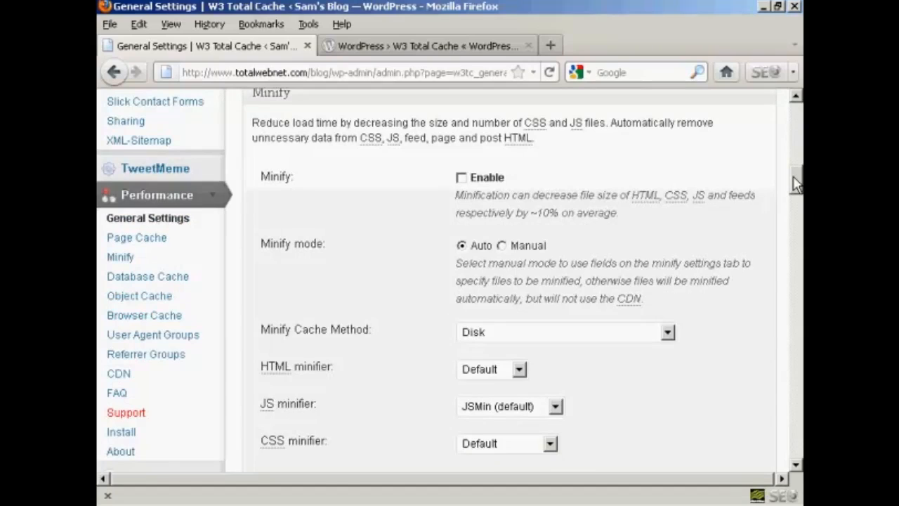
# - Tick Enable for Database Cache, Object Cache and Browser Cache
pyautogui.scroll(-3)
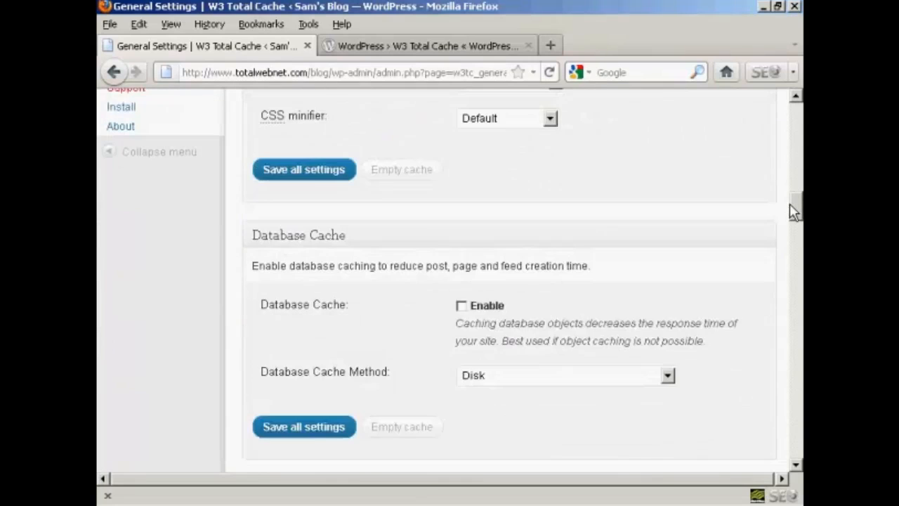
pyautogui.scroll(-3)
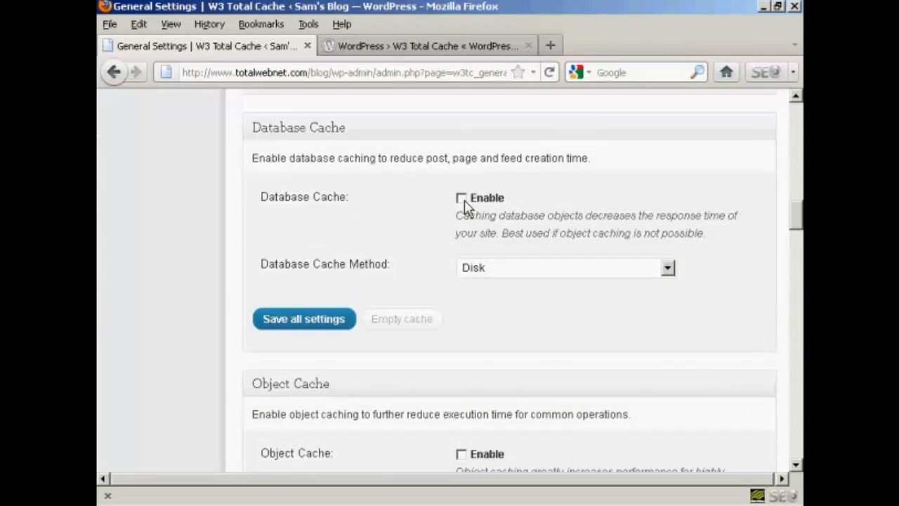
pyautogui.click(461, 197)
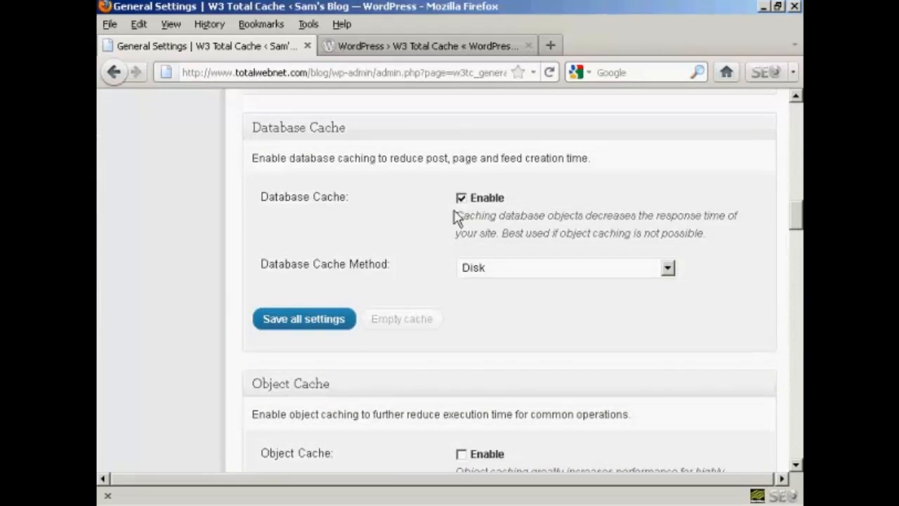
pyautogui.moveTo(476, 278)
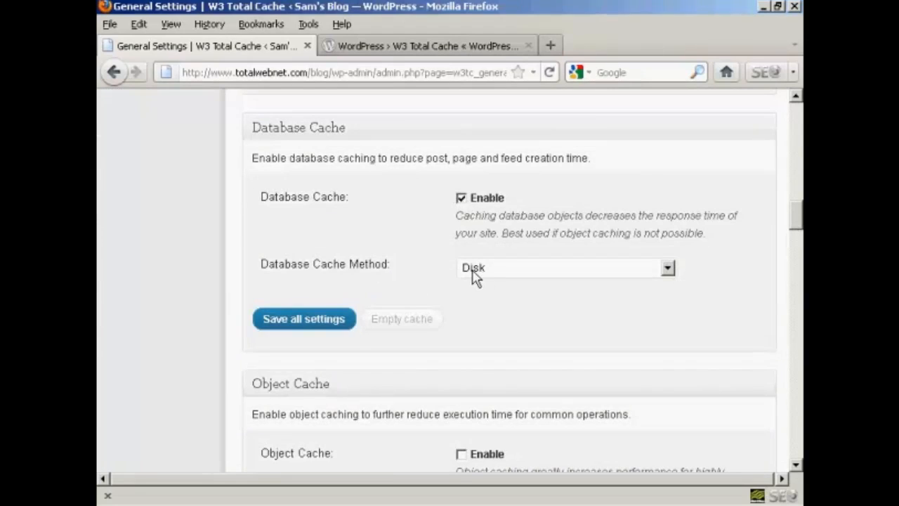
pyautogui.moveTo(462, 278)
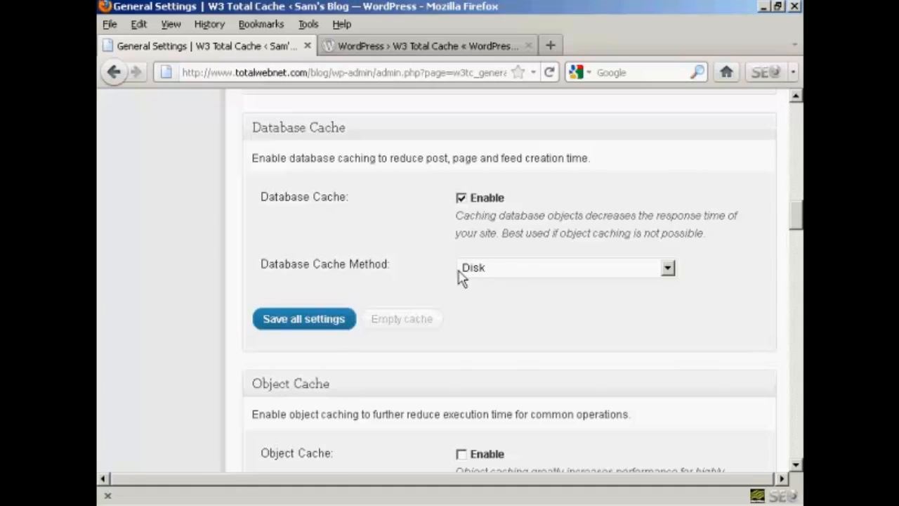
pyautogui.moveTo(569, 291)
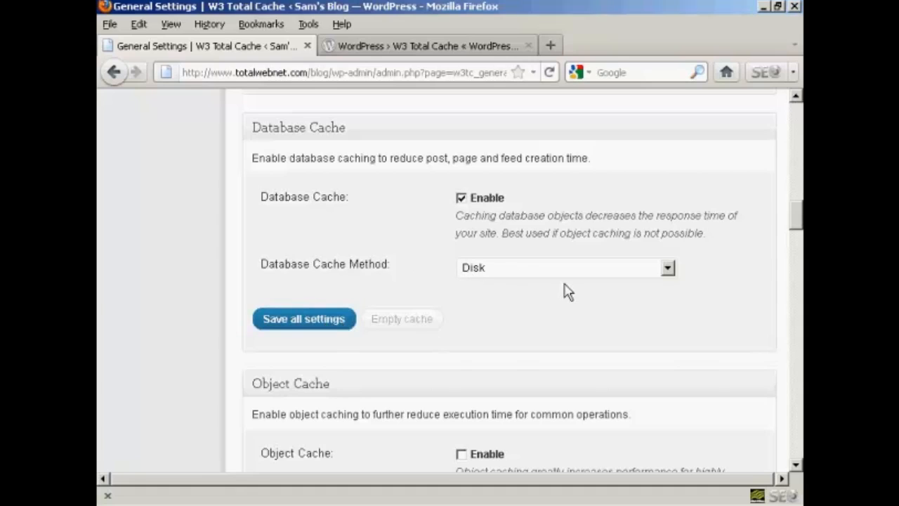
pyautogui.scroll(-3)
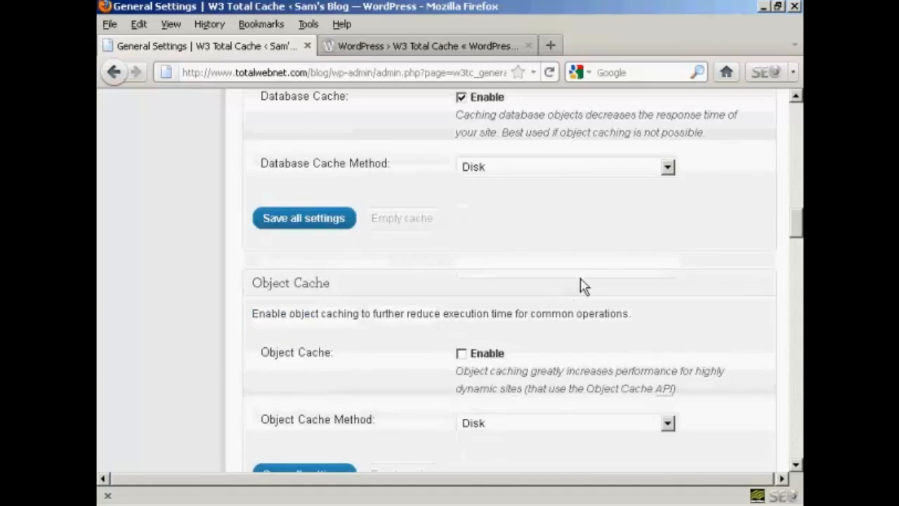
pyautogui.scroll(-3)
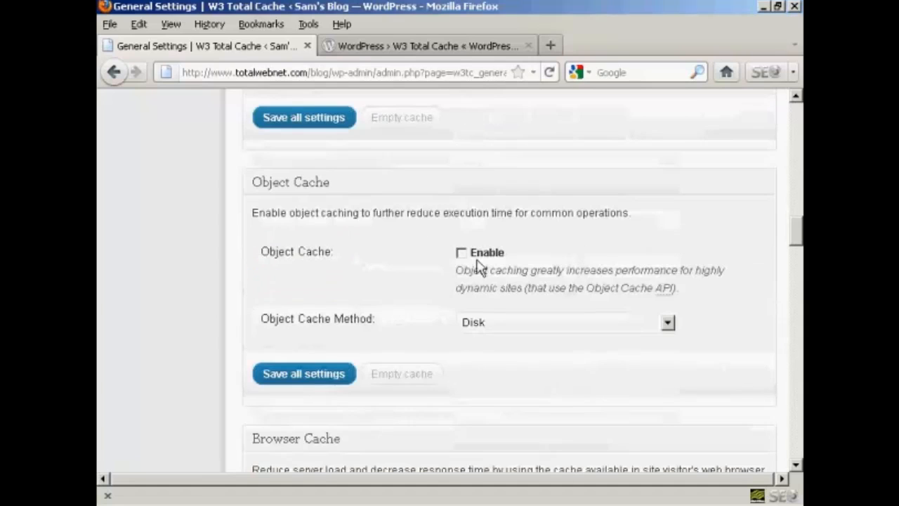
pyautogui.click(461, 252)
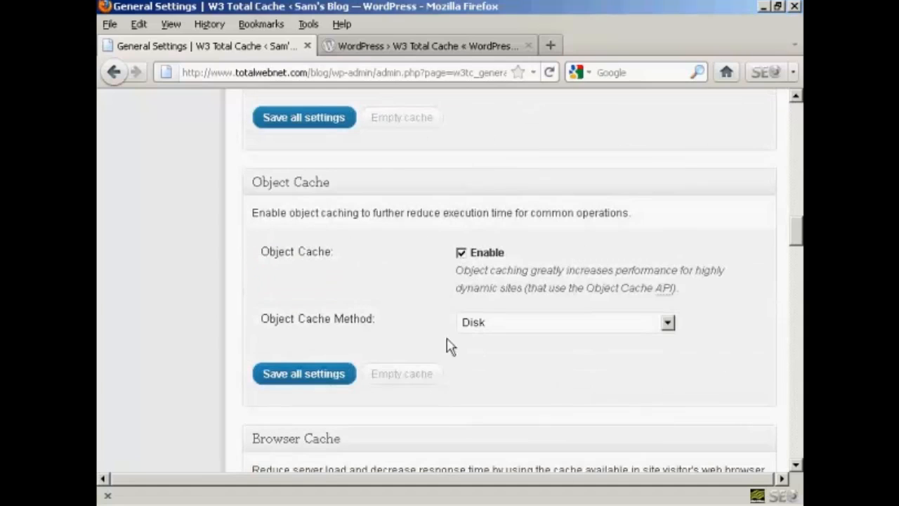
pyautogui.moveTo(388, 349)
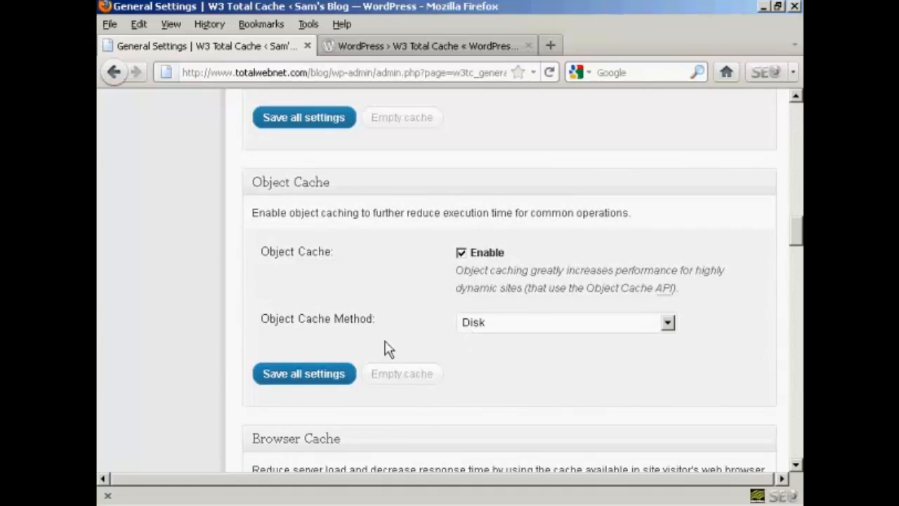
pyautogui.scroll(-3)
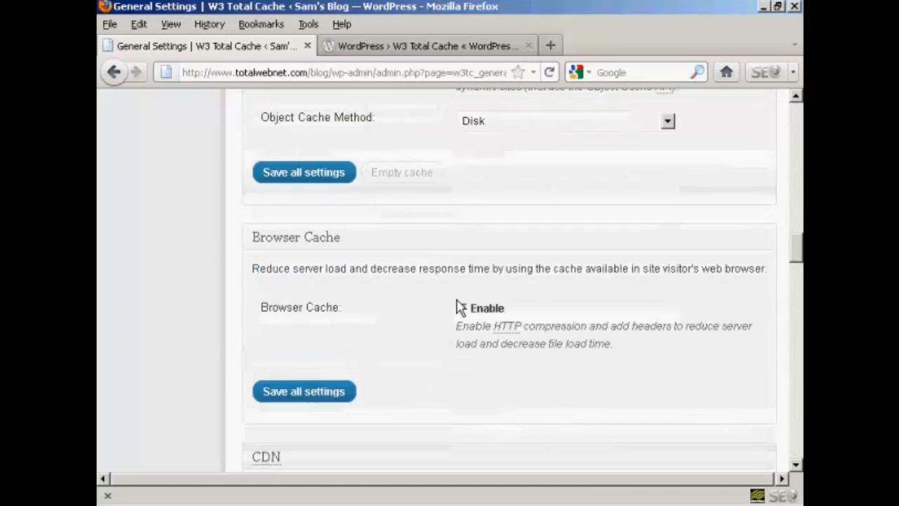
pyautogui.click(461, 308)
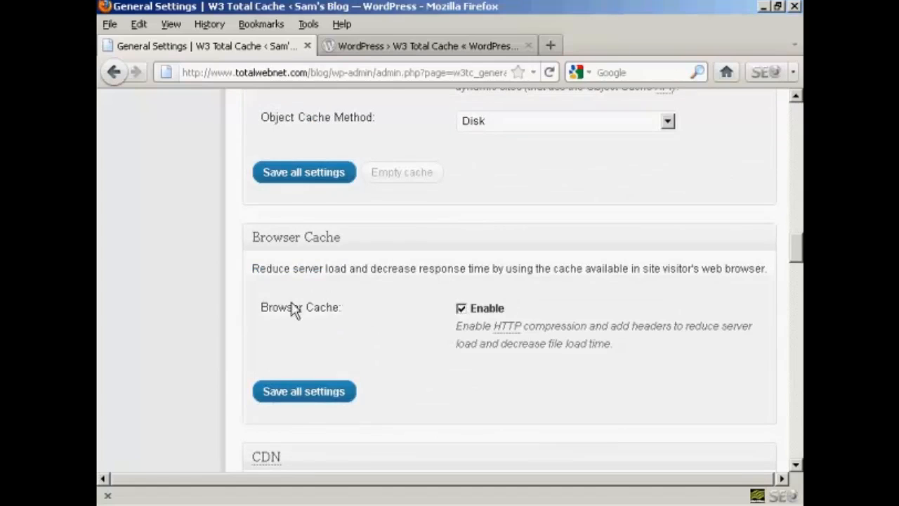
pyautogui.moveTo(547, 329)
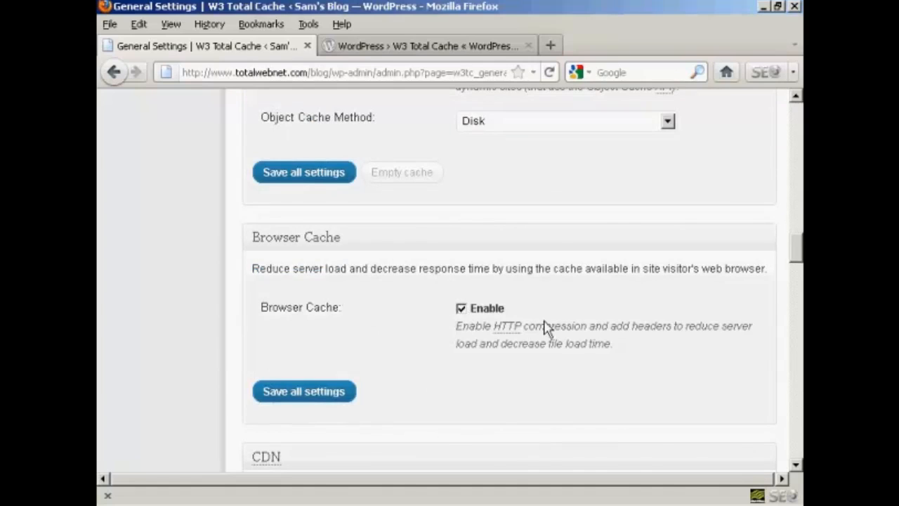
pyautogui.scroll(-3)
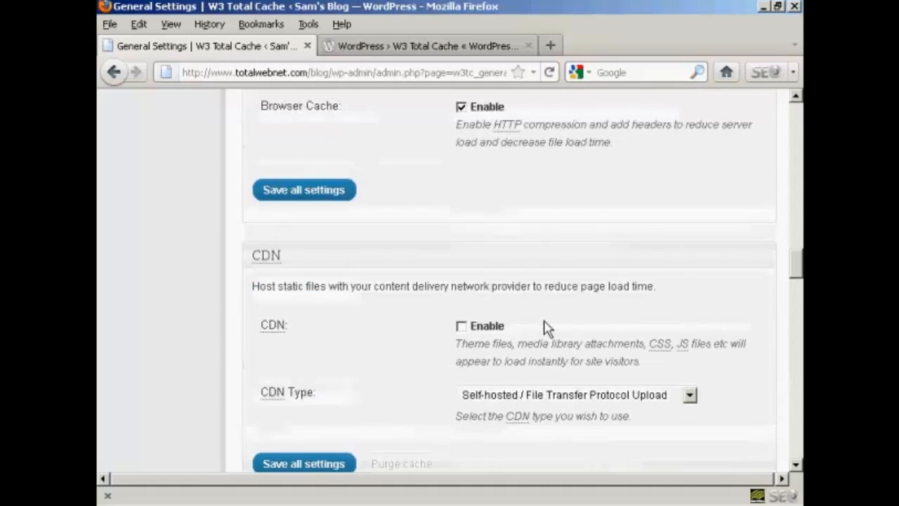
pyautogui.scroll(-3)
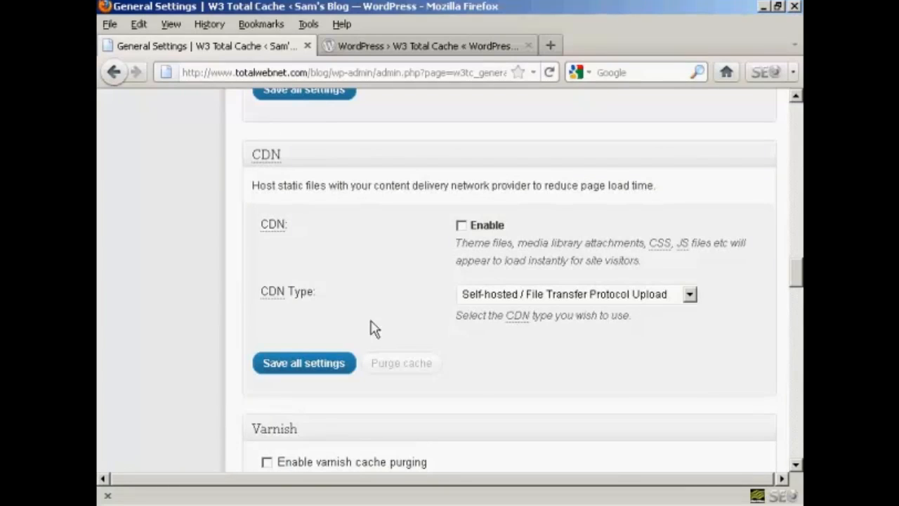
pyautogui.moveTo(279, 182)
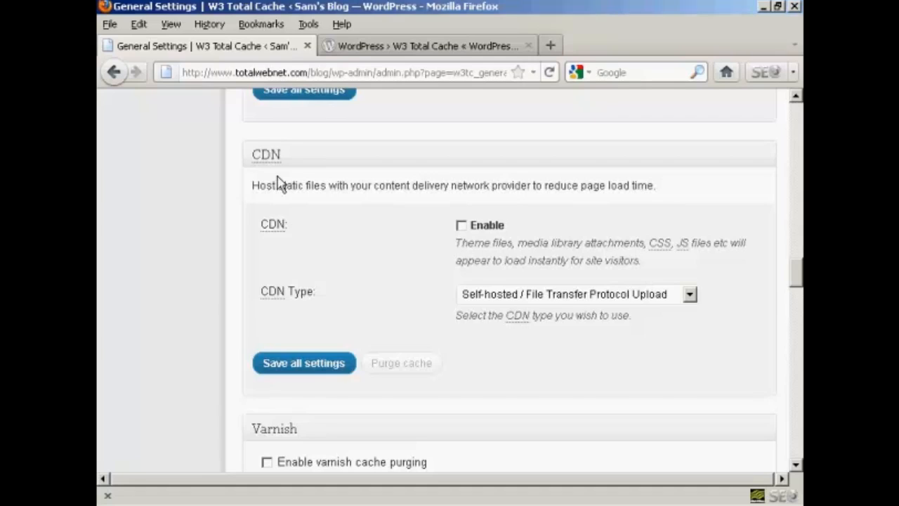
pyautogui.moveTo(491, 489)
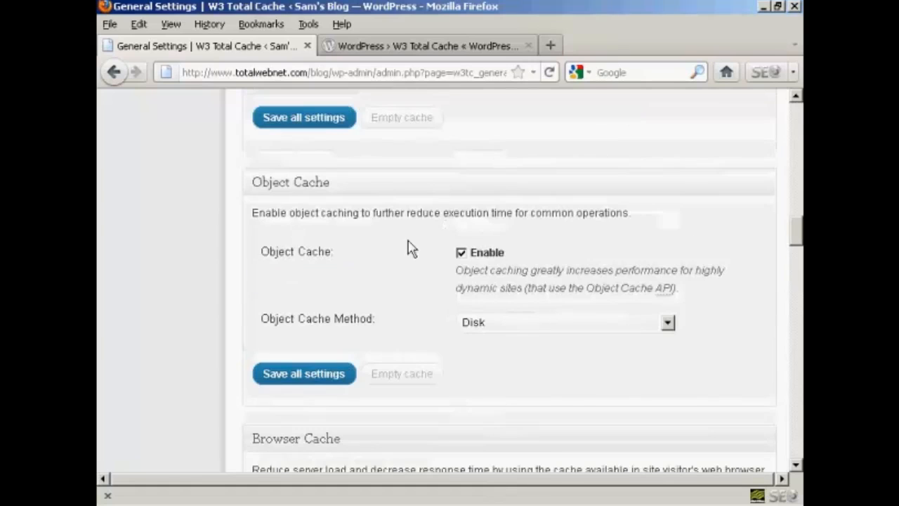
# - Save all W3 Total Cache settings, then go to Performance > CDN
pyautogui.click(304, 373)
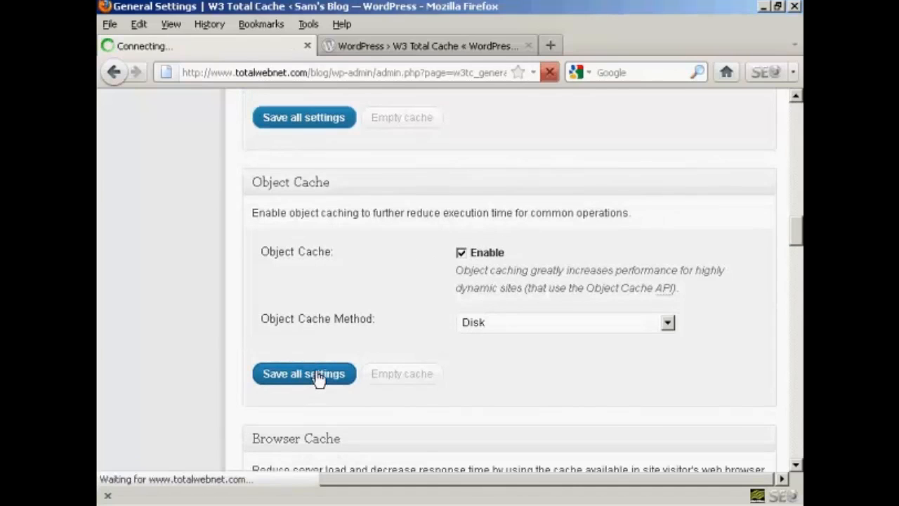
pyautogui.click(304, 373)
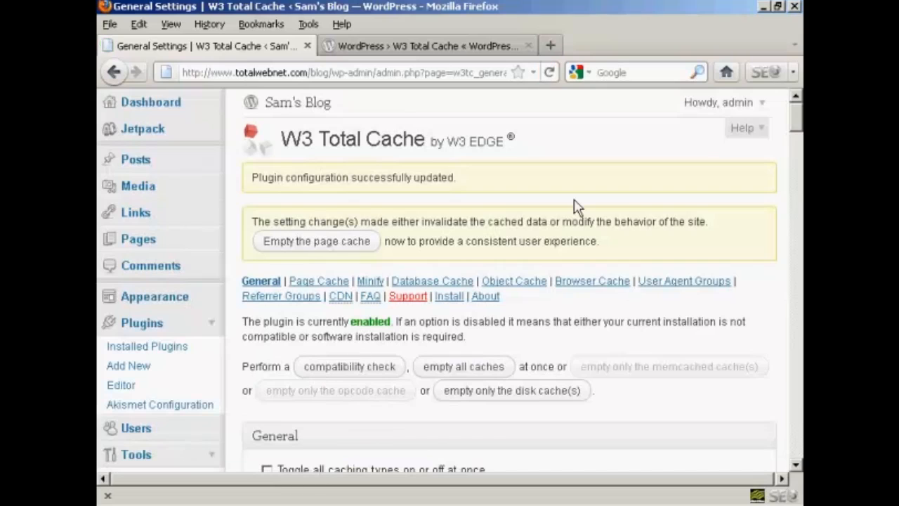
pyautogui.scroll(-3)
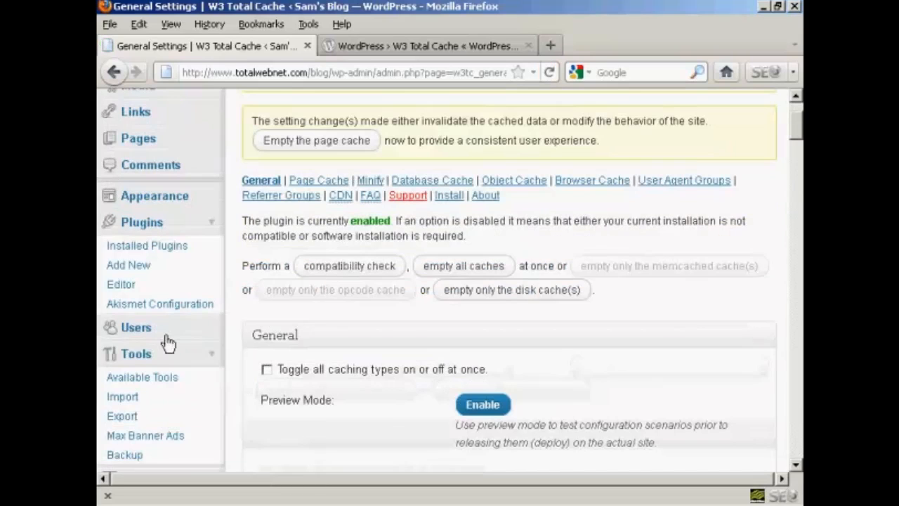
pyautogui.scroll(-3)
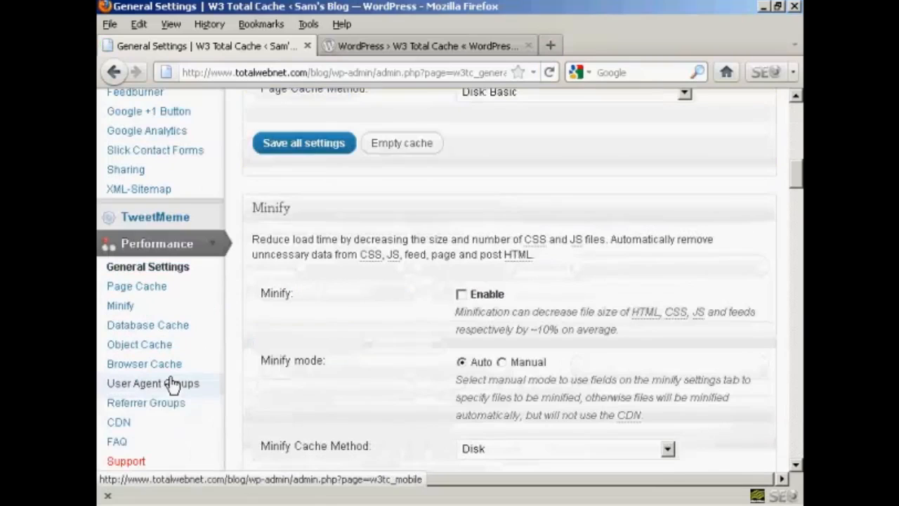
pyautogui.moveTo(118, 421)
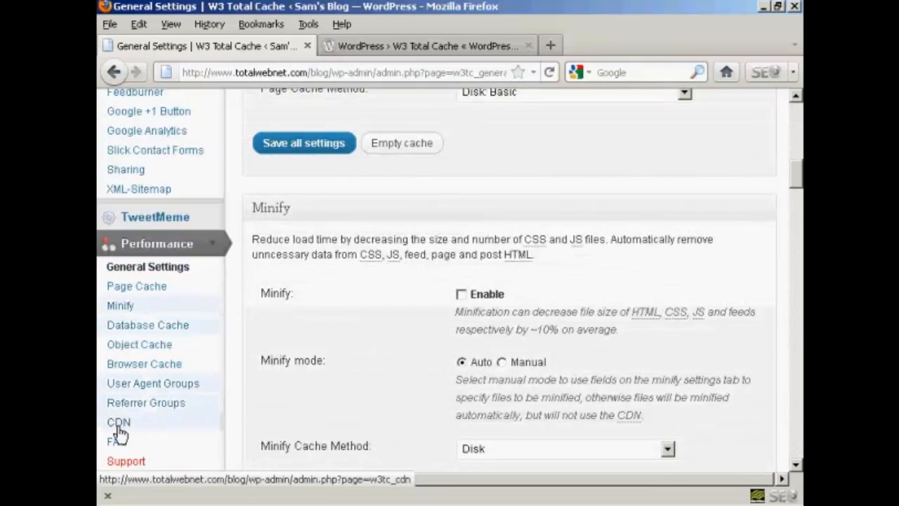
pyautogui.click(119, 421)
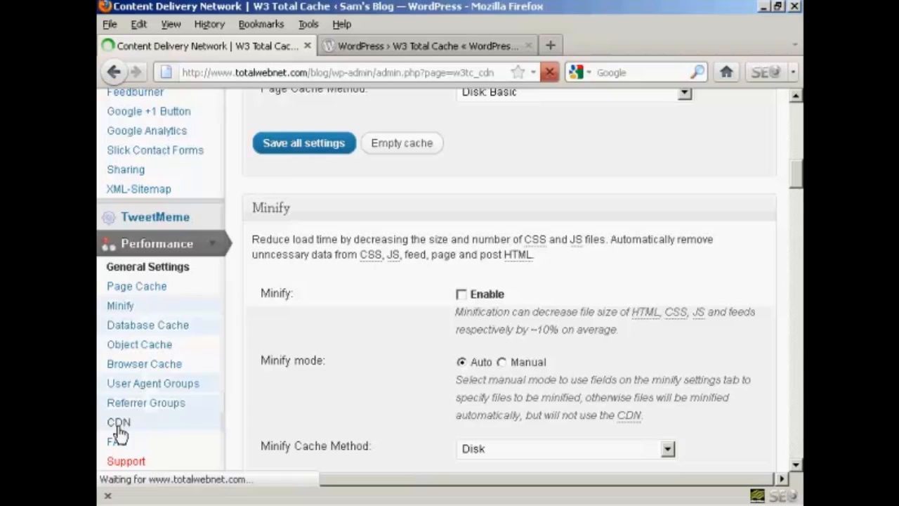
# - Review the CDN hosting of attachments, includes, theme and custom files, then go to Performance > General Settings
pyautogui.click(119, 421)
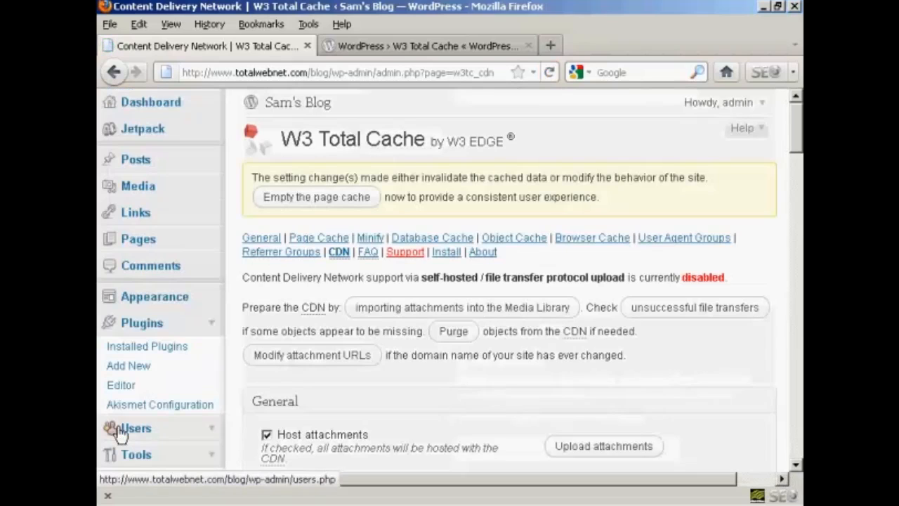
pyautogui.scroll(-3)
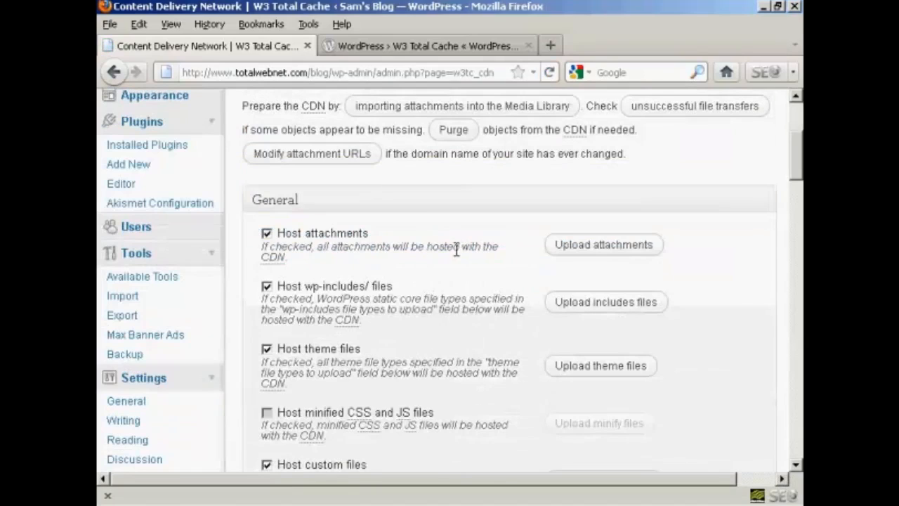
pyautogui.scroll(-3)
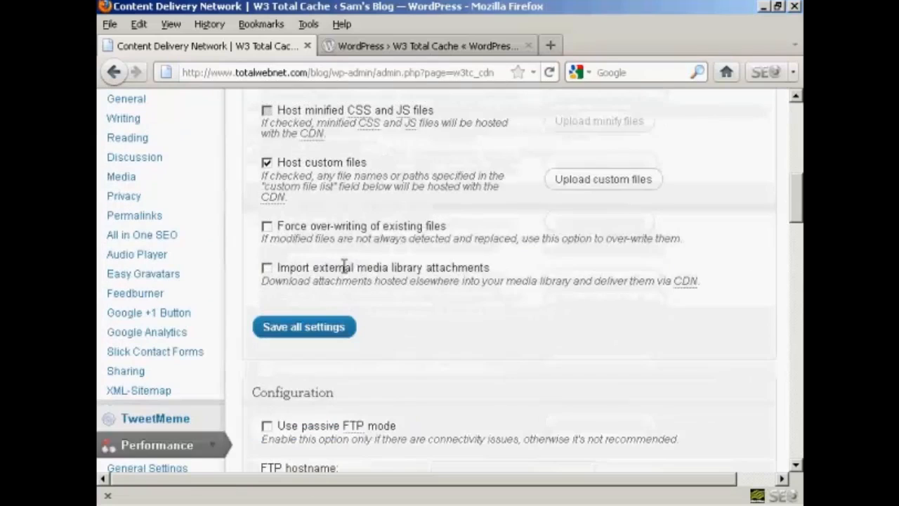
pyautogui.scroll(-3)
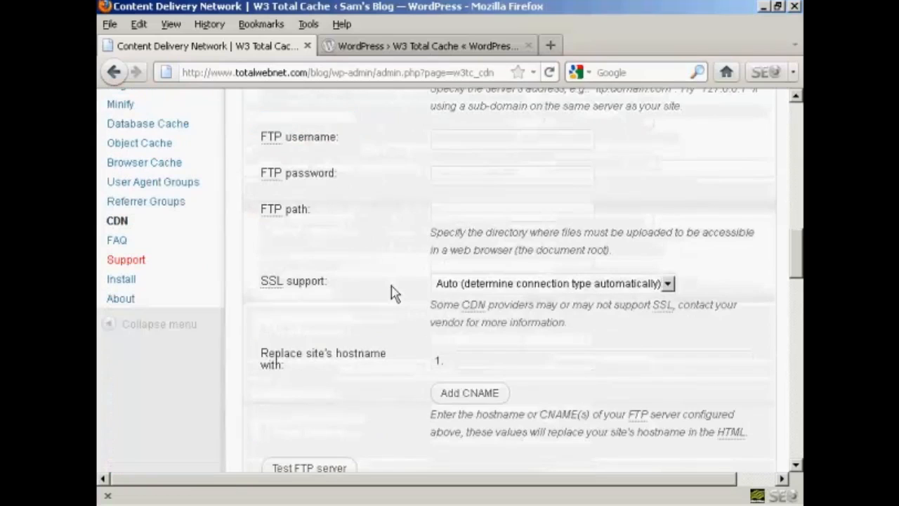
pyautogui.scroll(-3)
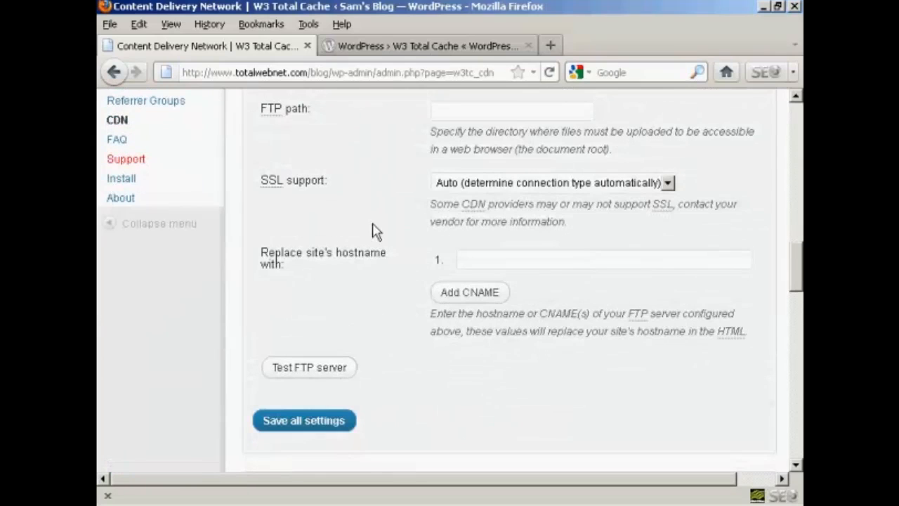
pyautogui.scroll(3)
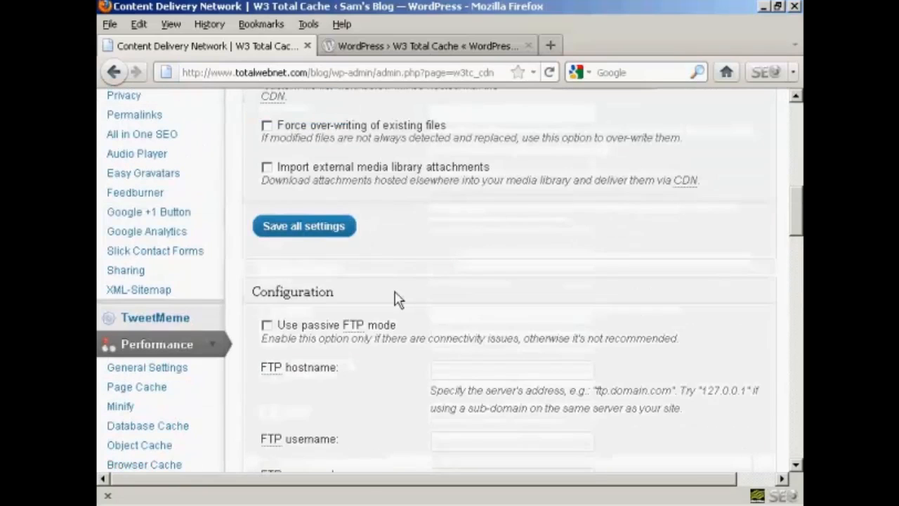
pyautogui.scroll(3)
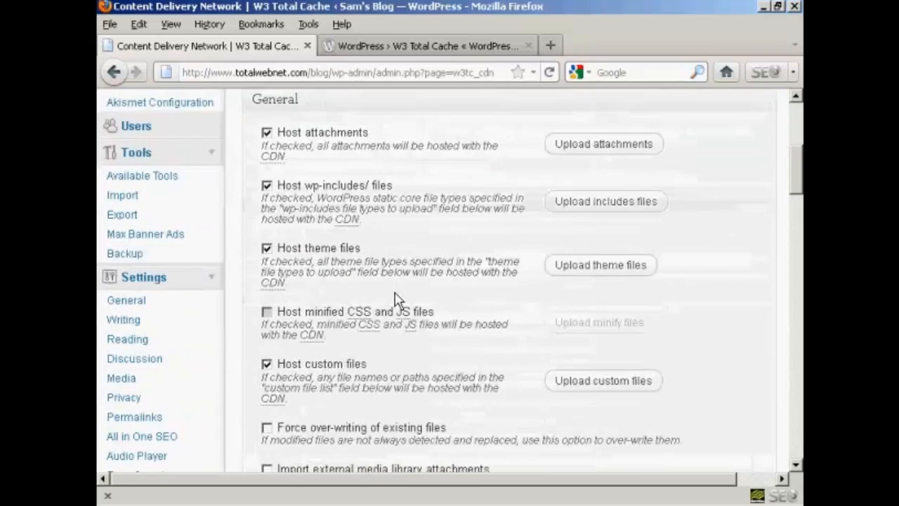
pyautogui.scroll(-3)
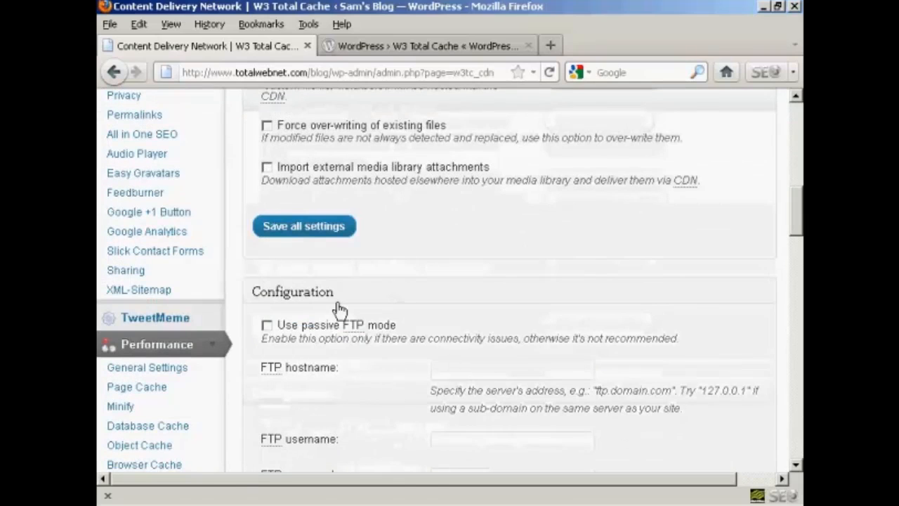
pyautogui.click(146, 367)
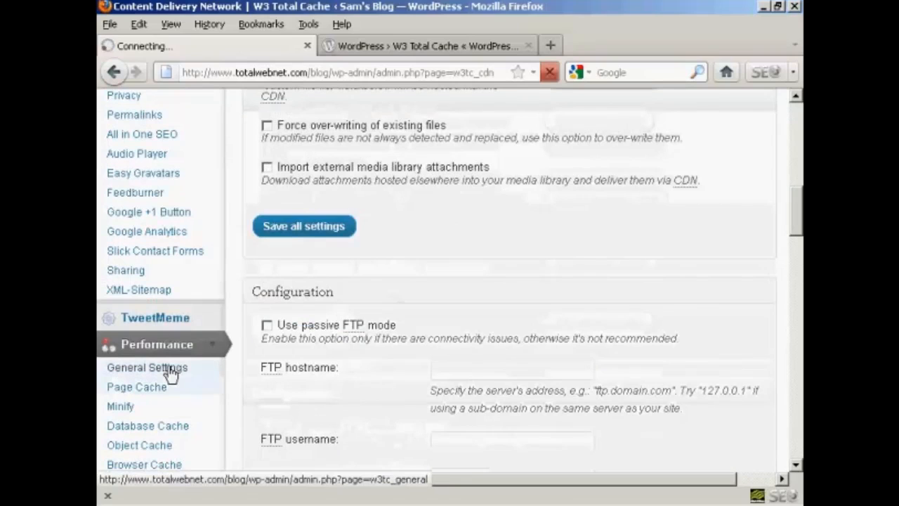
pyautogui.click(147, 367)
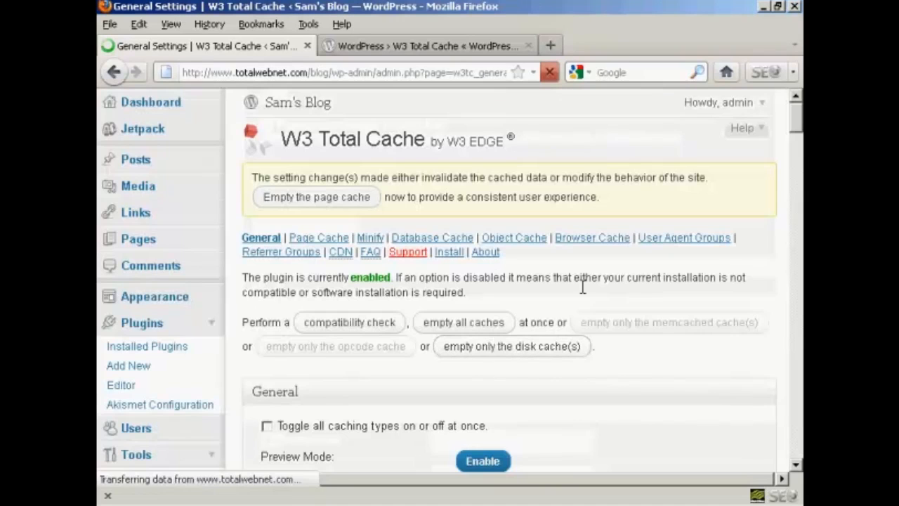
pyautogui.scroll(-3)
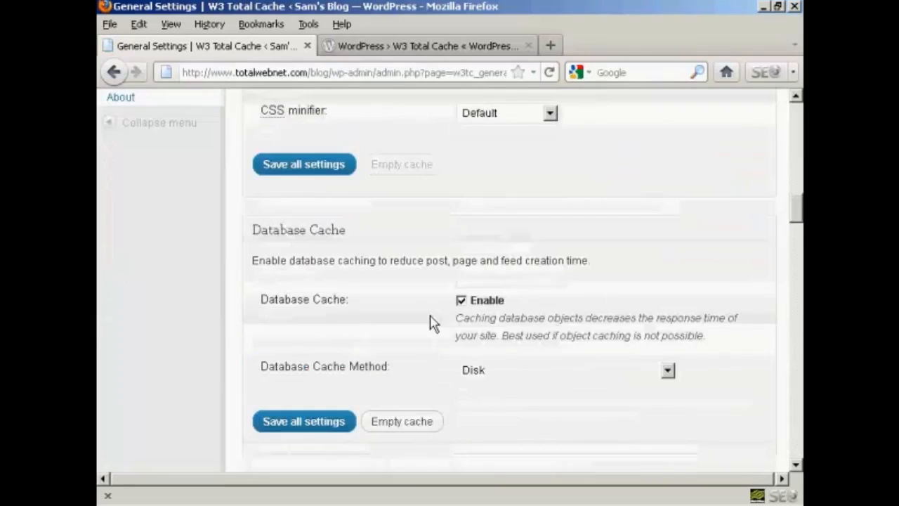
pyautogui.scroll(-3)
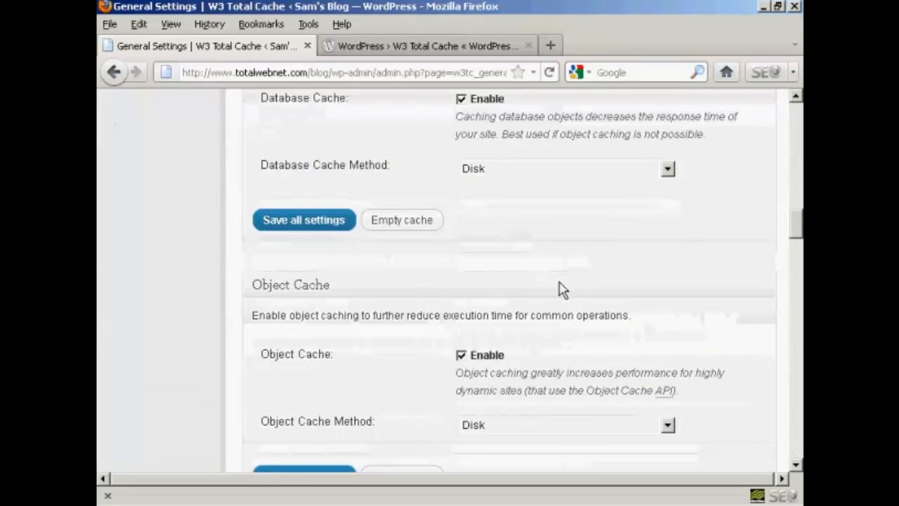
pyautogui.scroll(-3)
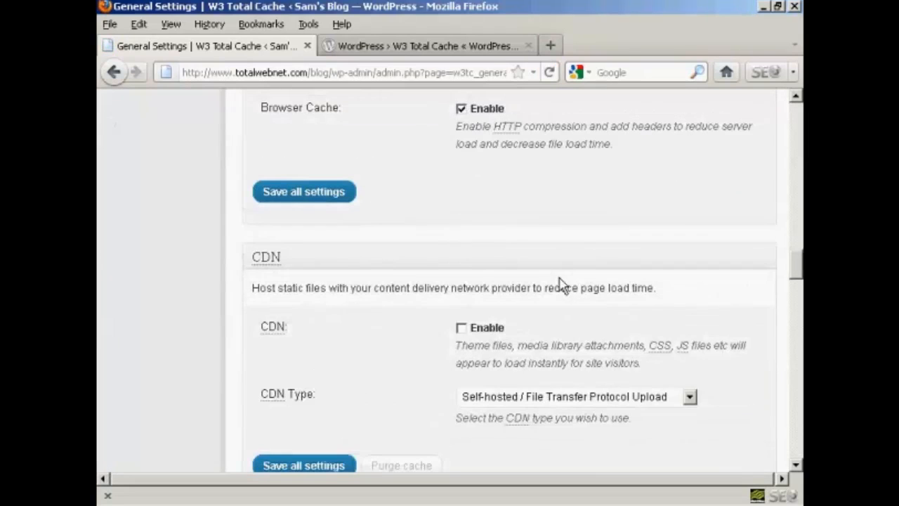
pyautogui.scroll(-3)
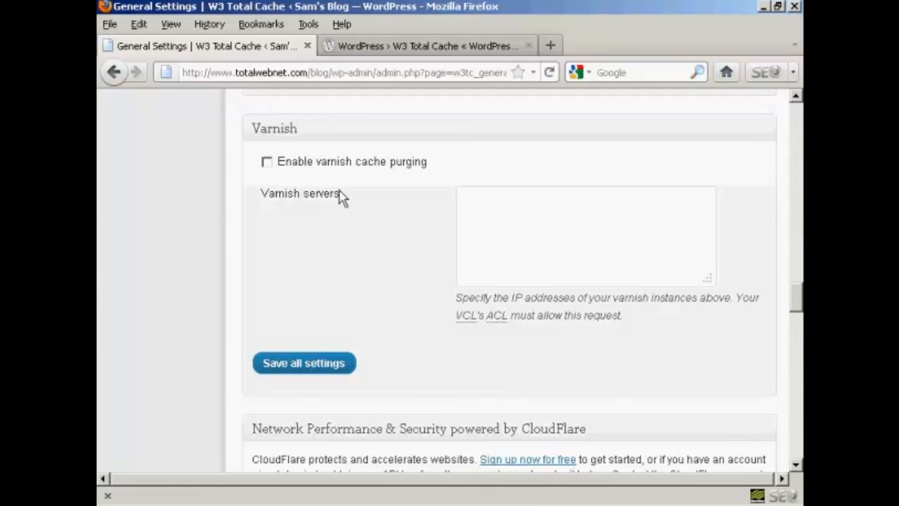
pyautogui.moveTo(291, 223)
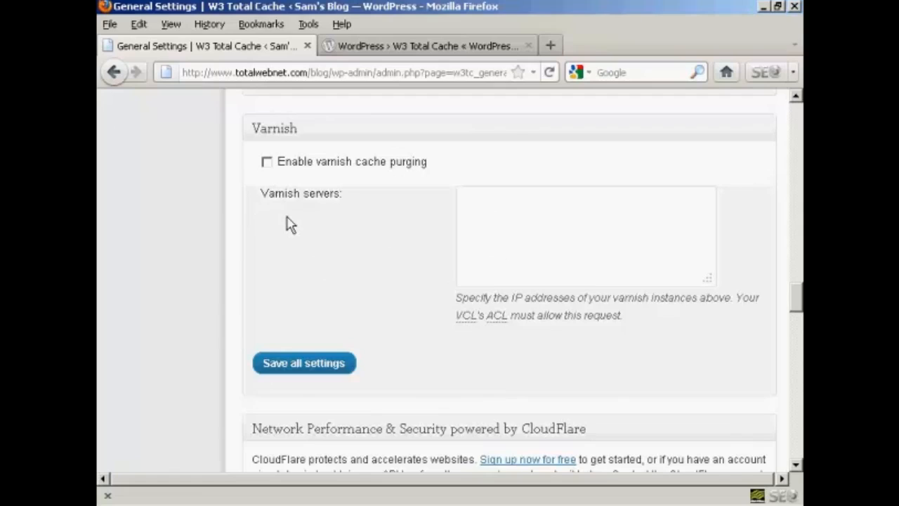
pyautogui.moveTo(358, 222)
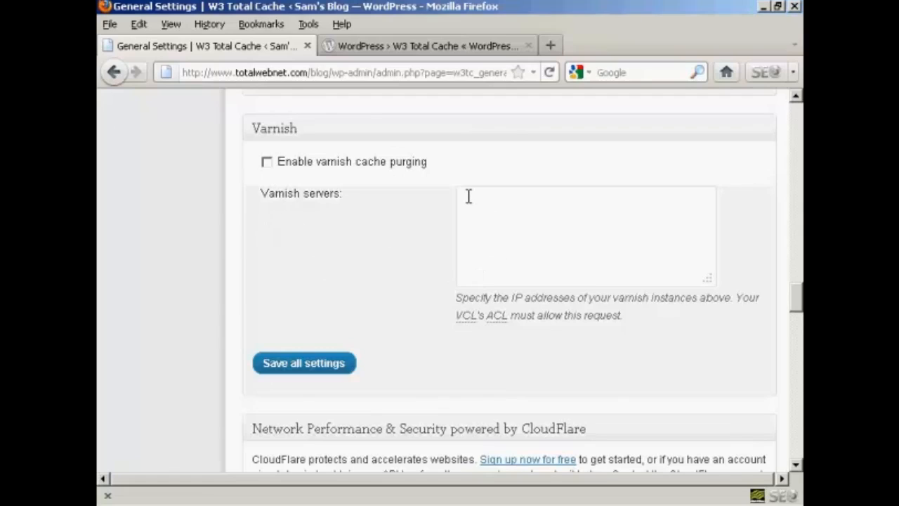
pyautogui.scroll(-3)
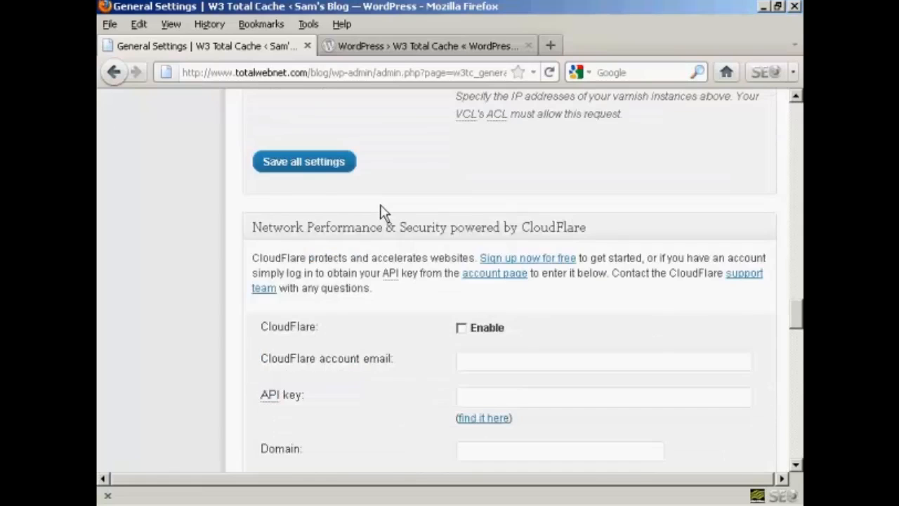
pyautogui.scroll(-3)
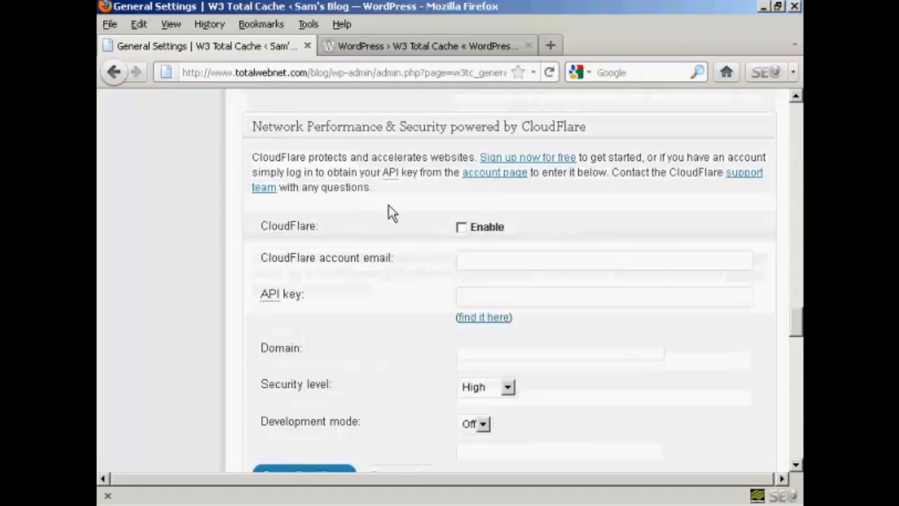
pyautogui.moveTo(431, 259)
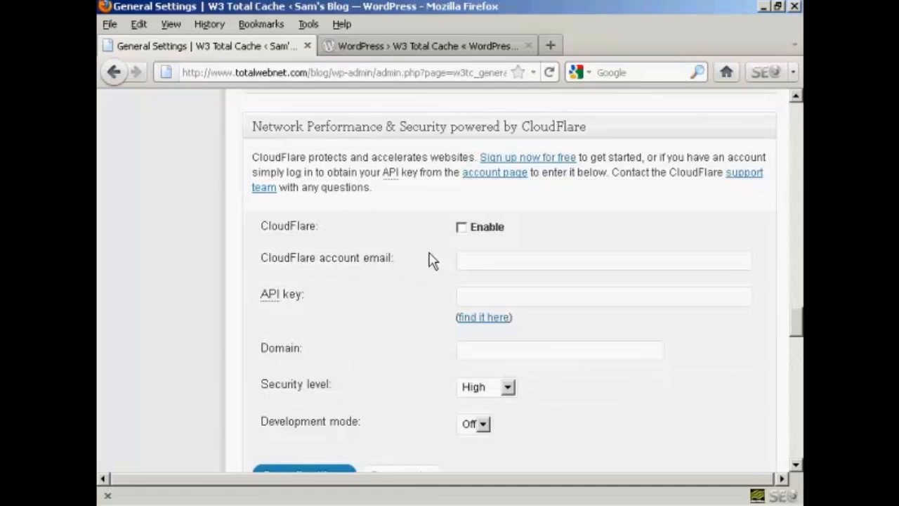
pyautogui.moveTo(341, 278)
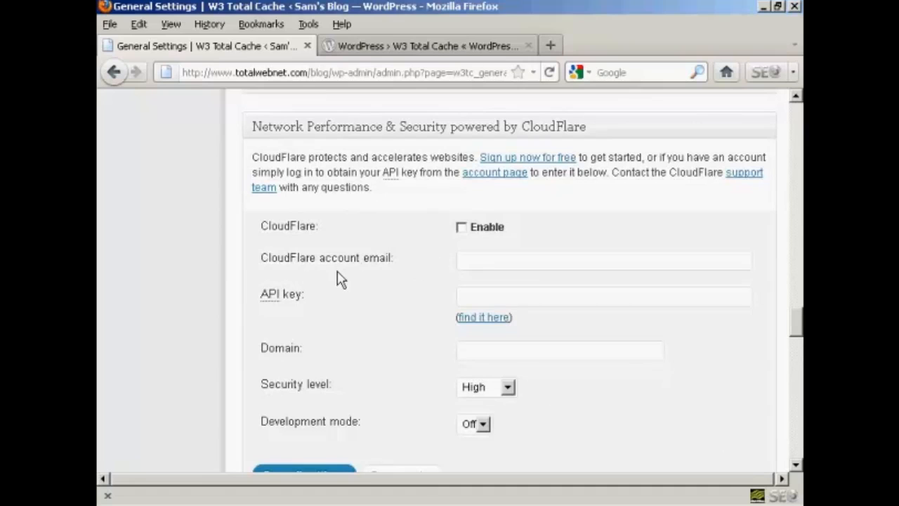
pyautogui.moveTo(400, 264)
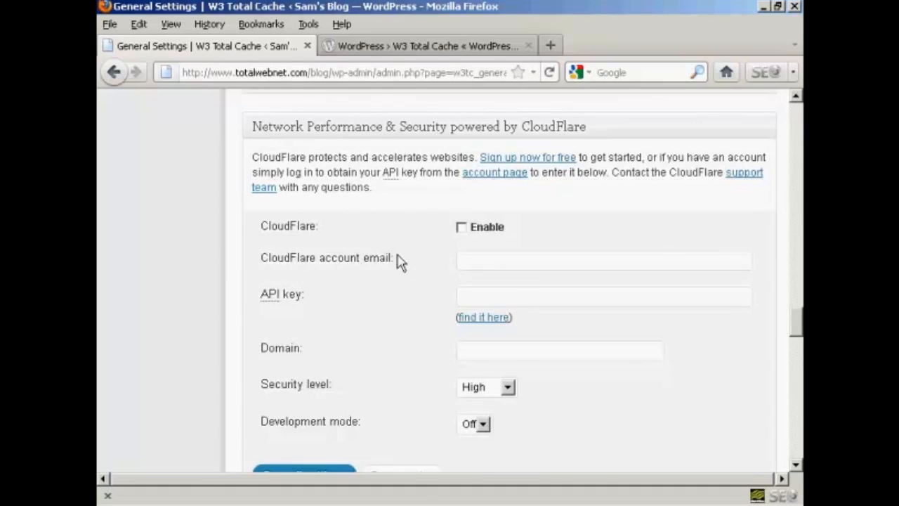
pyautogui.scroll(-3)
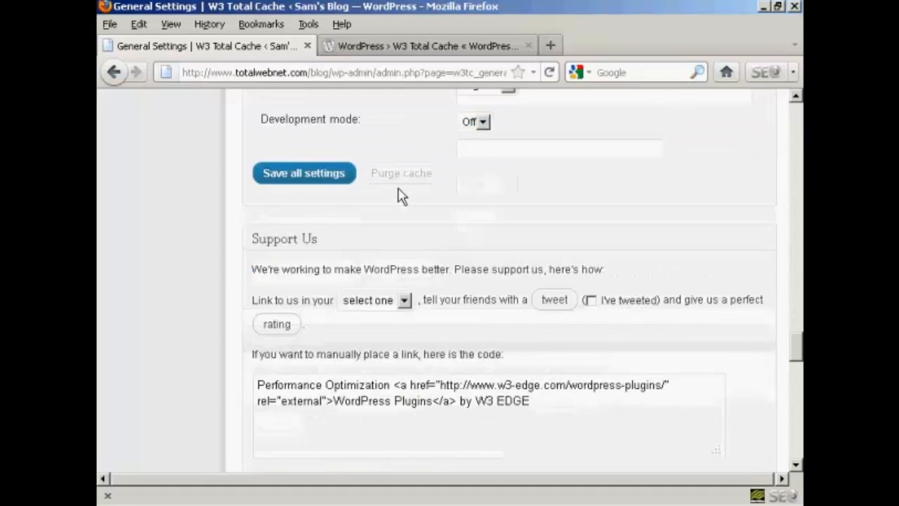
pyautogui.scroll(-3)
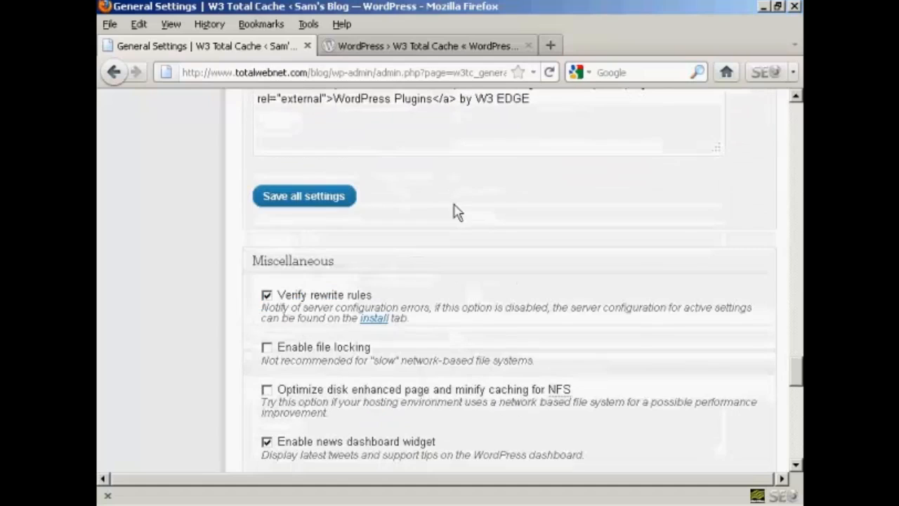
pyautogui.scroll(-3)
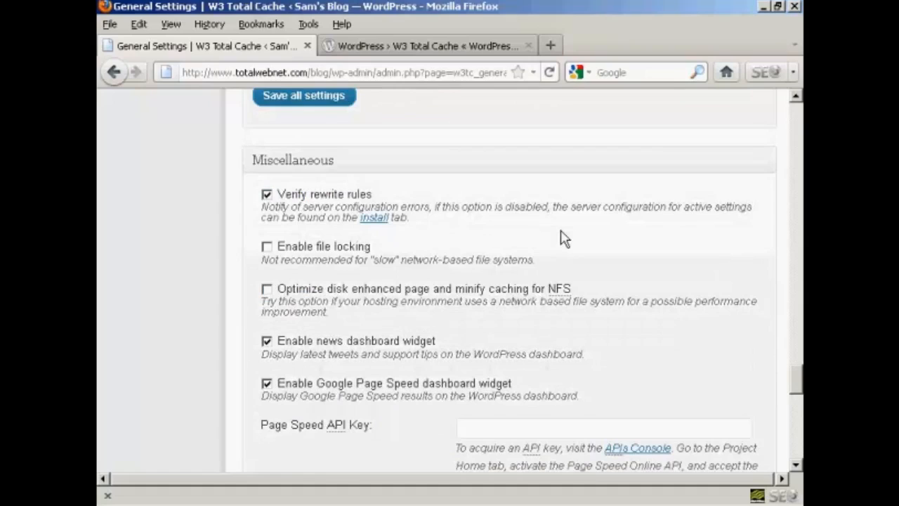
pyautogui.moveTo(257, 210)
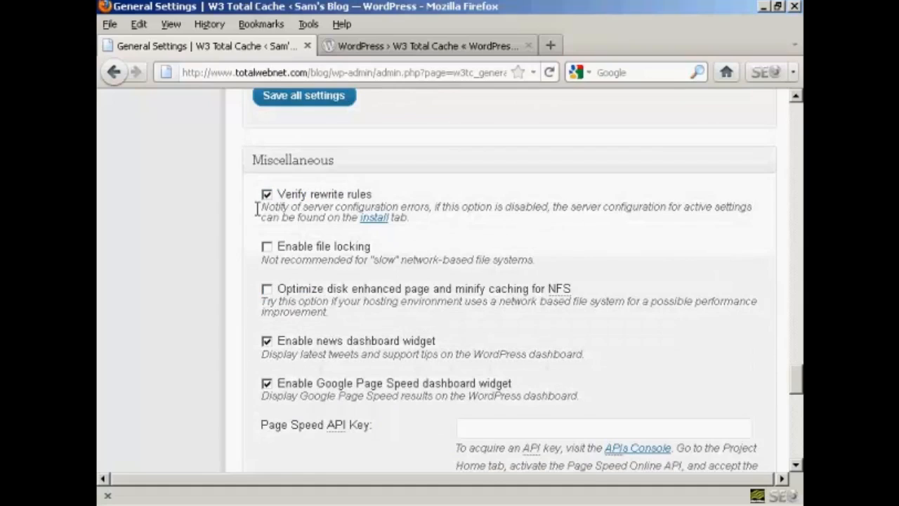
pyautogui.moveTo(270, 281)
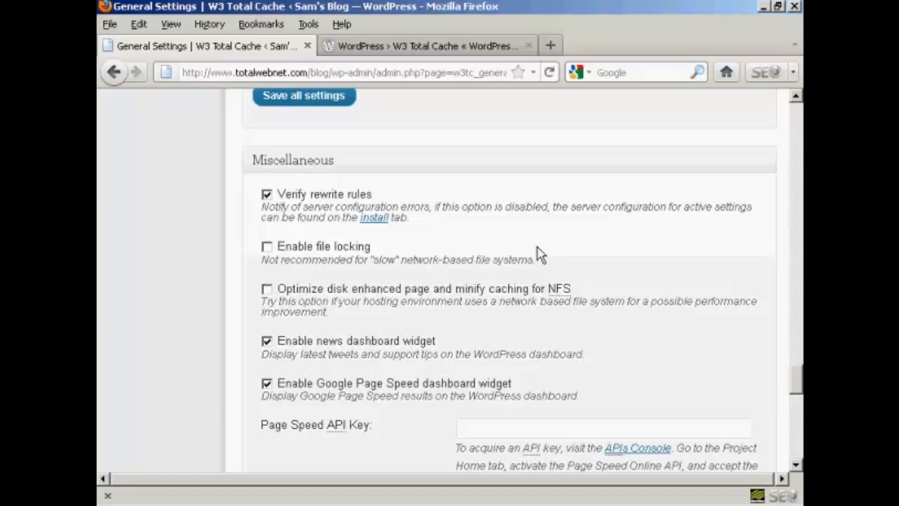
pyautogui.scroll(-3)
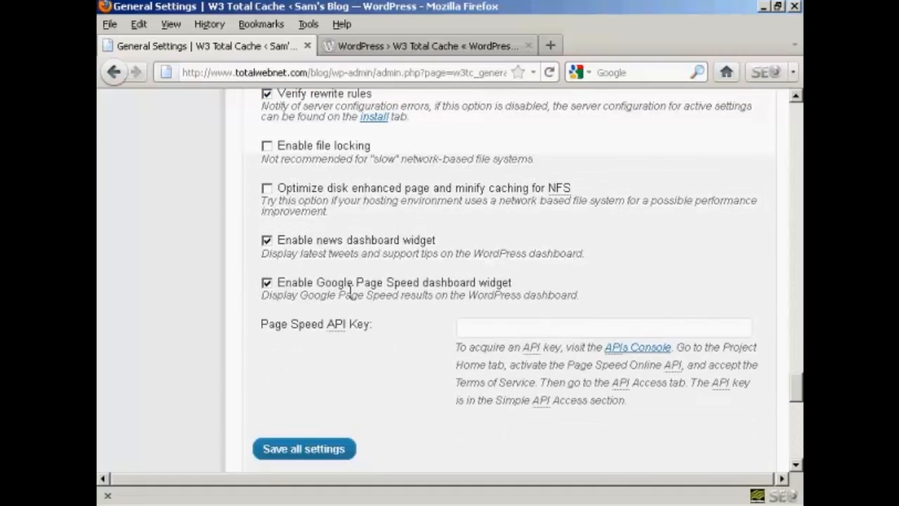
pyautogui.scroll(-3)
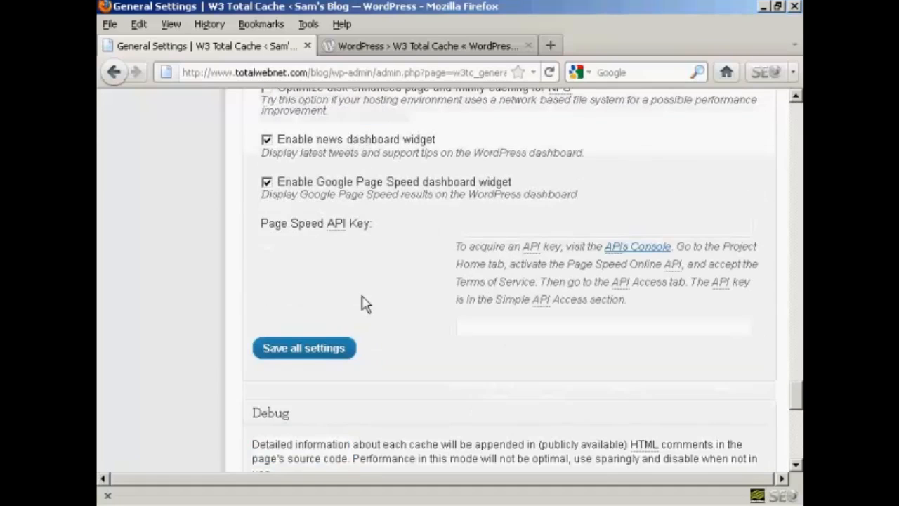
pyautogui.scroll(-3)
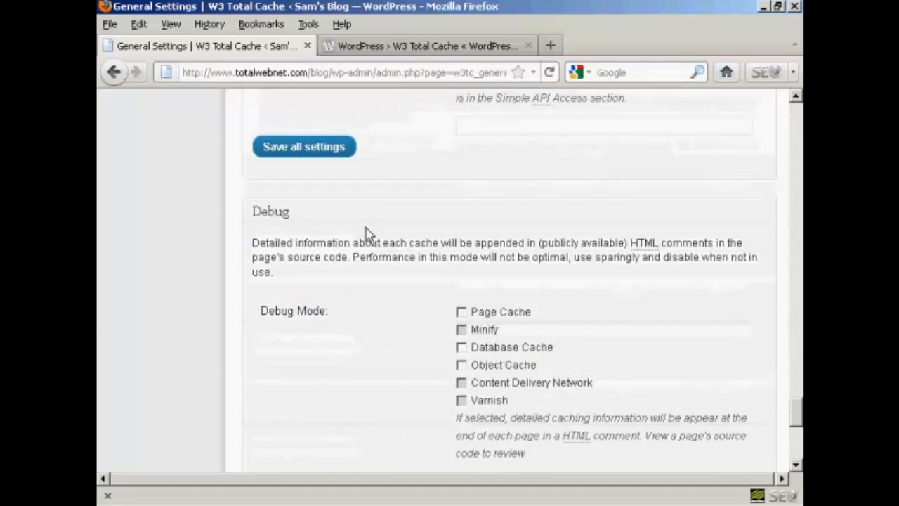
pyautogui.moveTo(355, 334)
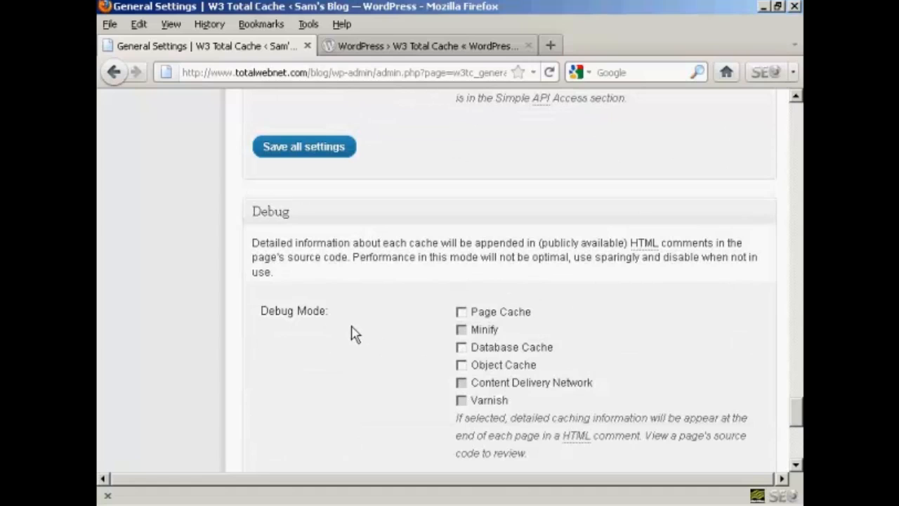
pyautogui.scroll(-3)
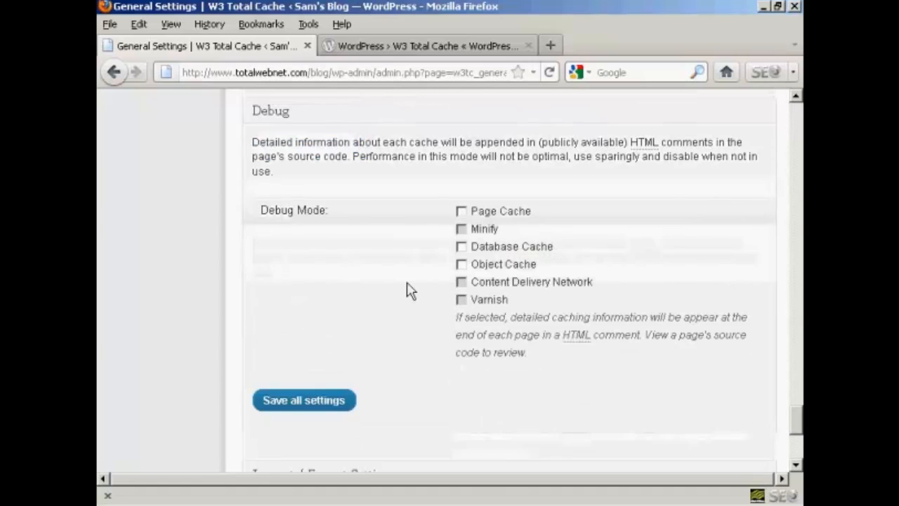
pyautogui.scroll(-3)
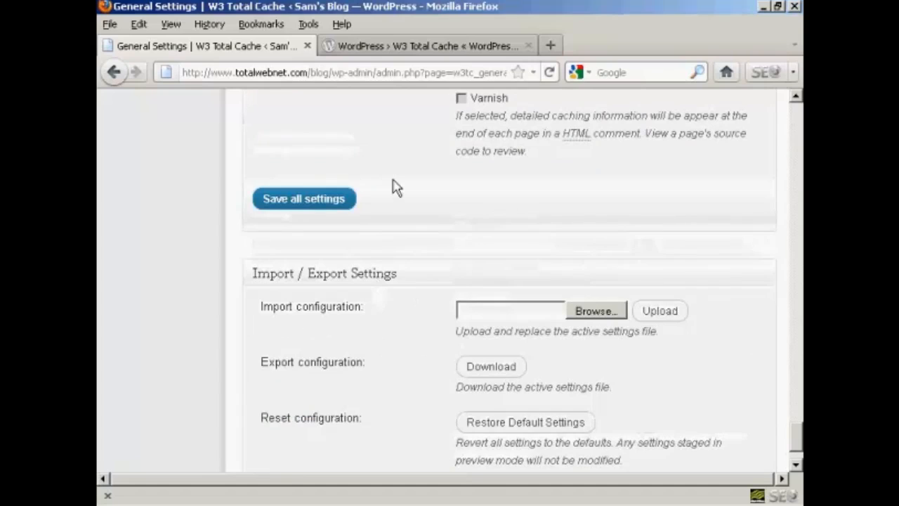
pyautogui.scroll(-3)
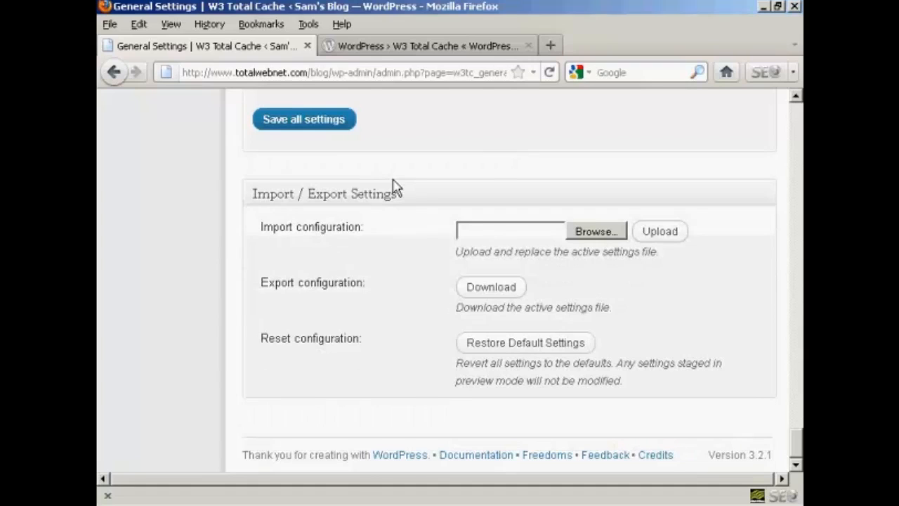
pyautogui.moveTo(590, 297)
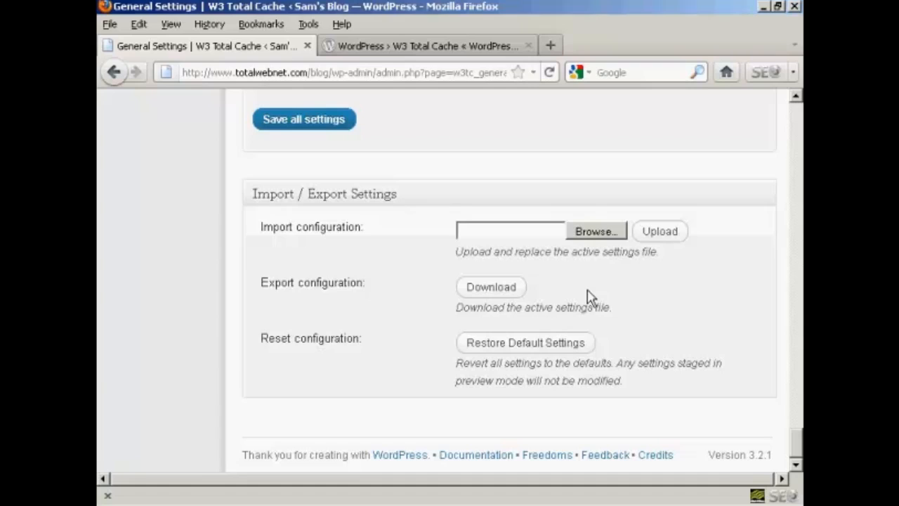
pyautogui.moveTo(530, 291)
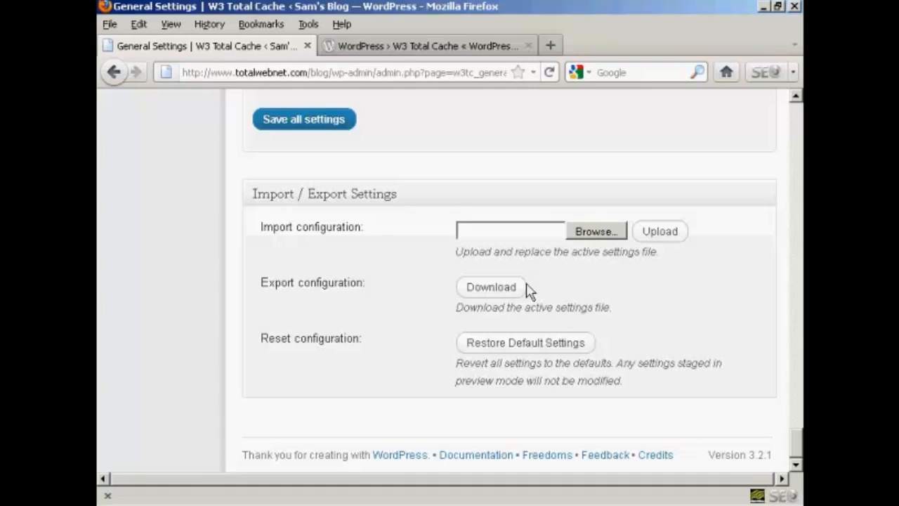
pyautogui.moveTo(285, 156)
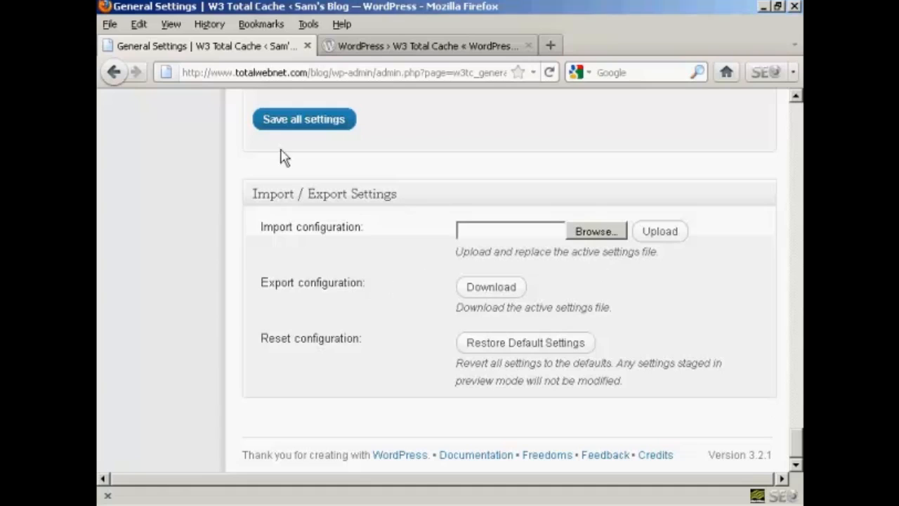
# - Save all W3 Total Cache general settings and empty the page cache from the notice
pyautogui.click(303, 119)
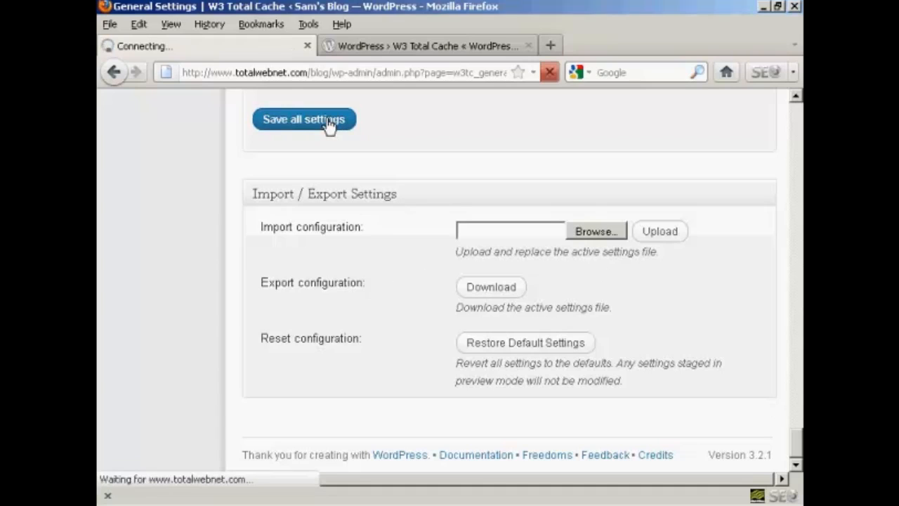
pyautogui.click(303, 118)
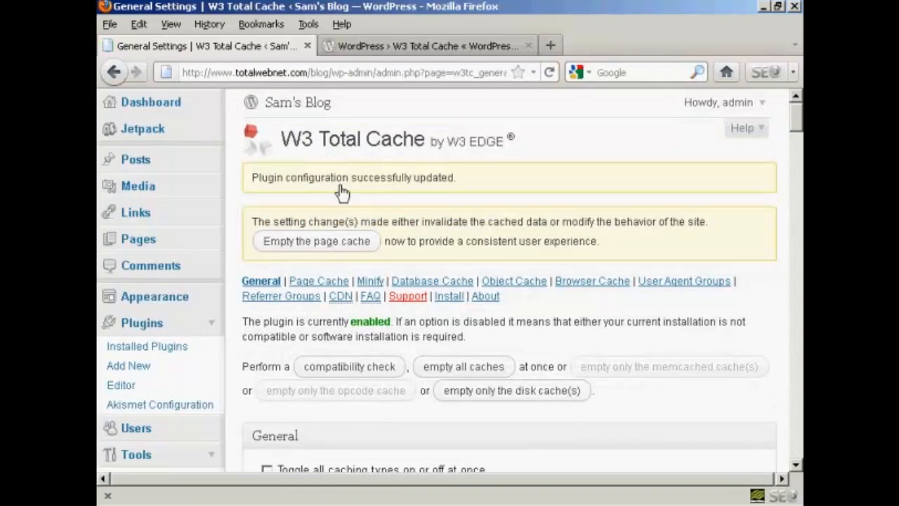
pyautogui.moveTo(317, 241)
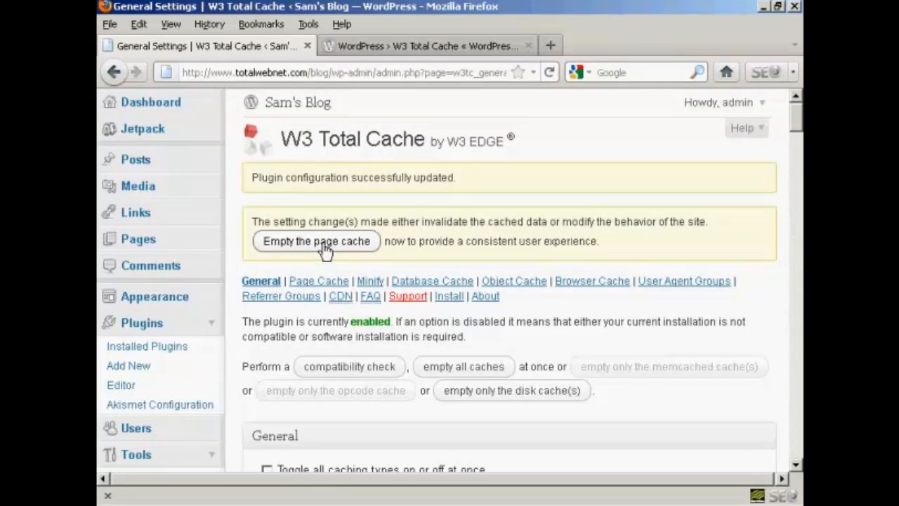
pyautogui.click(316, 241)
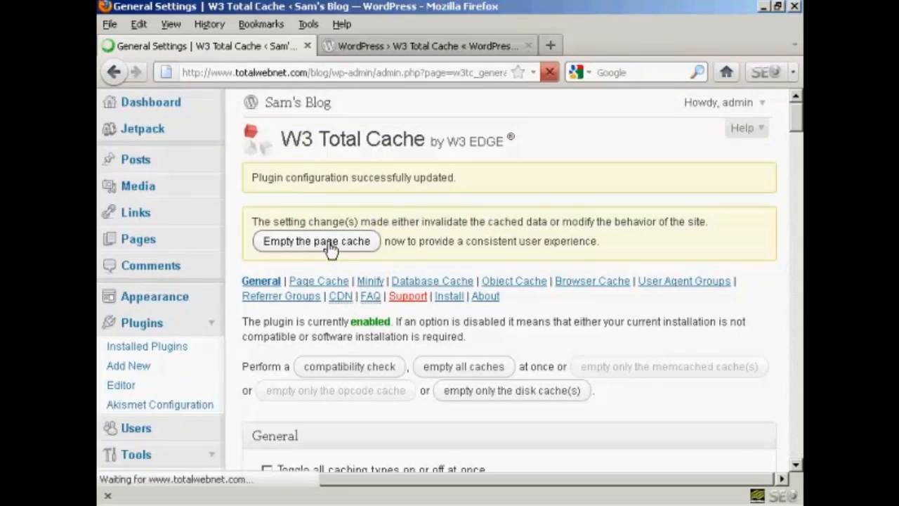
pyautogui.click(316, 240)
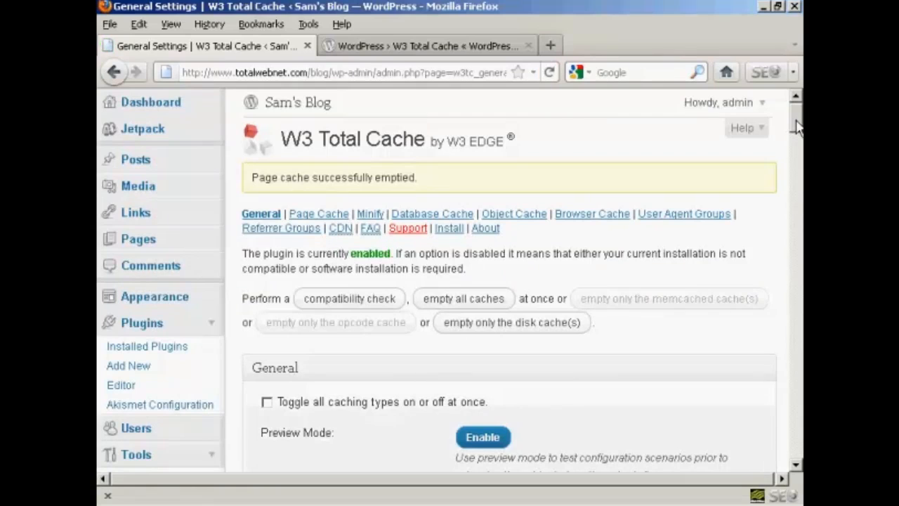
pyautogui.scroll(-3)
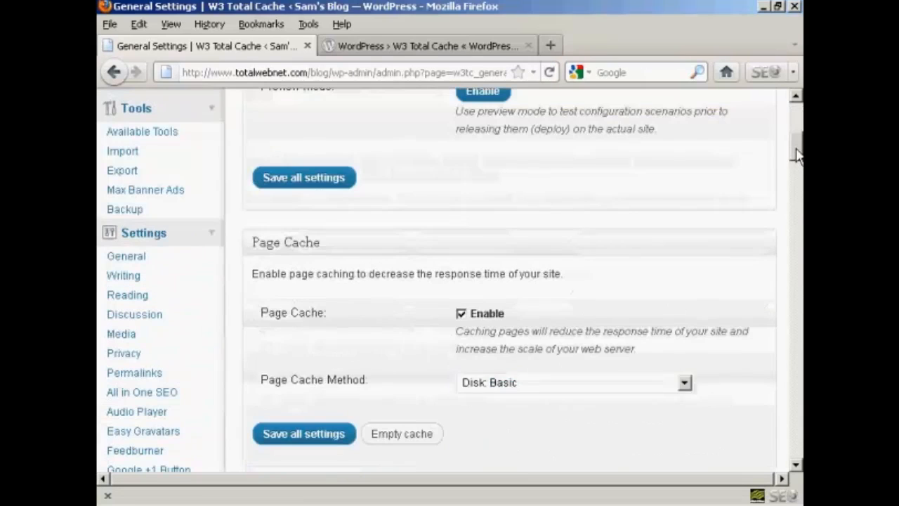
pyautogui.scroll(-3)
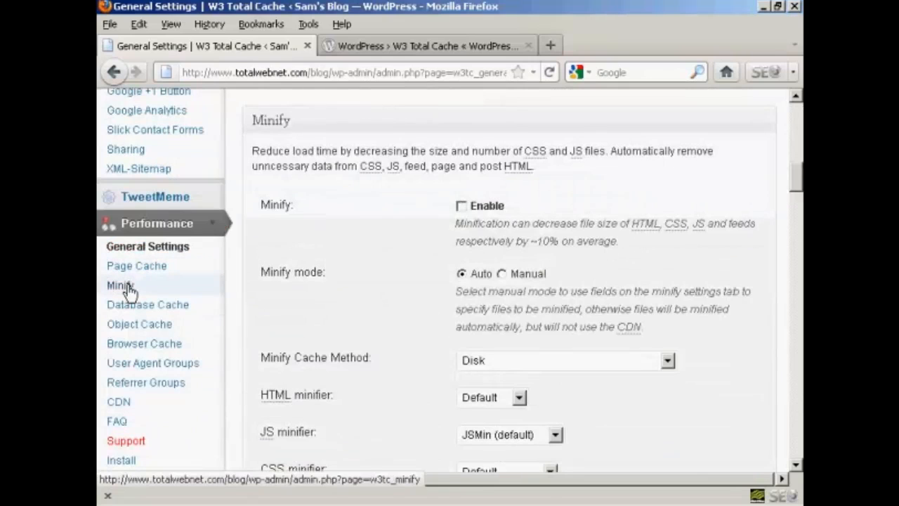
pyautogui.moveTo(203, 286)
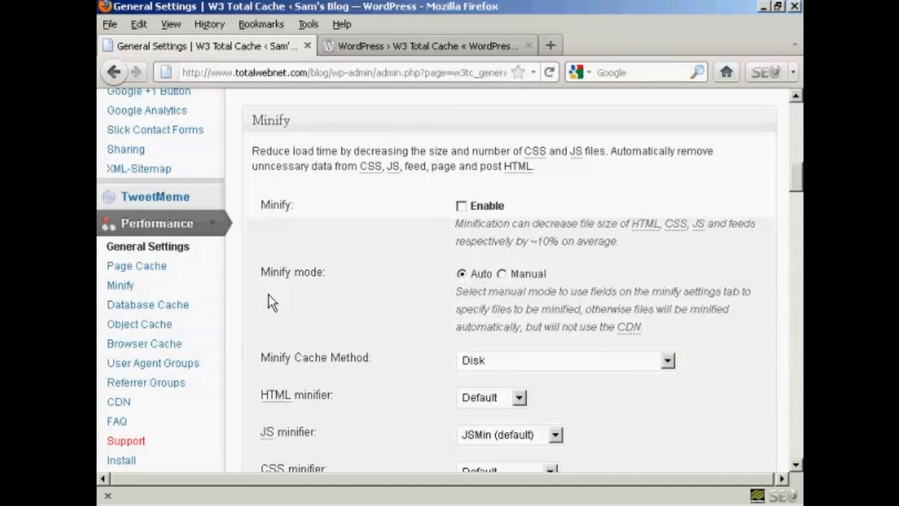
pyautogui.moveTo(640, 250)
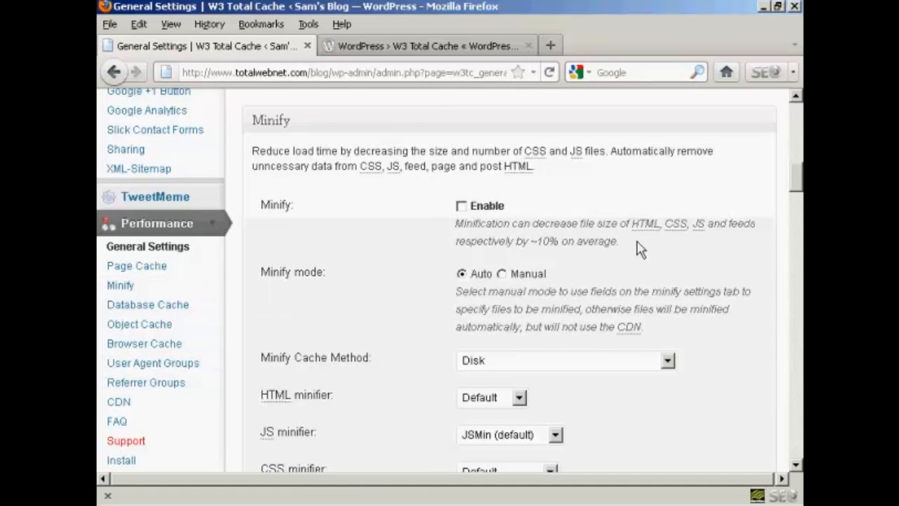
pyautogui.scroll(3)
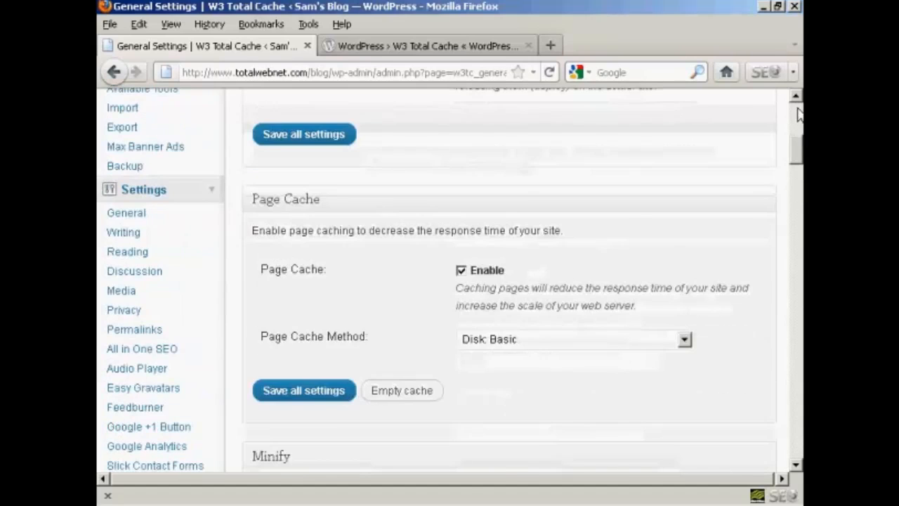
pyautogui.click(401, 390)
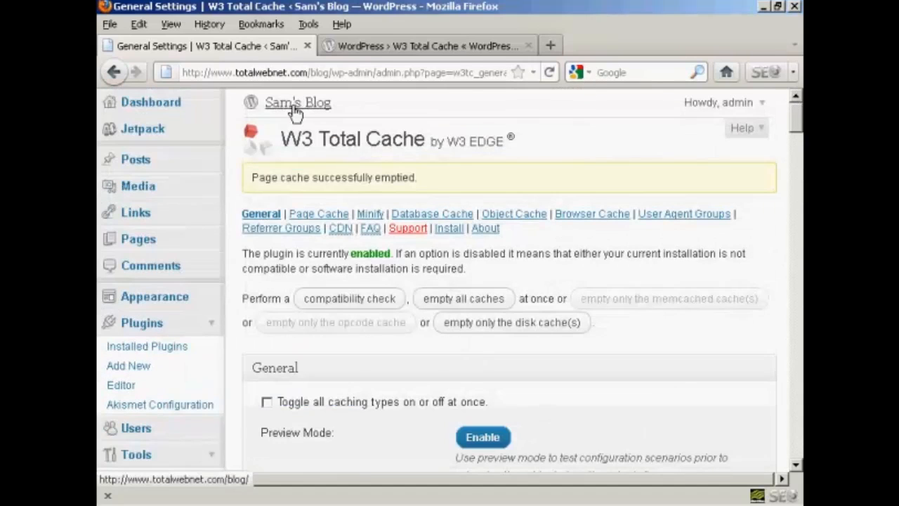
# - Visit the Sam's Blog front page via the site title and scroll through it
pyautogui.click(297, 103)
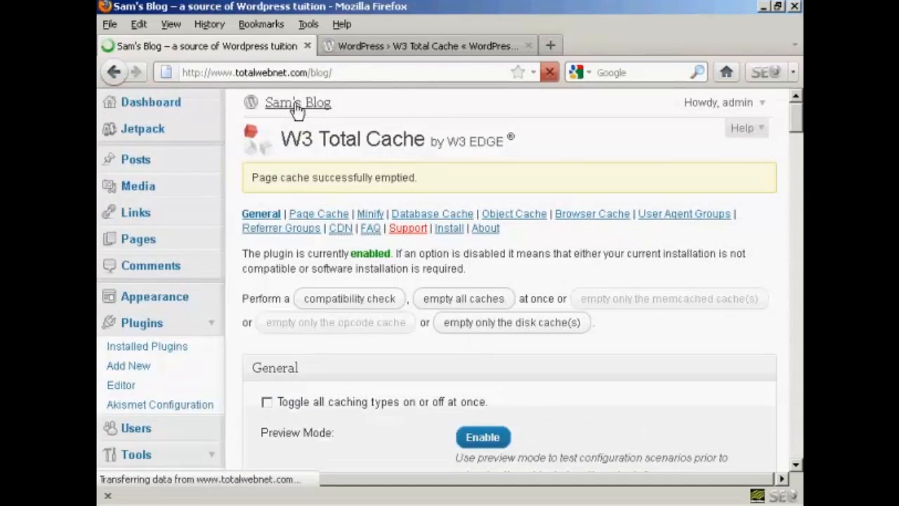
pyautogui.click(298, 102)
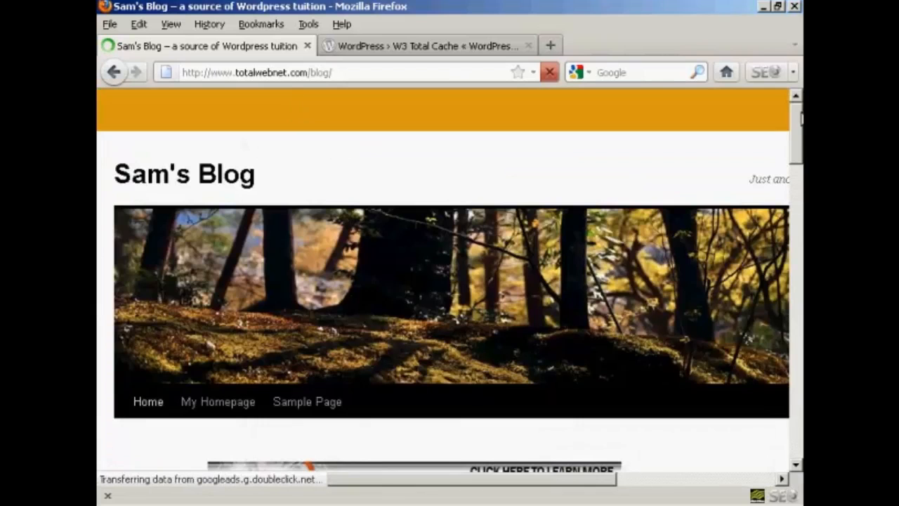
pyautogui.scroll(-3)
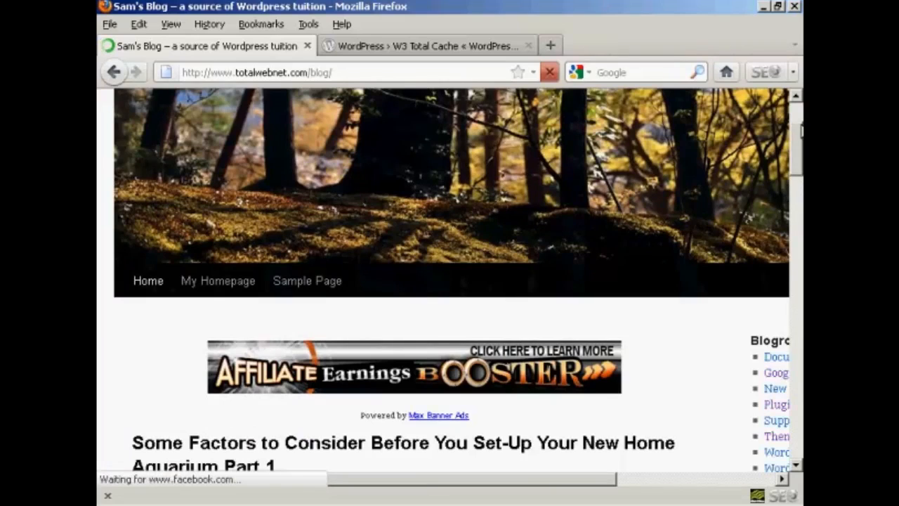
pyautogui.scroll(3)
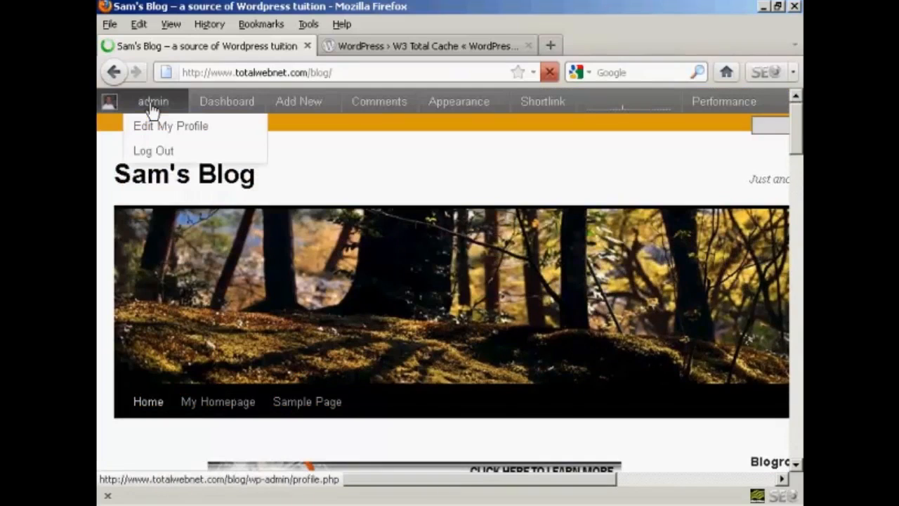
# - Log out of the admin account, then select the login part of the page address
pyautogui.click(153, 150)
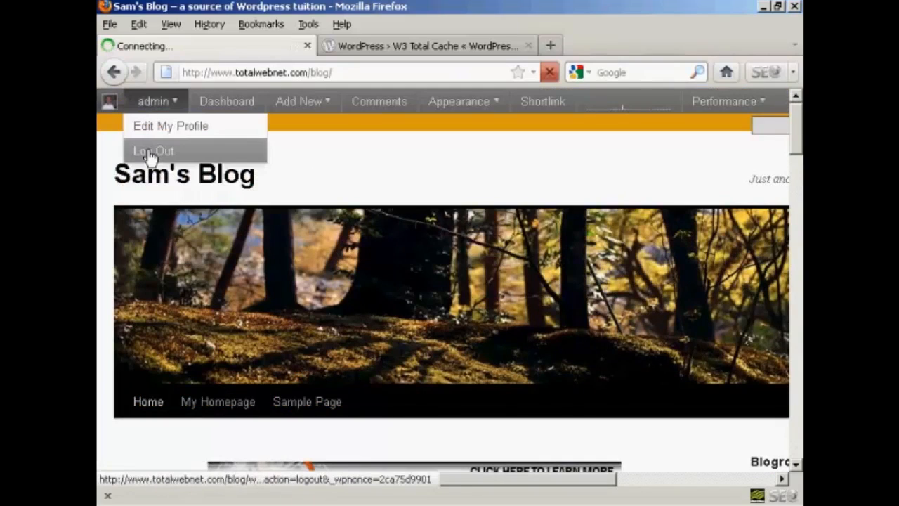
pyautogui.click(153, 150)
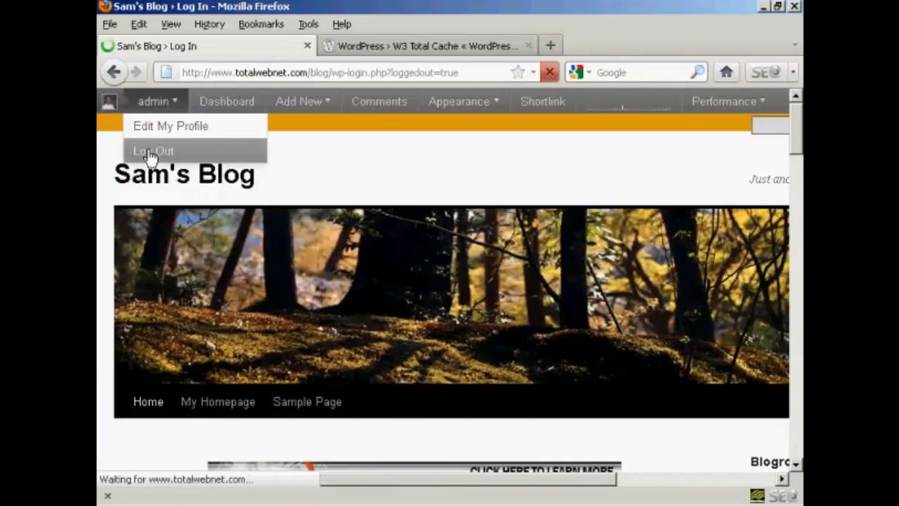
pyautogui.click(152, 151)
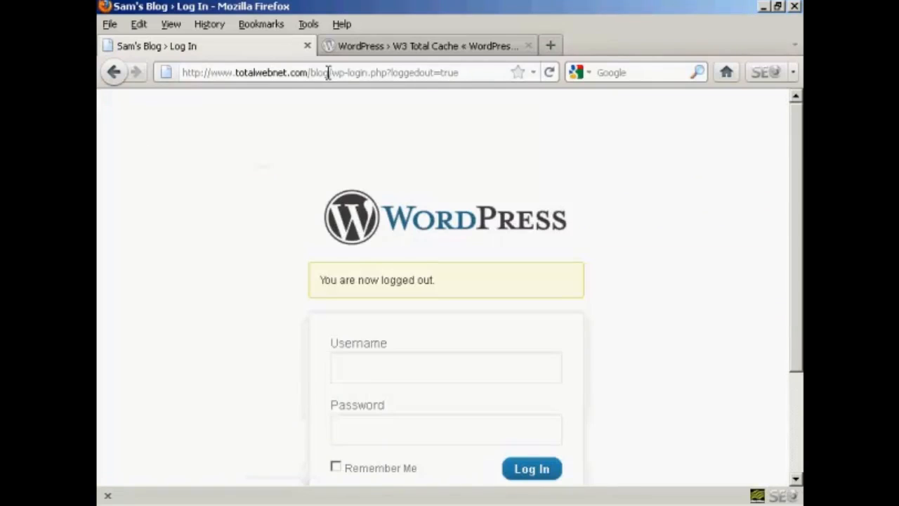
pyautogui.click(319, 71)
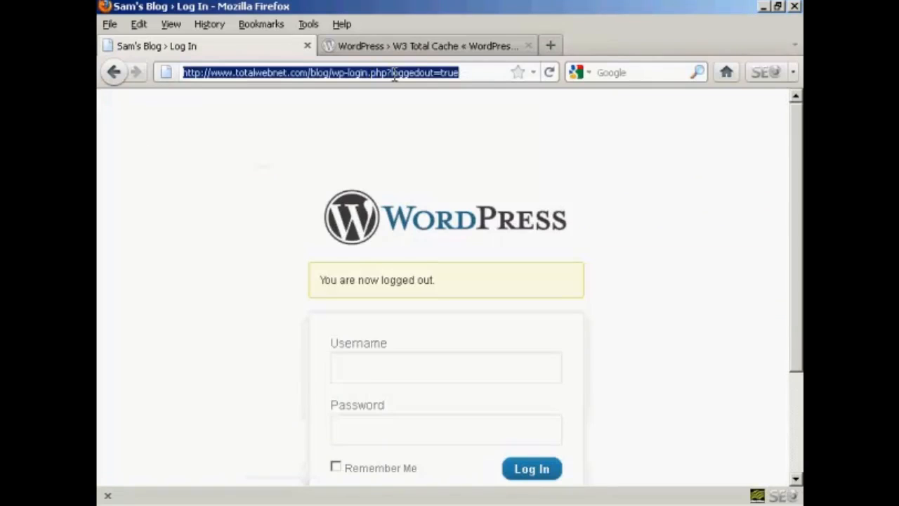
pyautogui.click(330, 72)
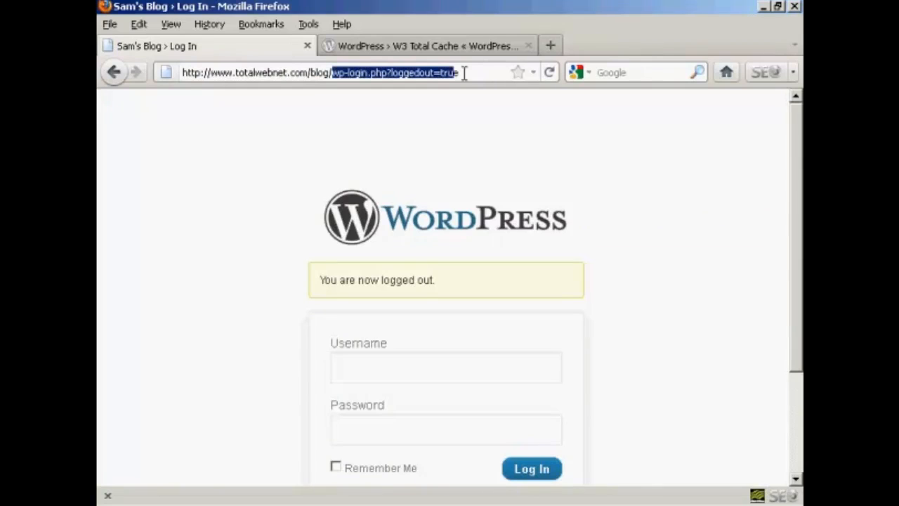
pyautogui.moveTo(474, 72)
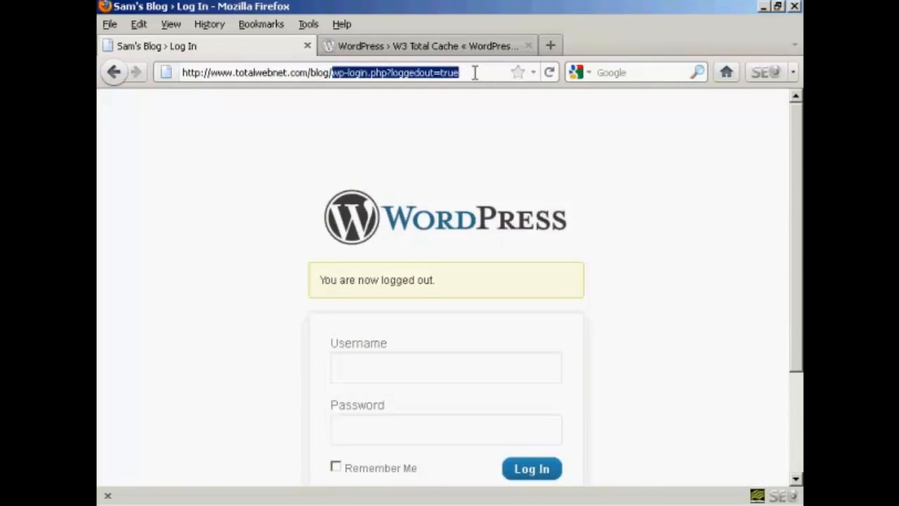